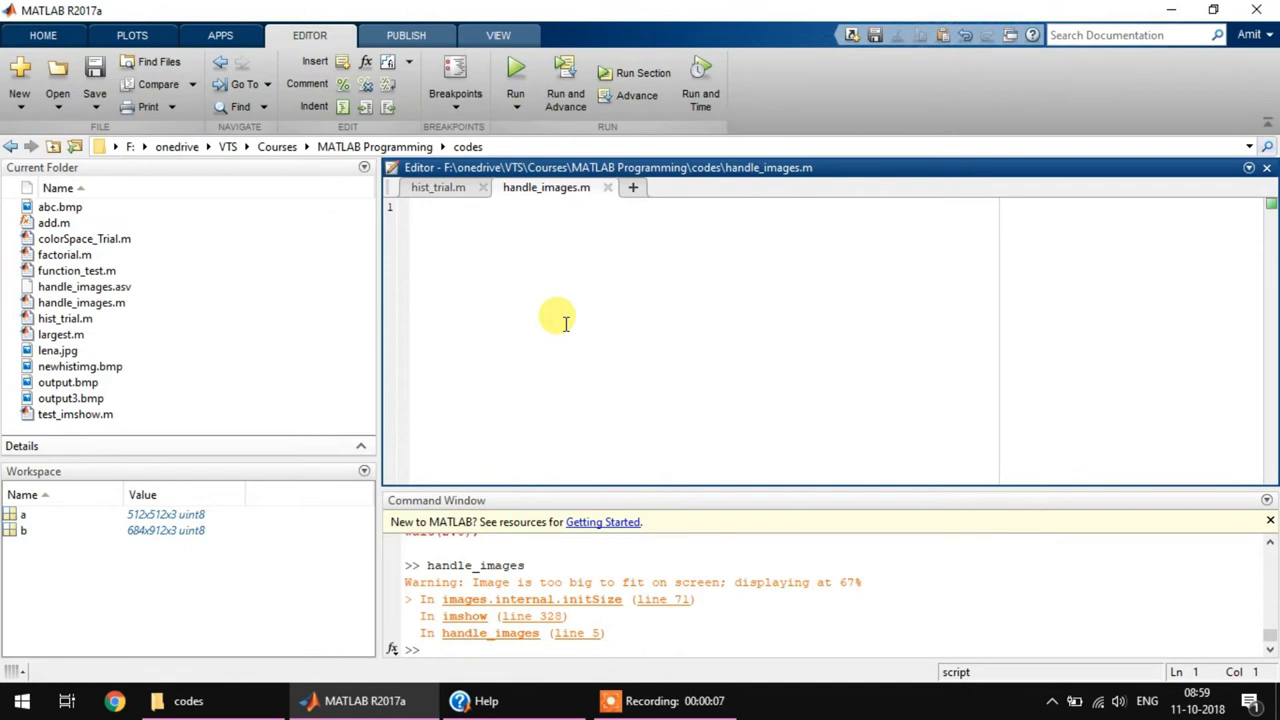
pyautogui.moveTo(164, 196)
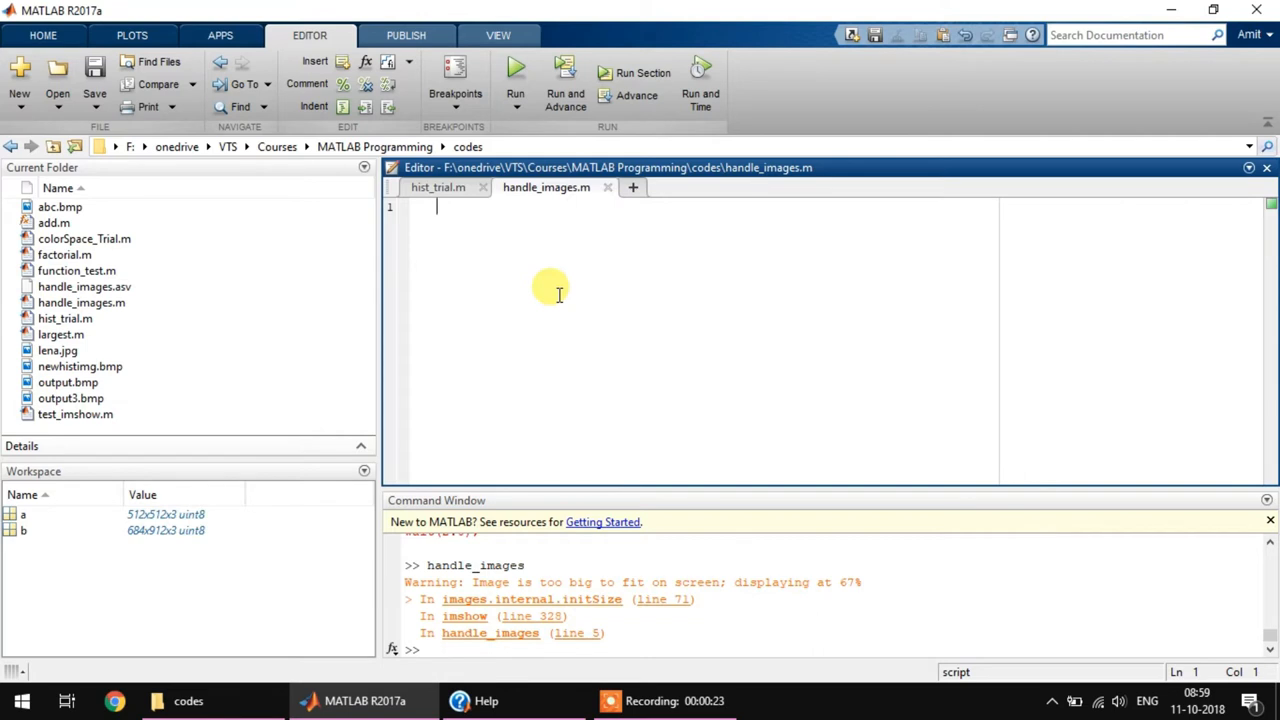
# - Read lena.jpg into a and output.bmp into b with imread
pyautogui.write('a = imread(')
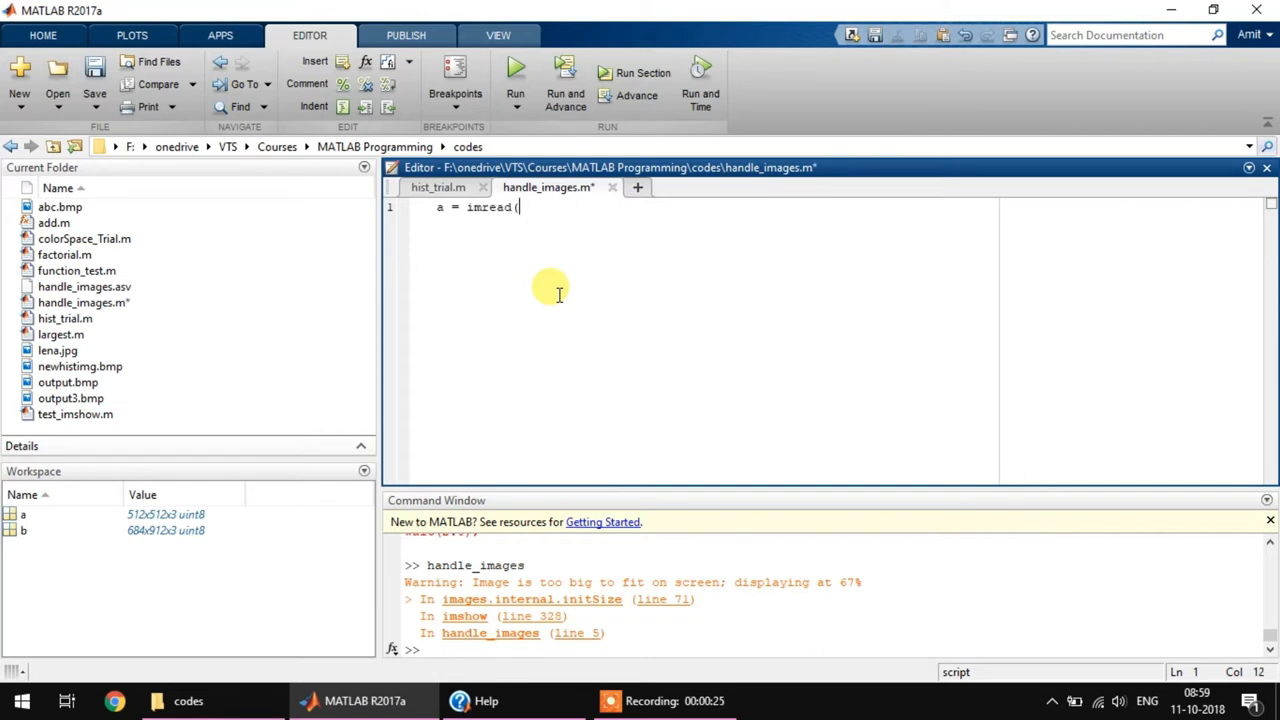
pyautogui.write("'lena.jpg")
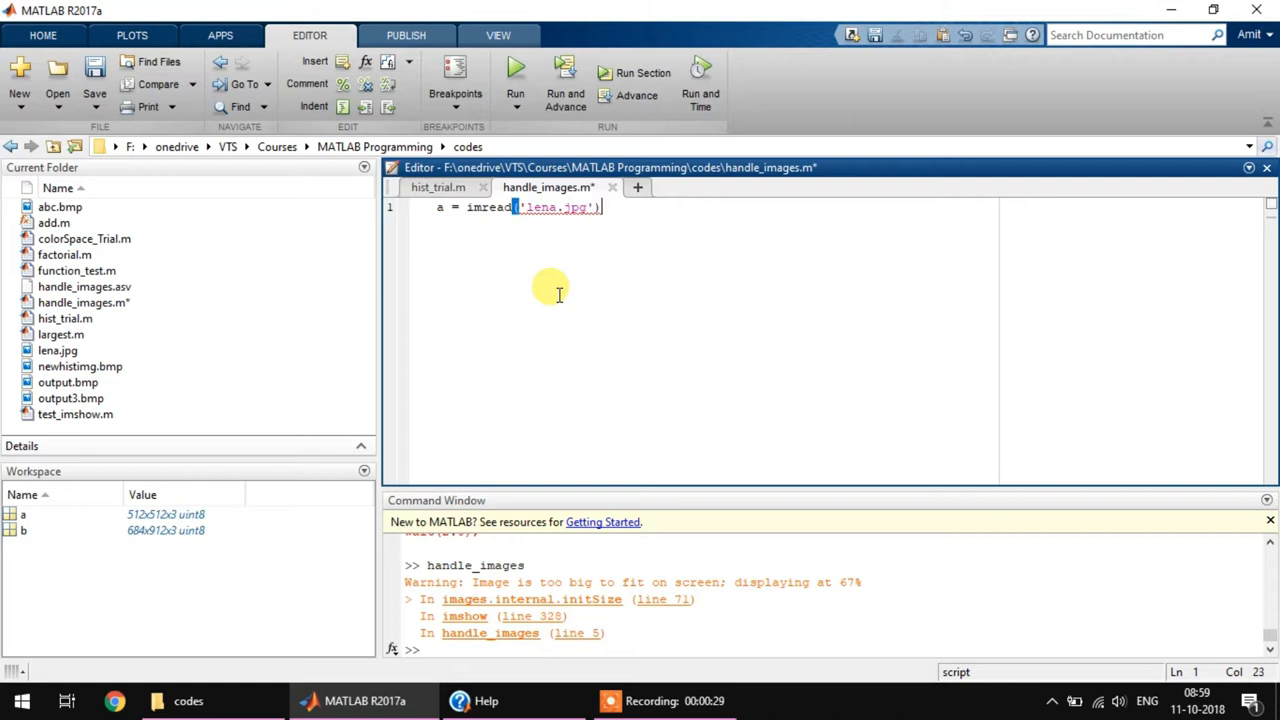
pyautogui.press('enter')
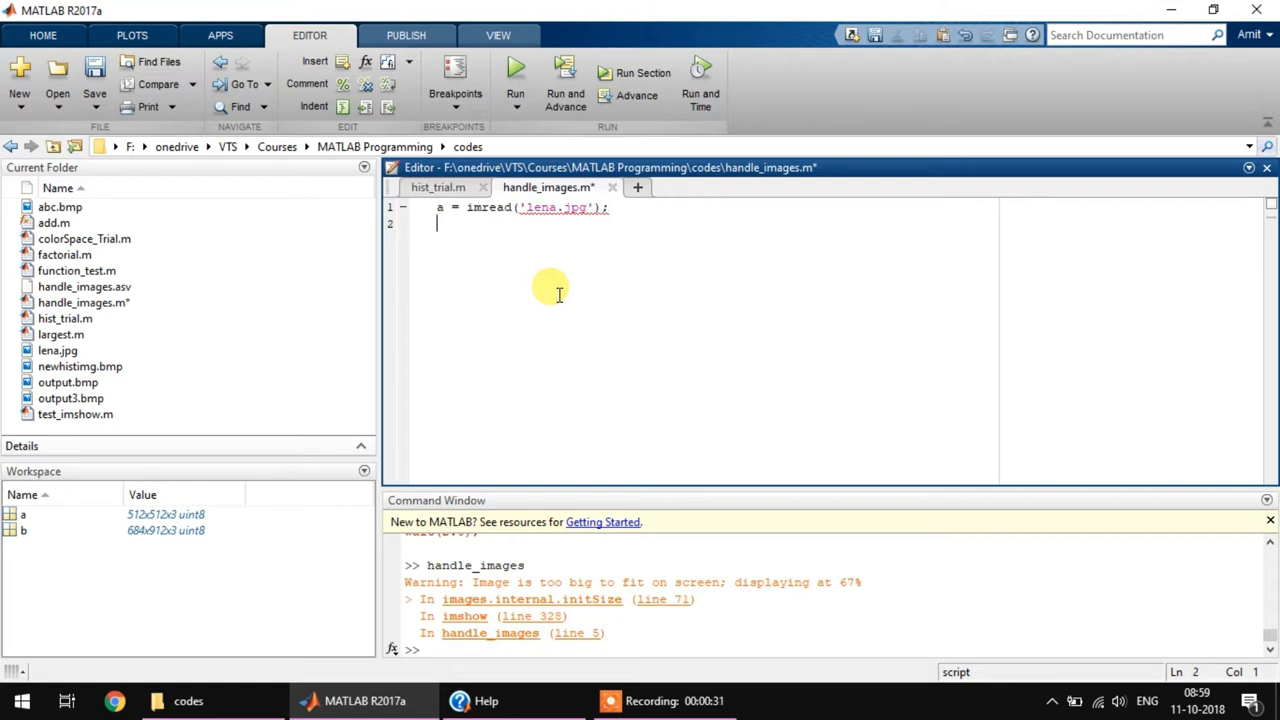
pyautogui.write('b')
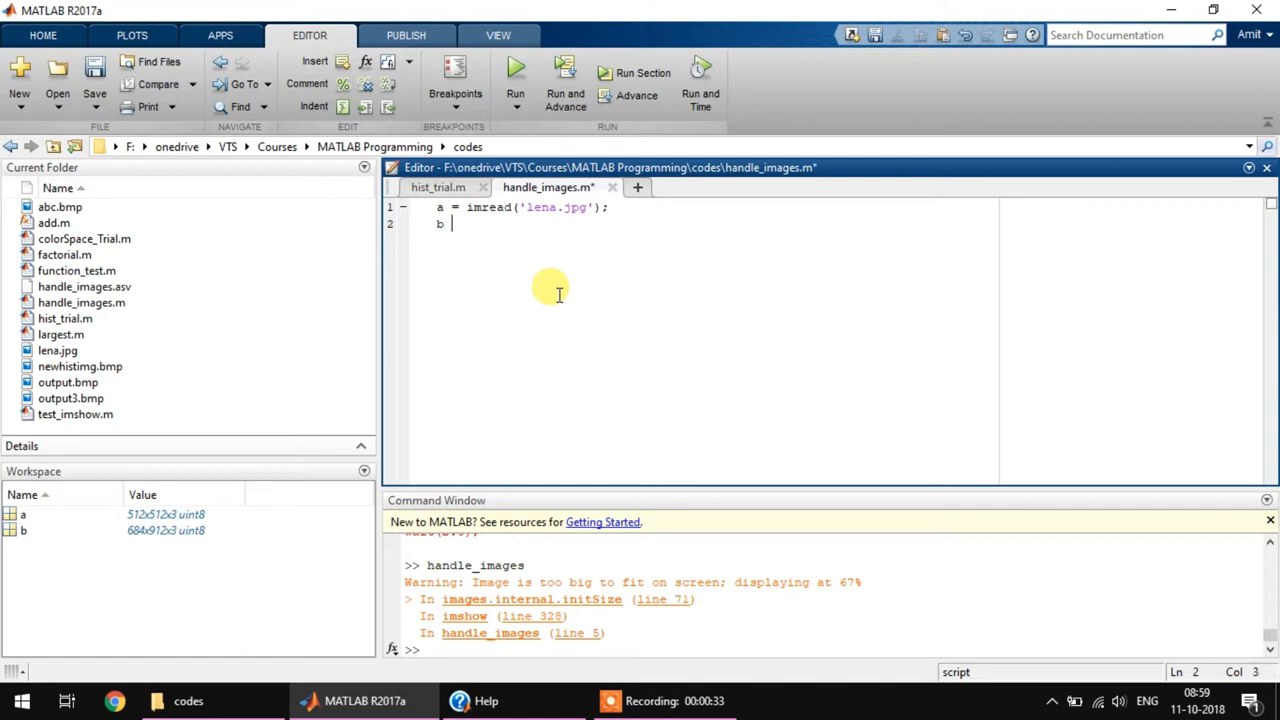
pyautogui.write('=')
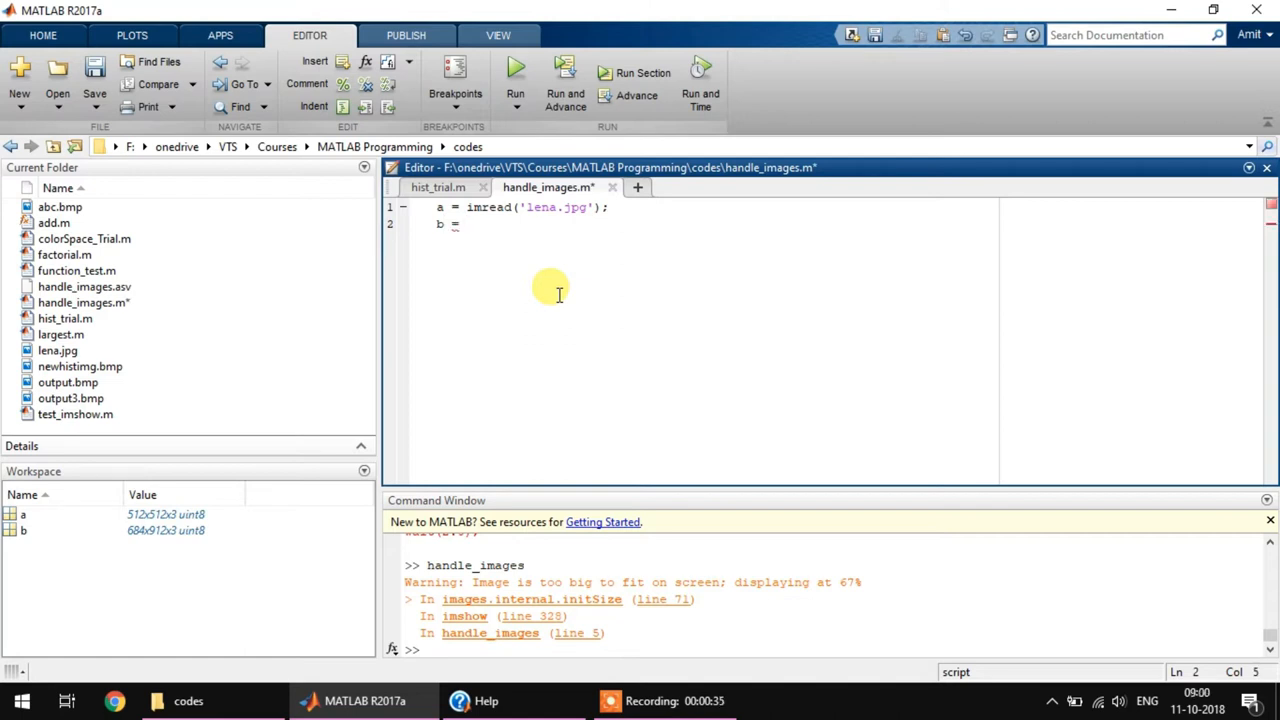
pyautogui.moveTo(192, 376)
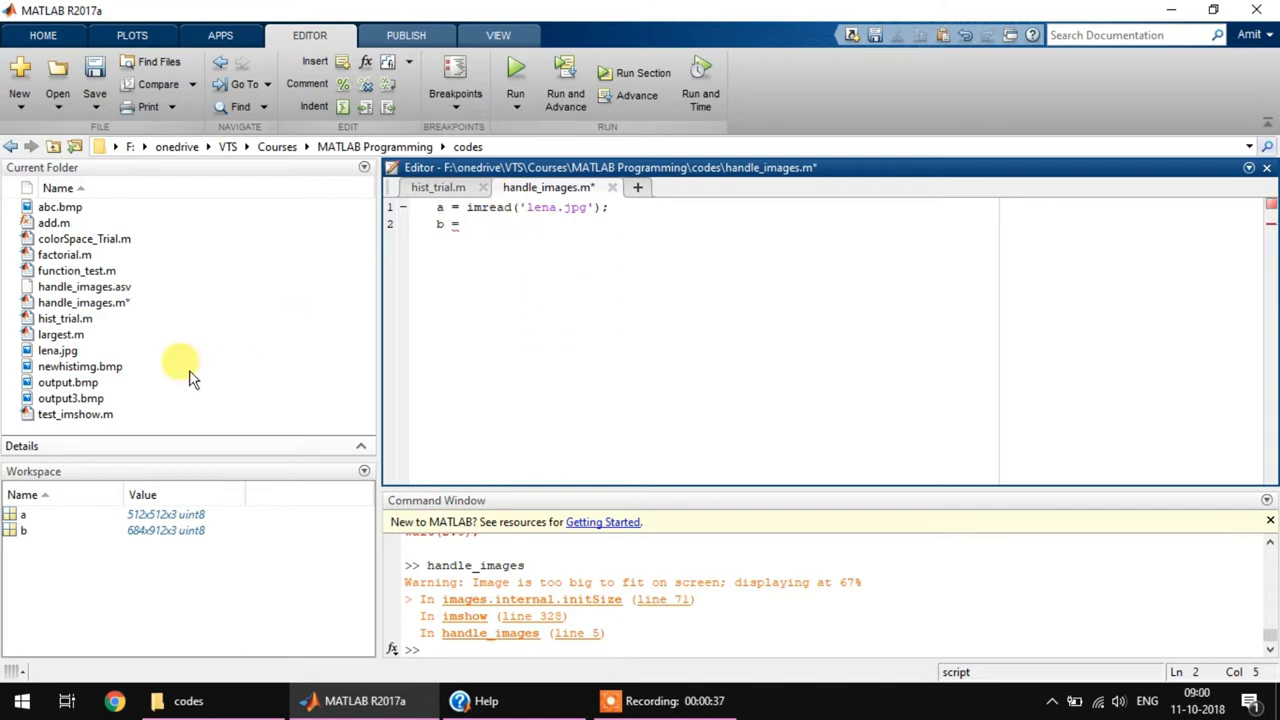
pyautogui.write('i')
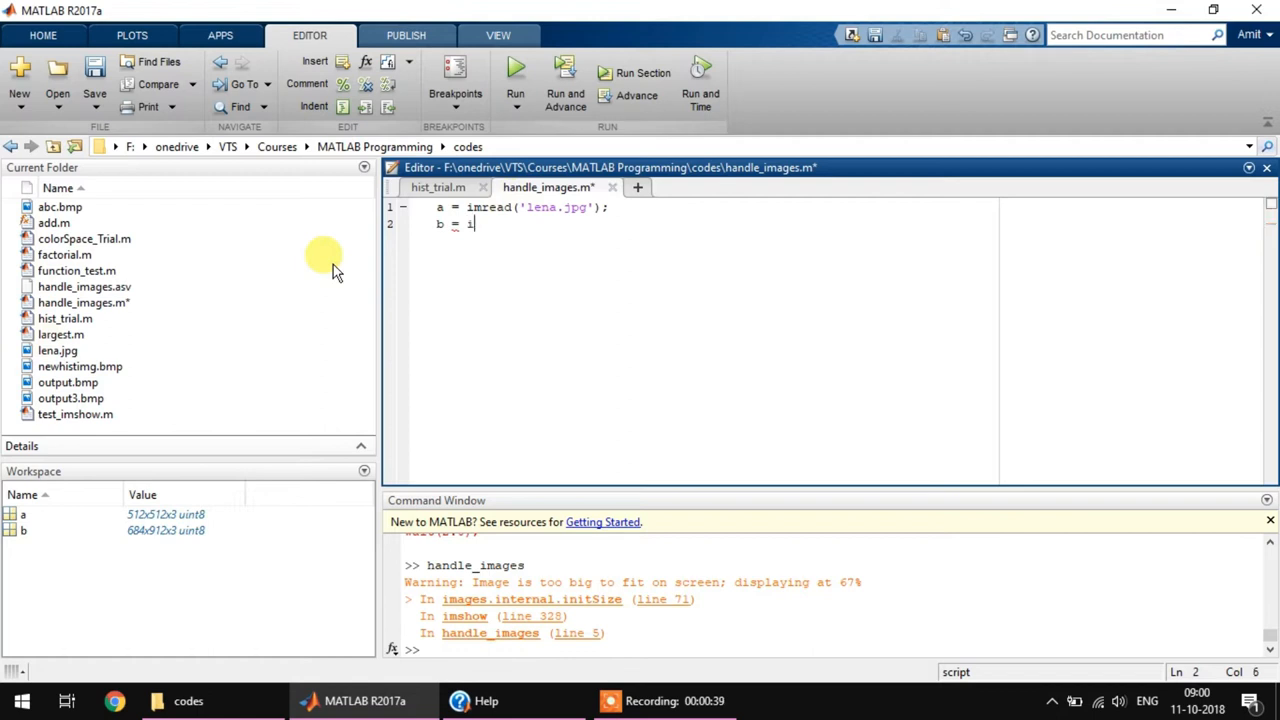
pyautogui.write("mread('")
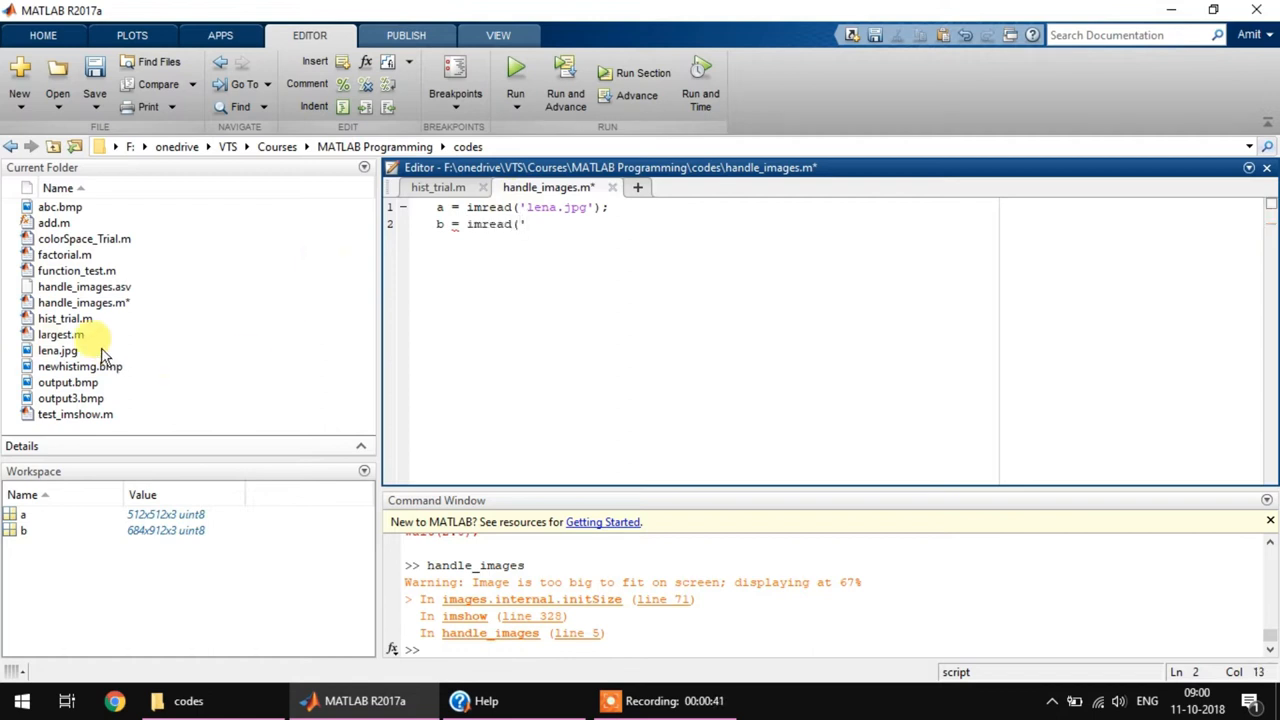
pyautogui.write('output.bmp')
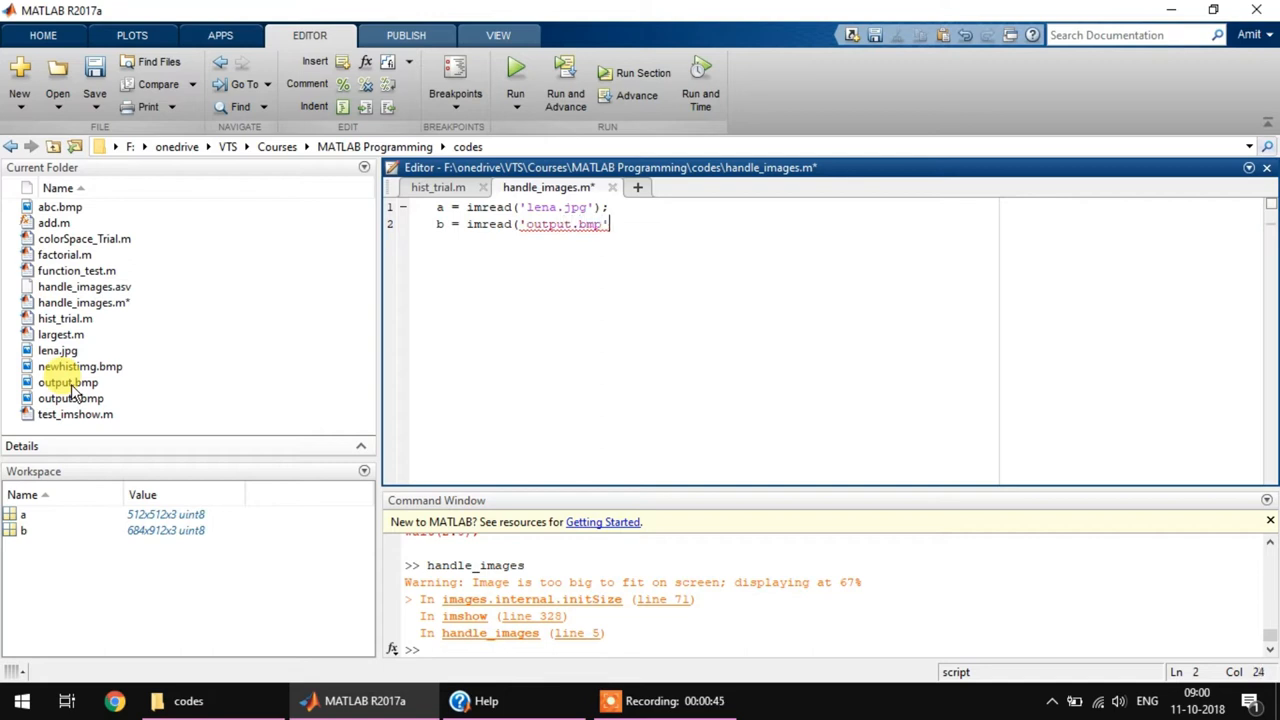
pyautogui.write(');')
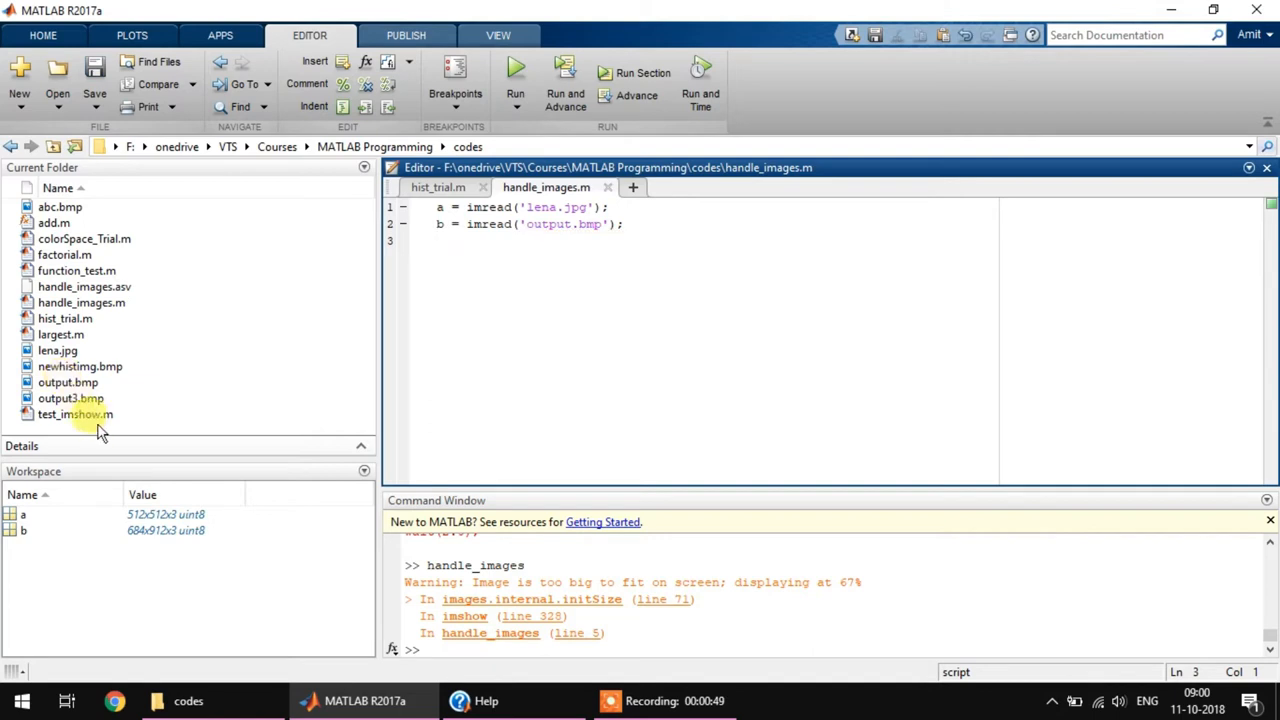
# - Display a and b with imshow(a) and imshow(b), then save the script
pyautogui.write('imshow')
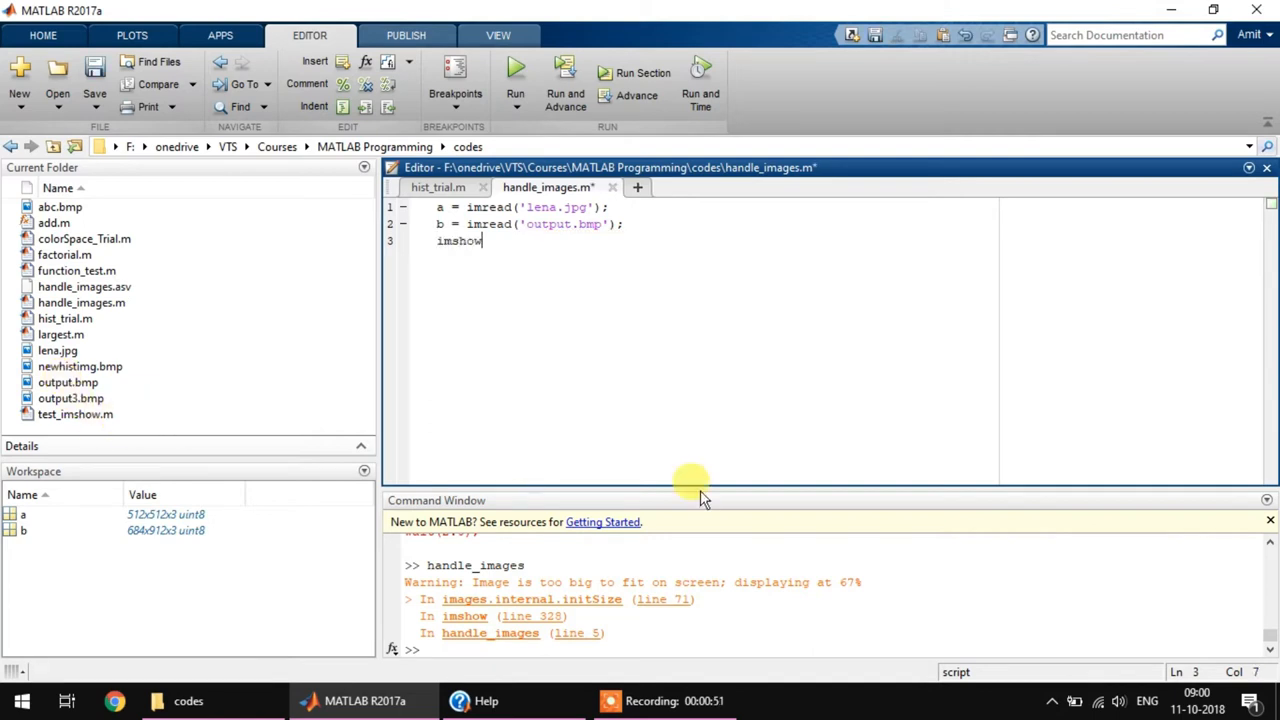
pyautogui.write('(a);')
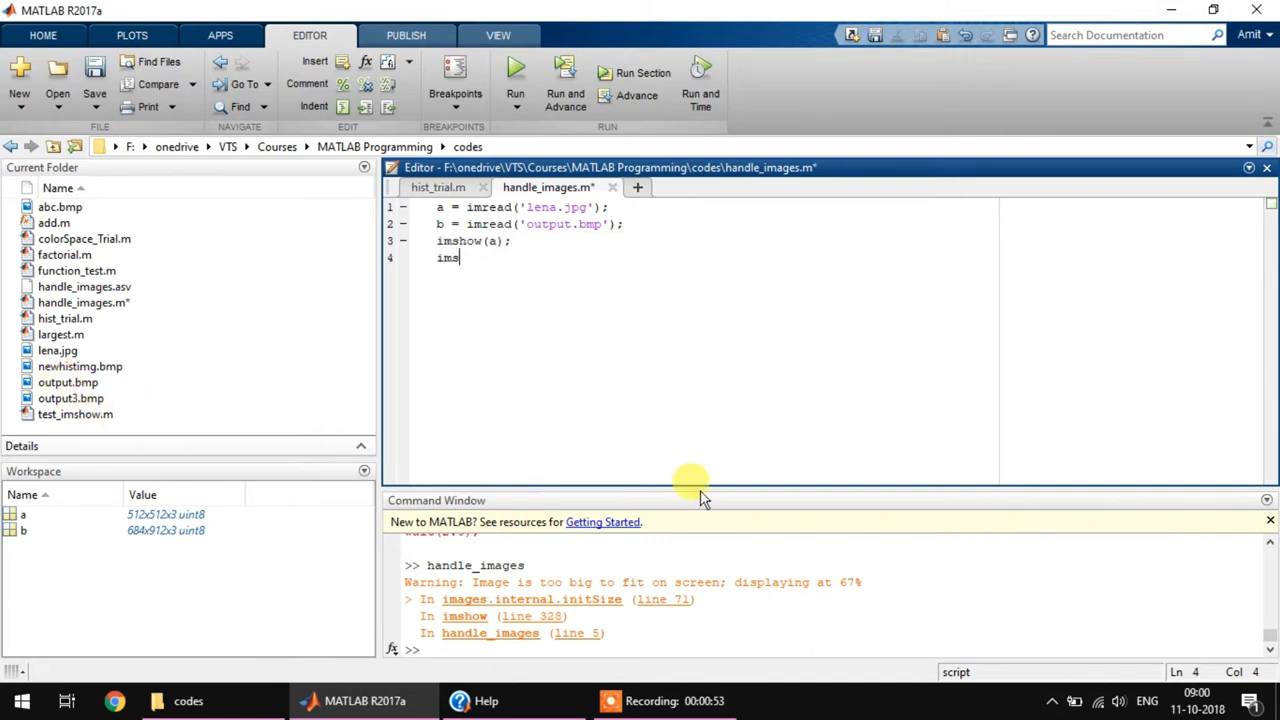
pyautogui.write('how(b);')
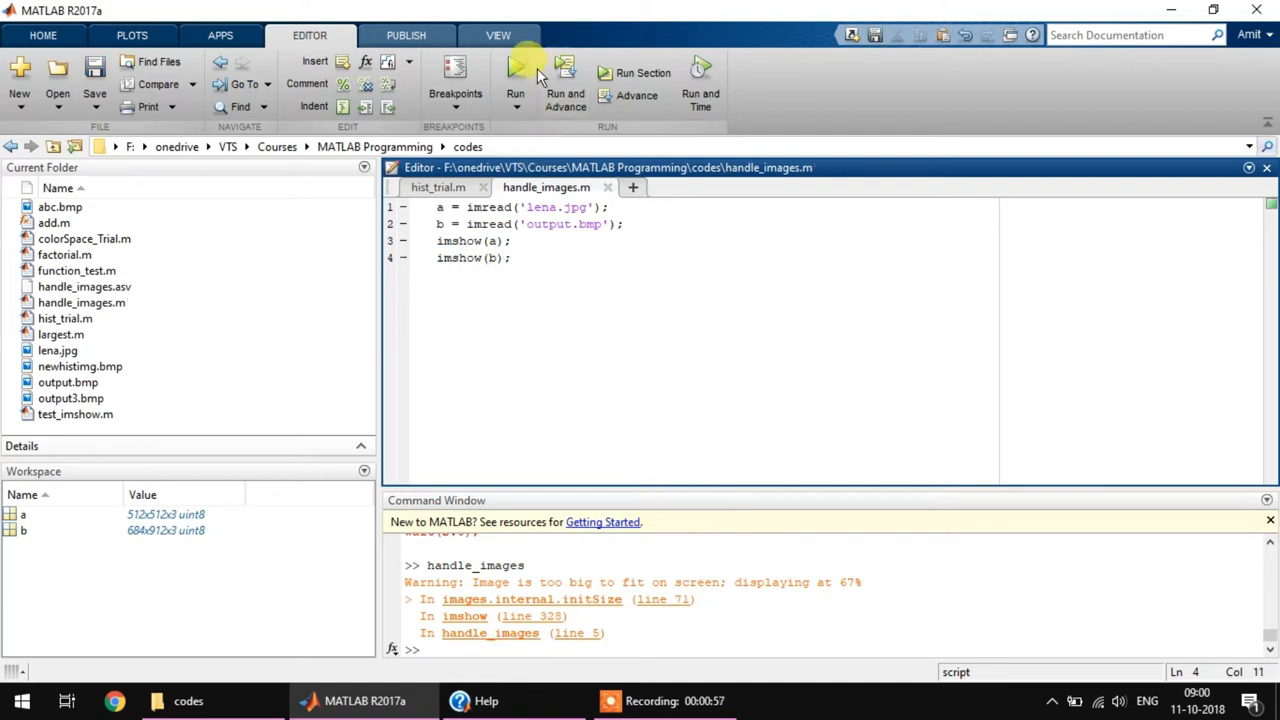
# - Run handle_images.m and view the figure showing output.bmp
pyautogui.click(516, 76)
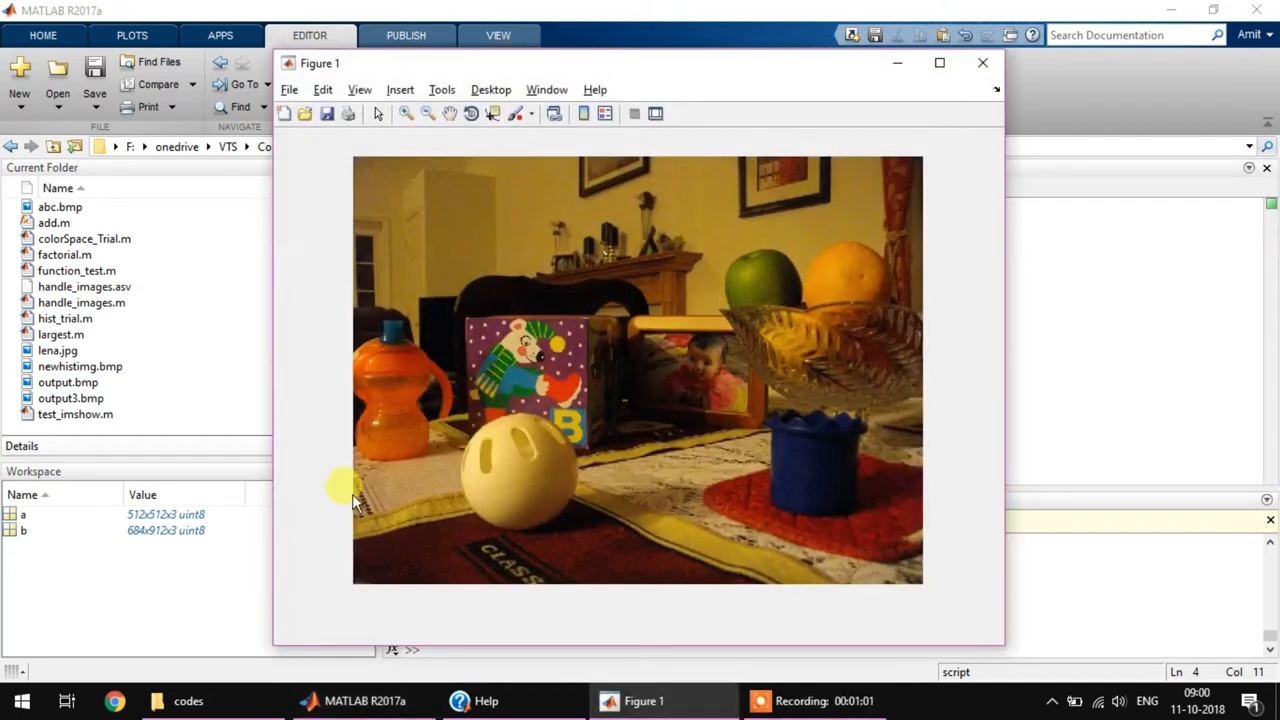
pyautogui.moveTo(790, 70)
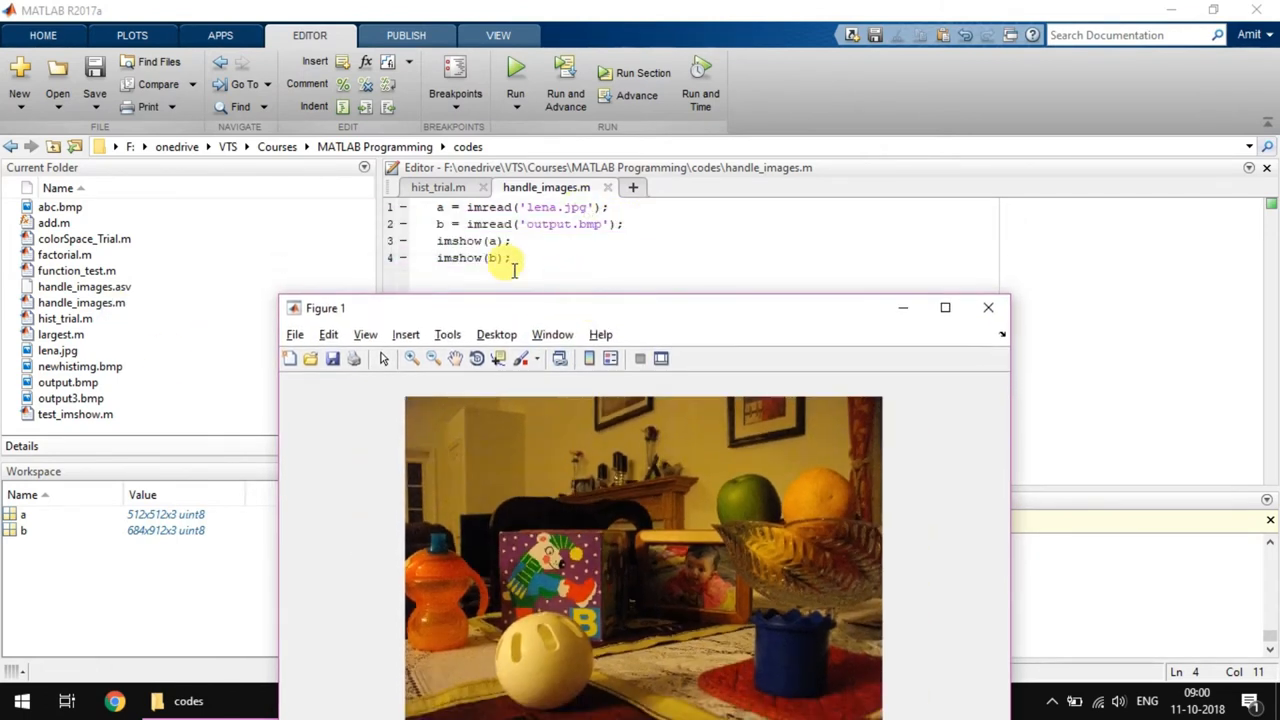
pyautogui.moveTo(68, 382)
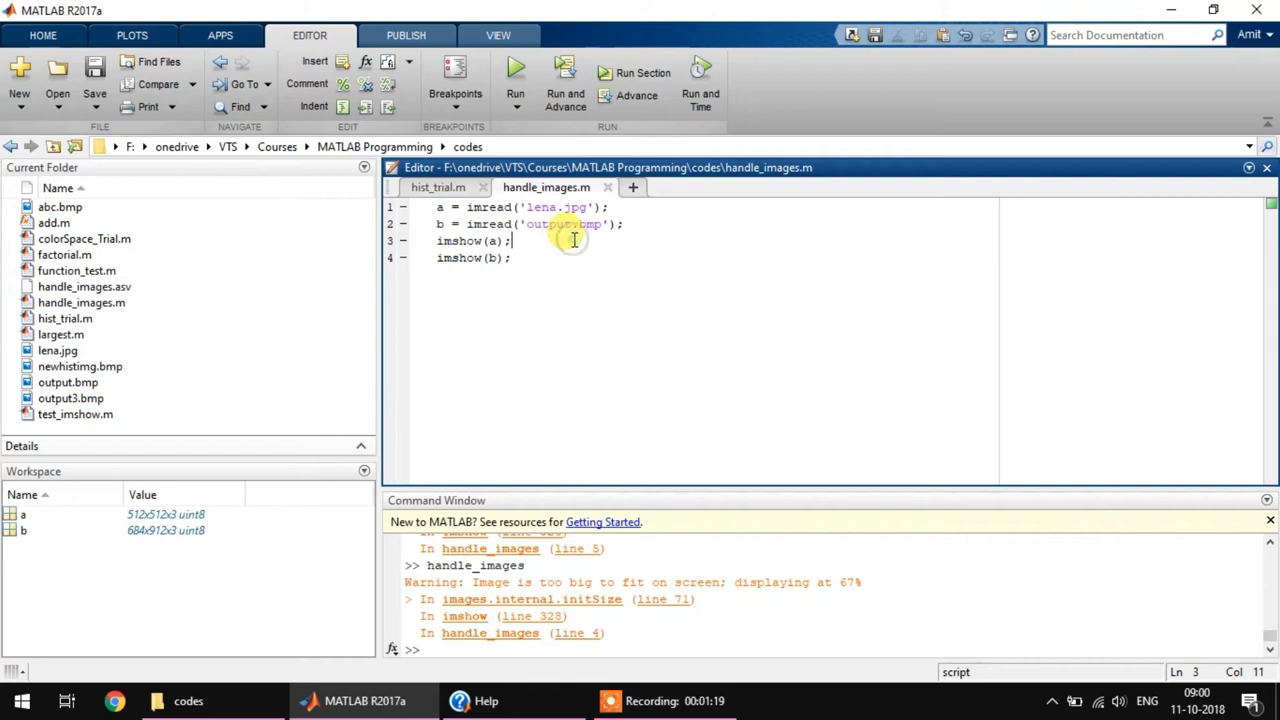
# - Insert pause(2); between the two imshow lines and save
pyautogui.write('pause (')
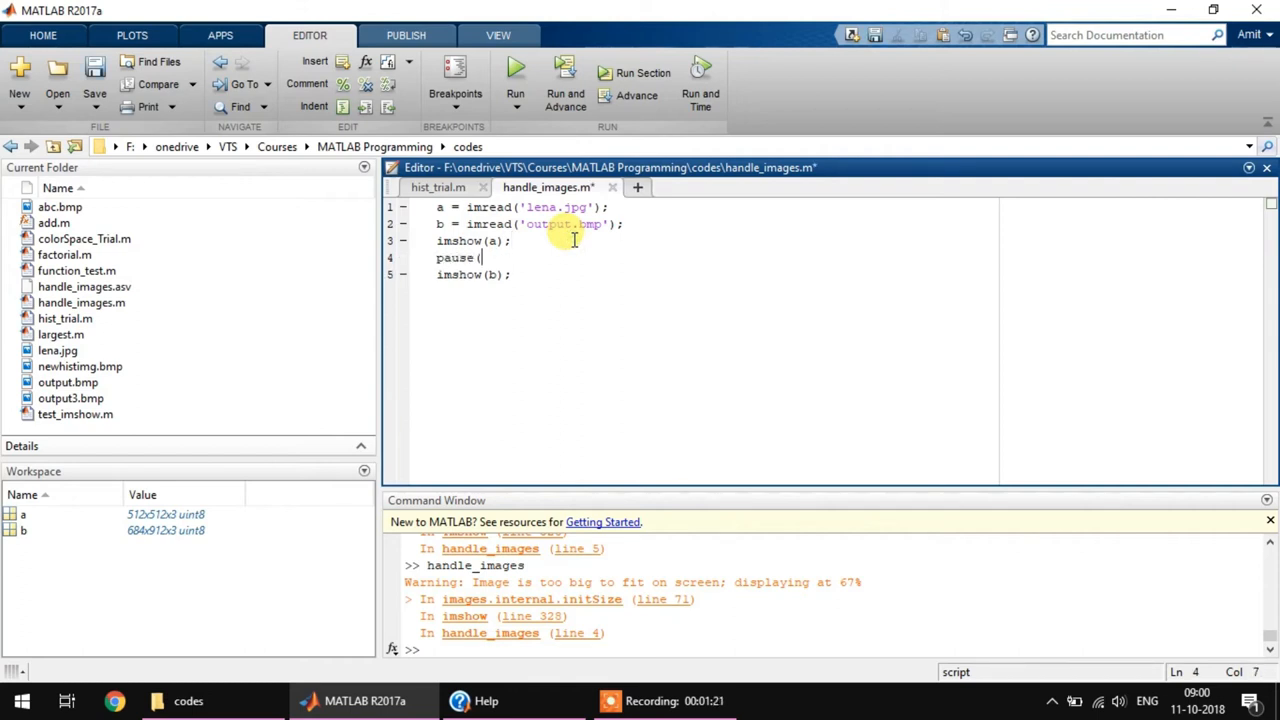
pyautogui.write('2);')
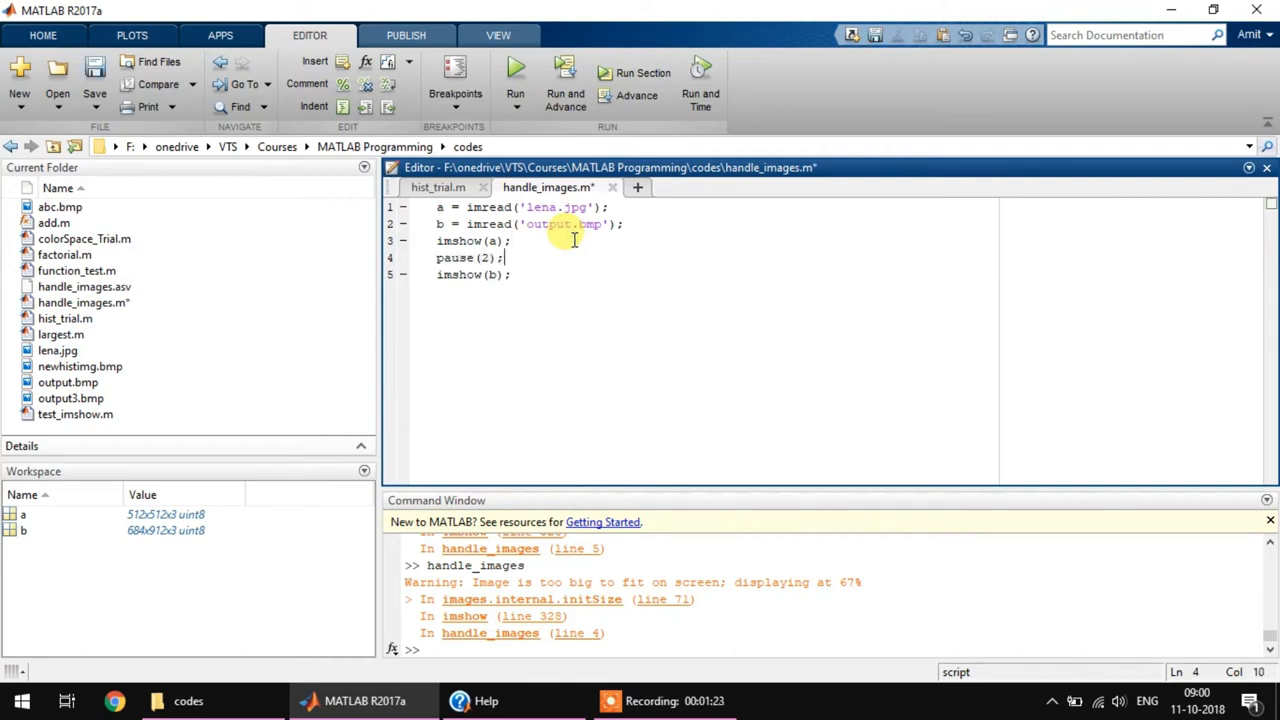
pyautogui.press('ctrl+s')
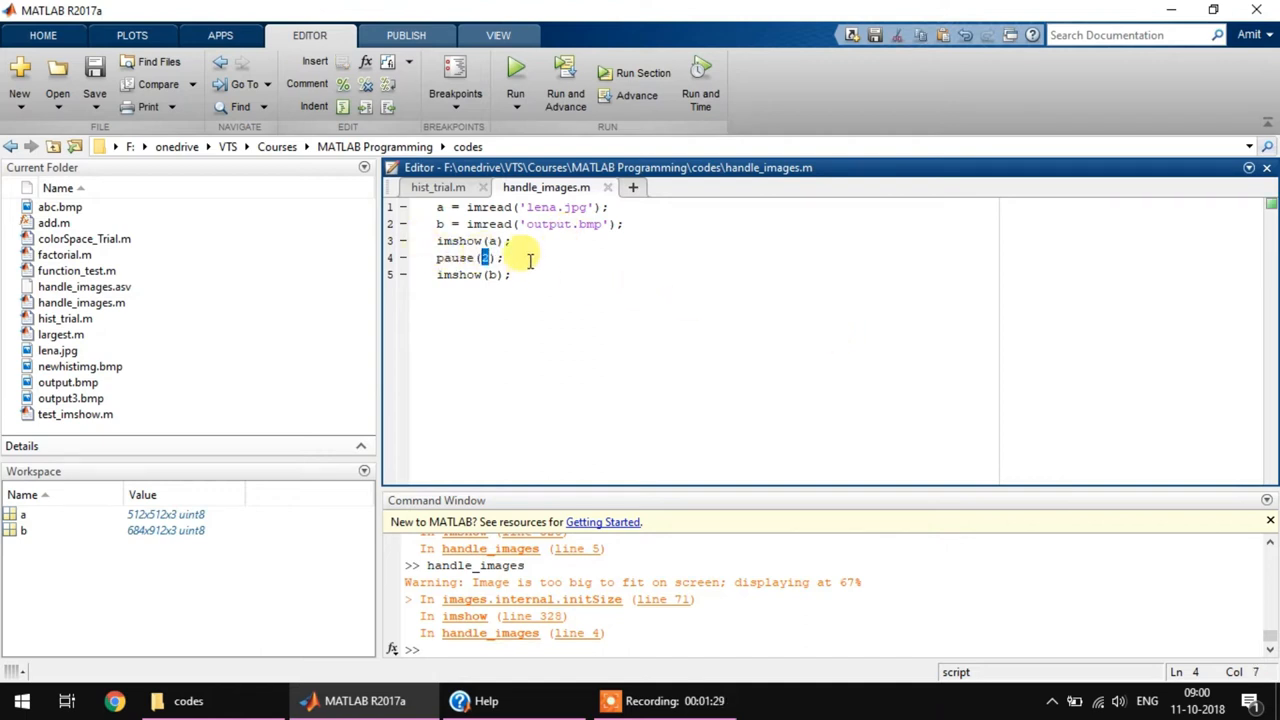
# - Re-run the script, watch both images appear, then close Figure 1
pyautogui.click(510, 240)
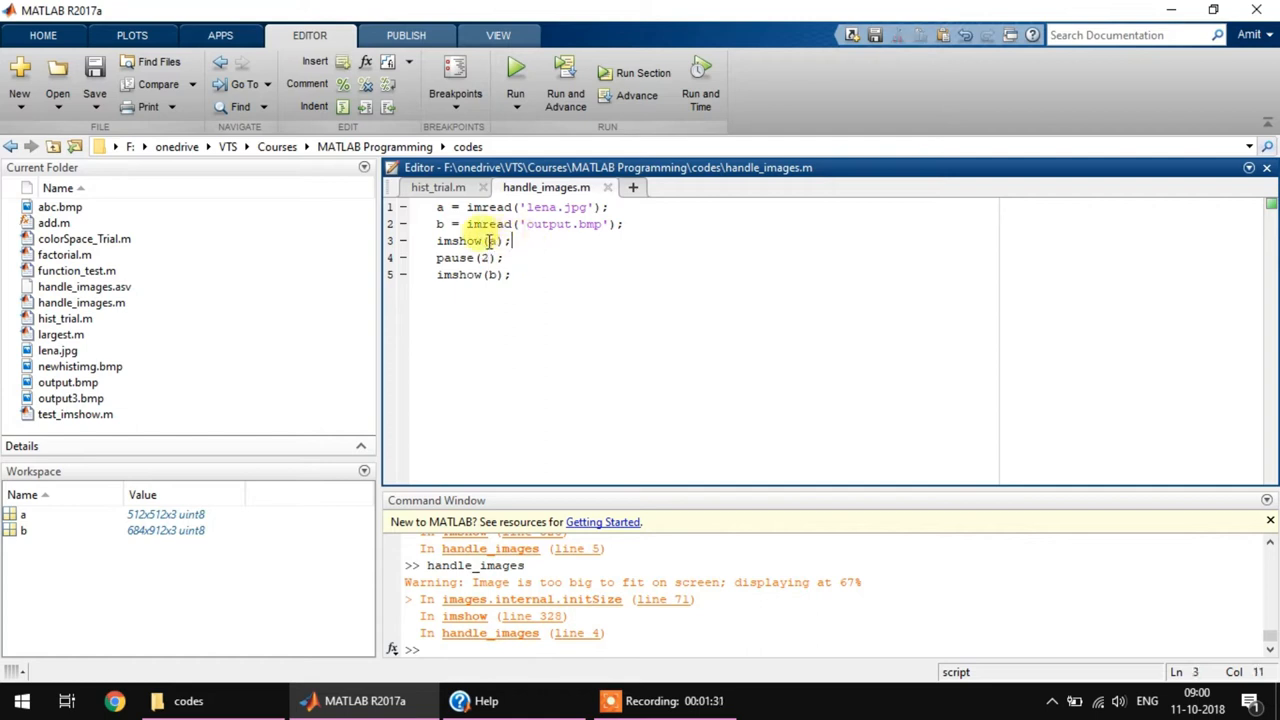
pyautogui.click(532, 276)
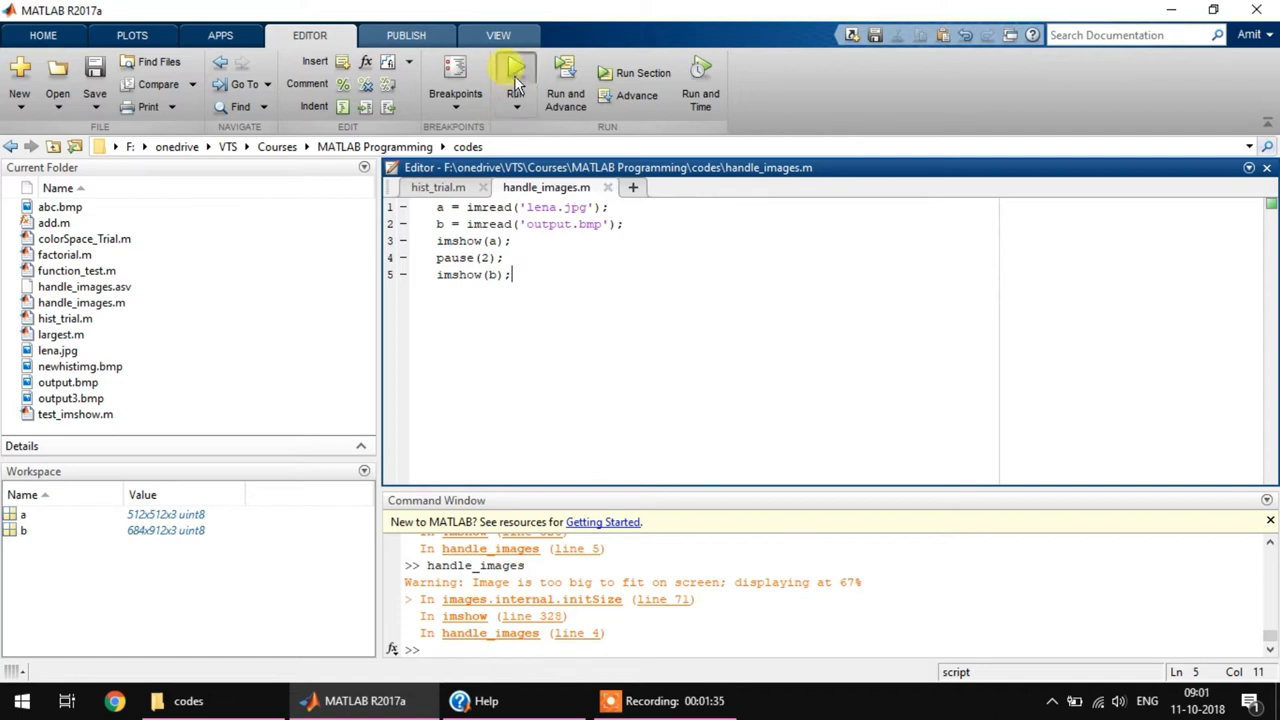
pyautogui.click(516, 72)
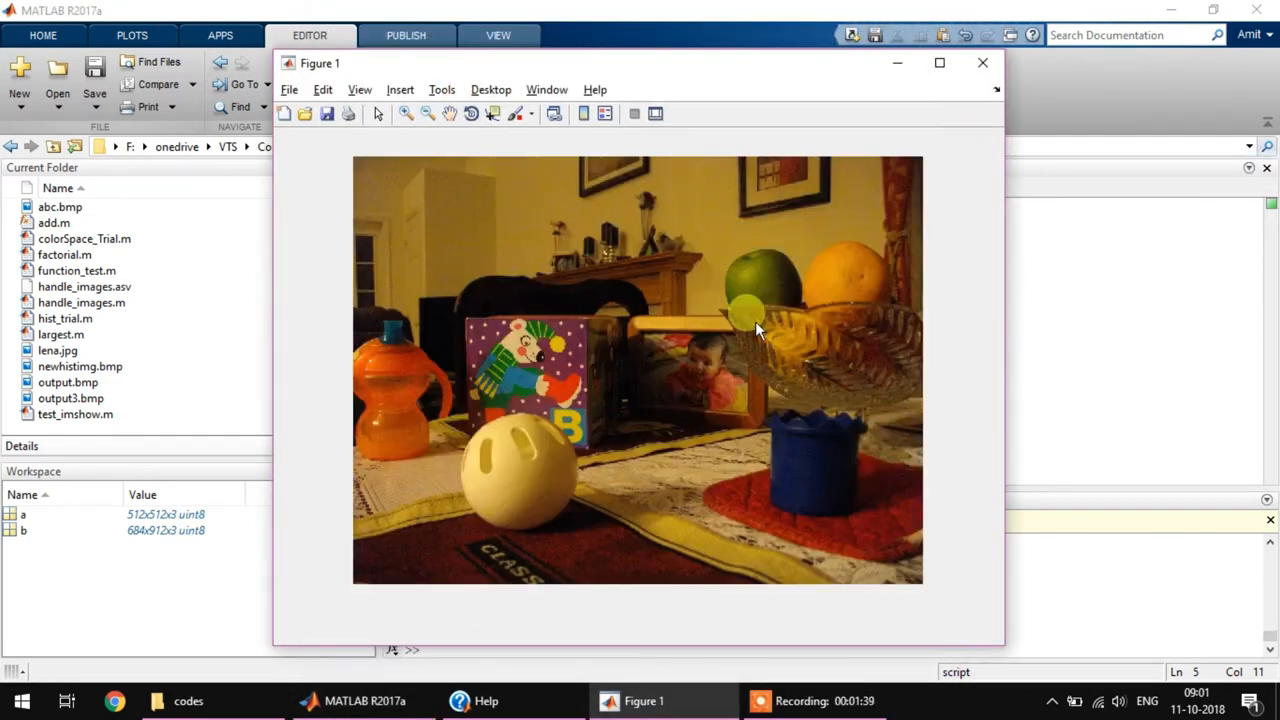
pyautogui.moveTo(344, 210)
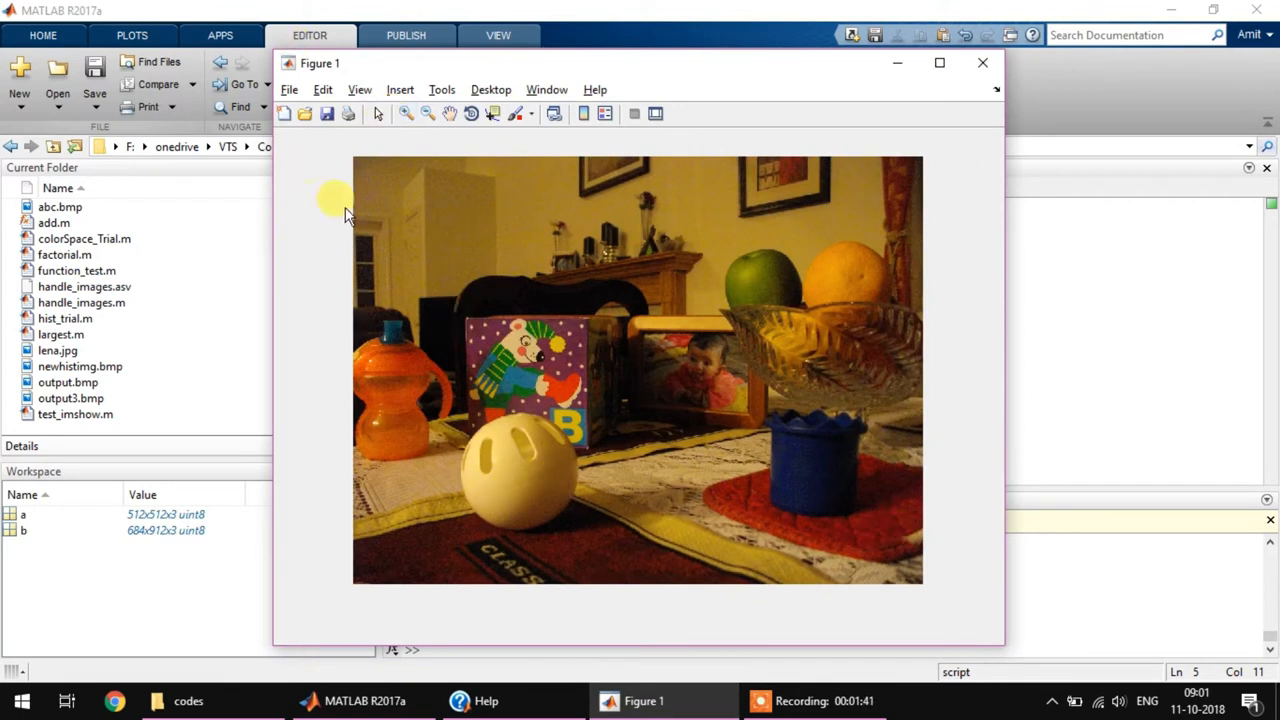
pyautogui.moveTo(924, 124)
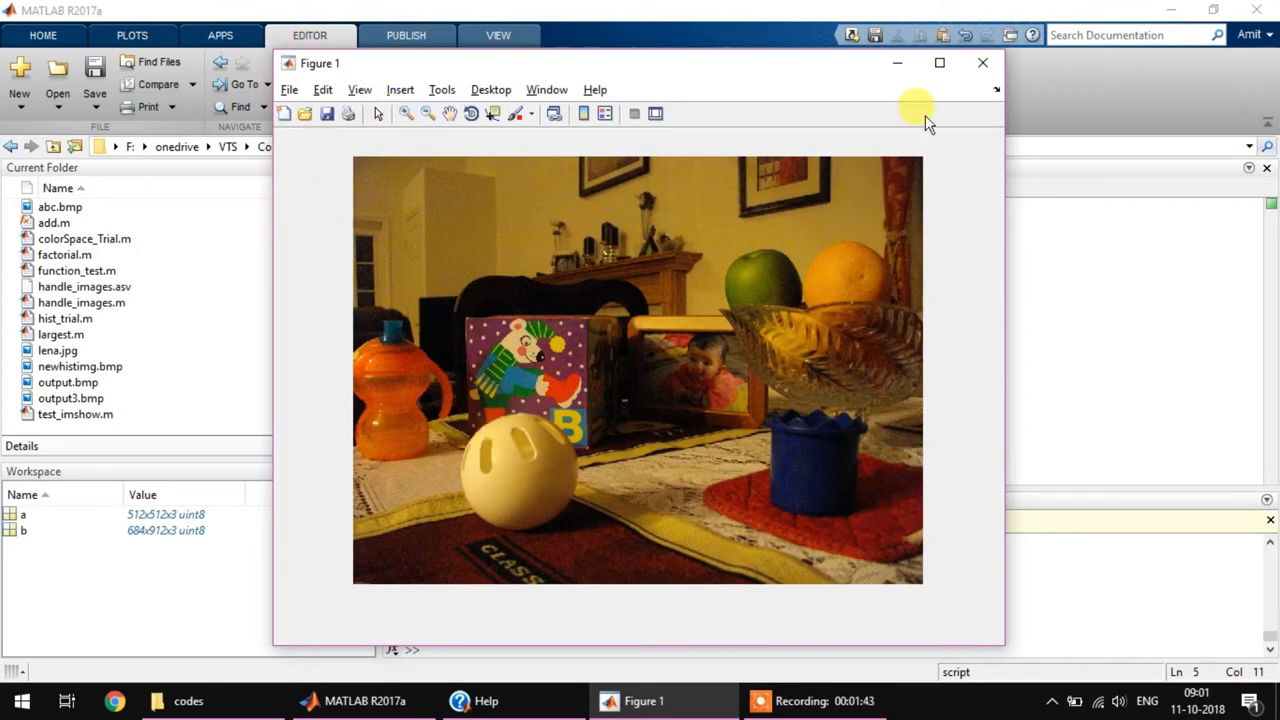
pyautogui.click(982, 62)
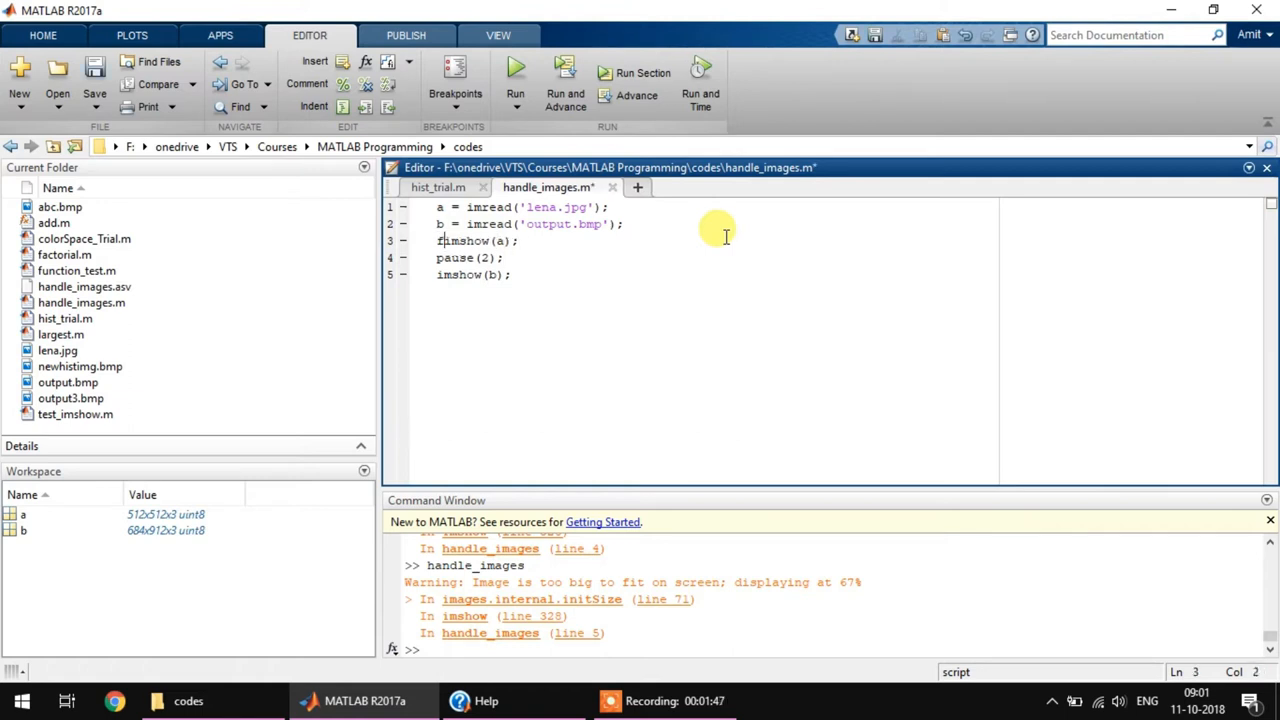
# - Add figure; before each imshow, run to show the images in two windows, then close them
pyautogui.write('figure;')
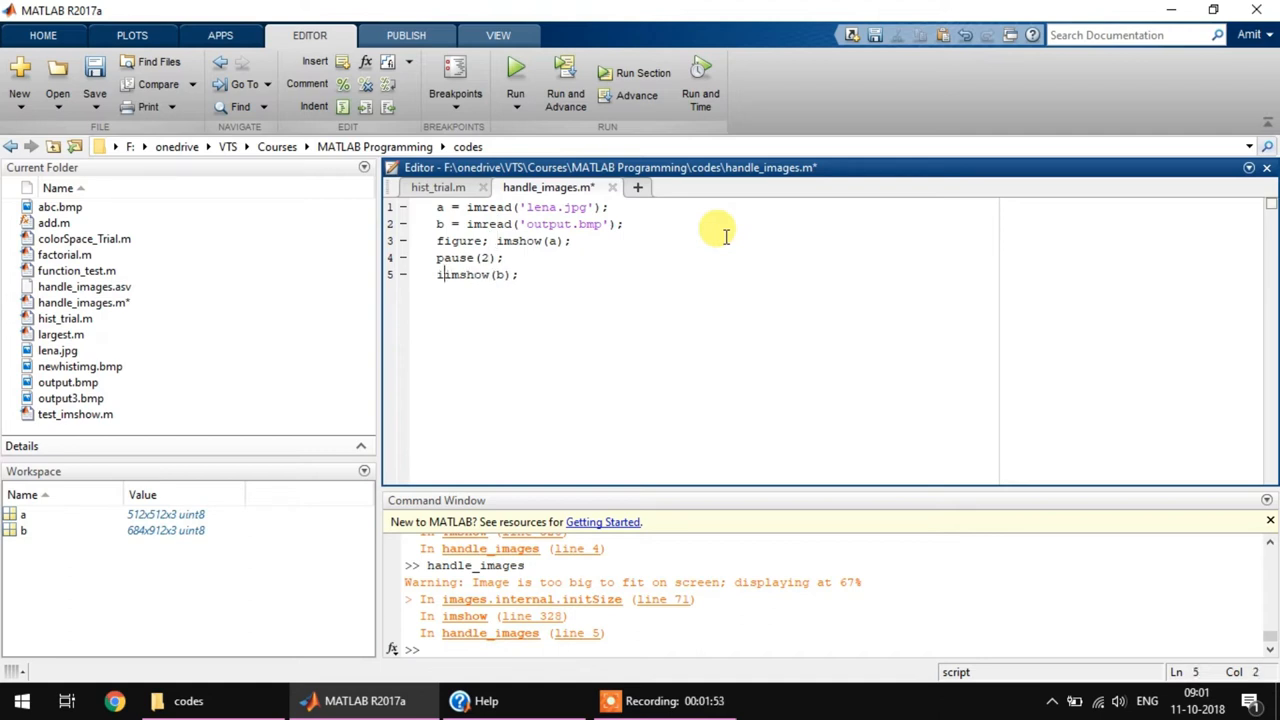
pyautogui.write('figure;')
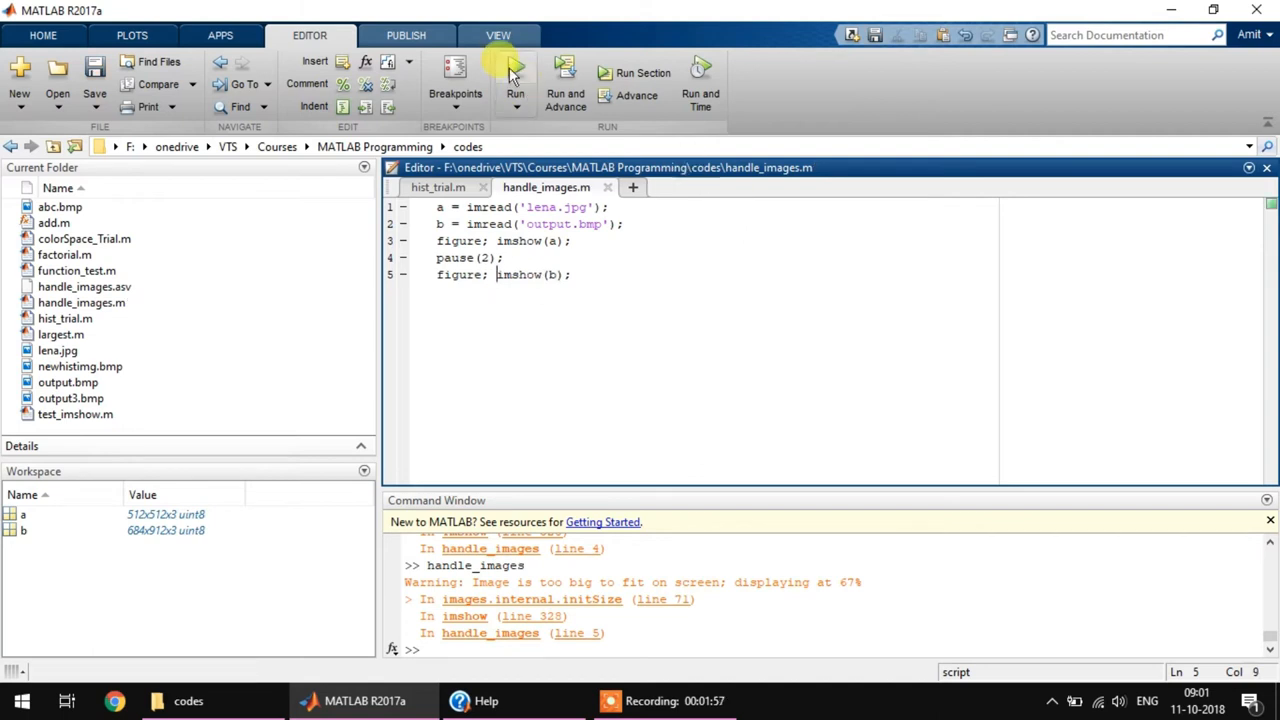
pyautogui.click(516, 76)
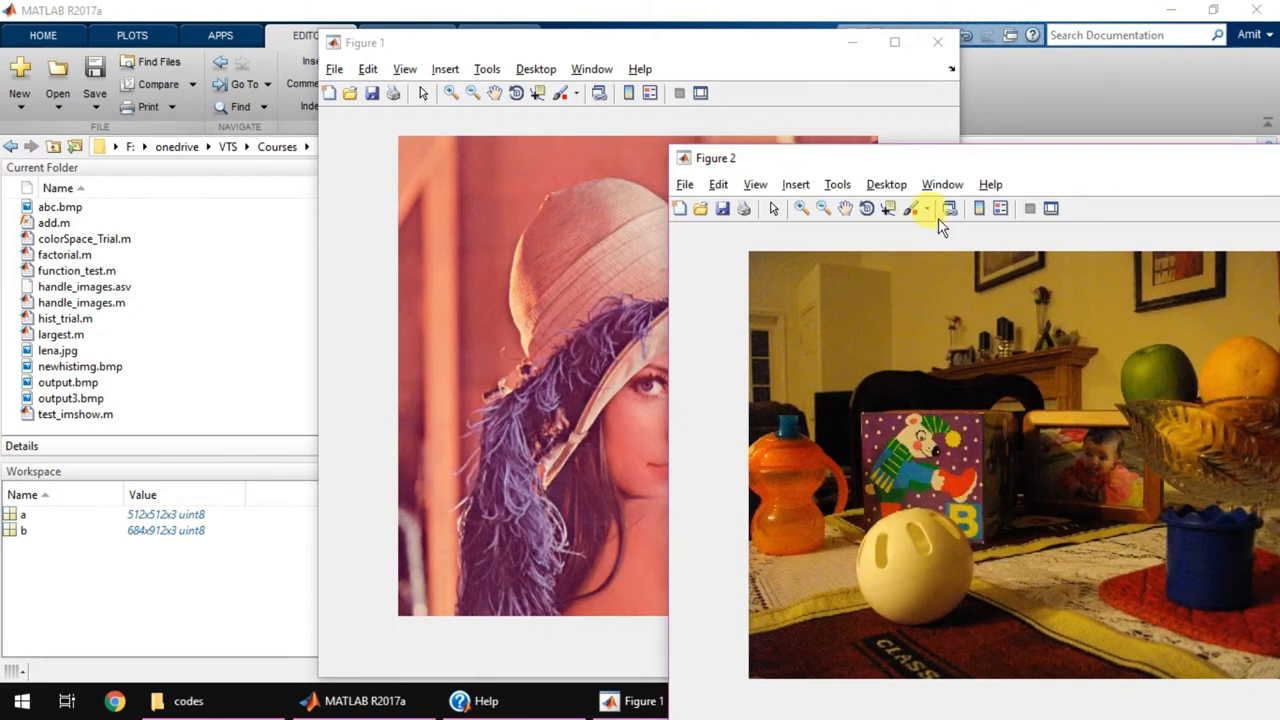
pyautogui.click(936, 42)
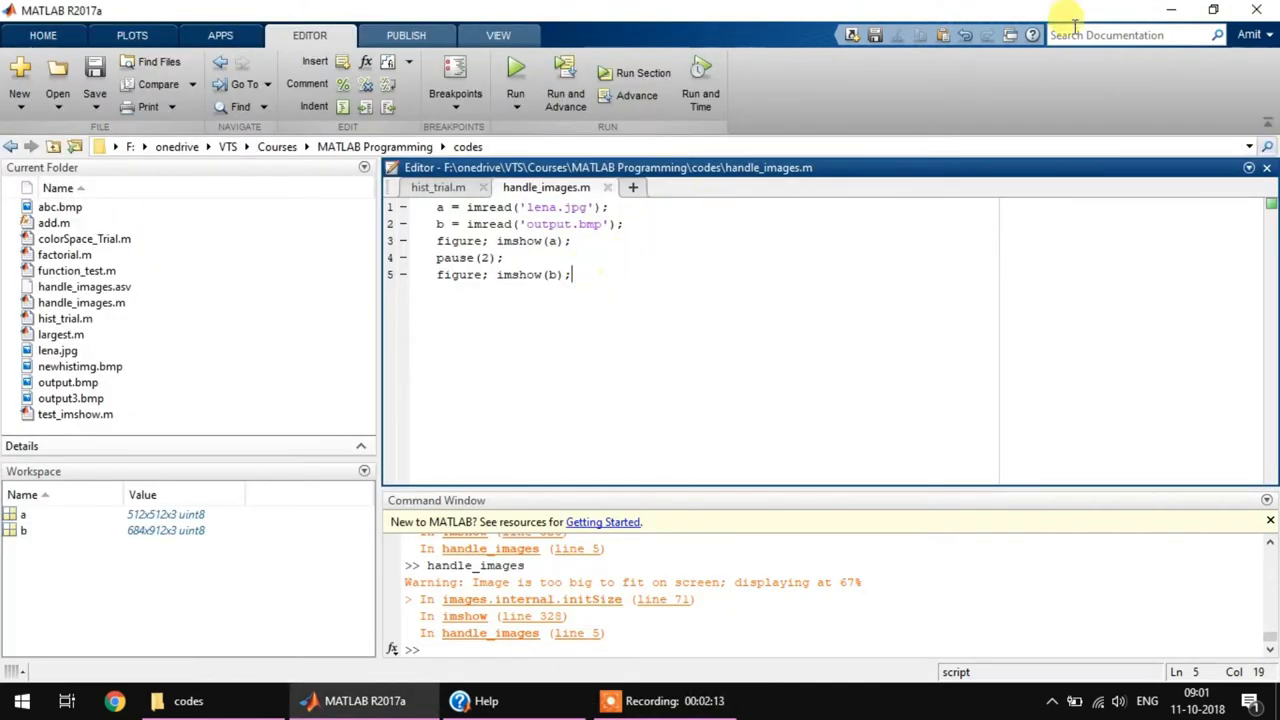
# - Search the documentation for subpl and open the subplot reference page
pyautogui.click(1130, 34)
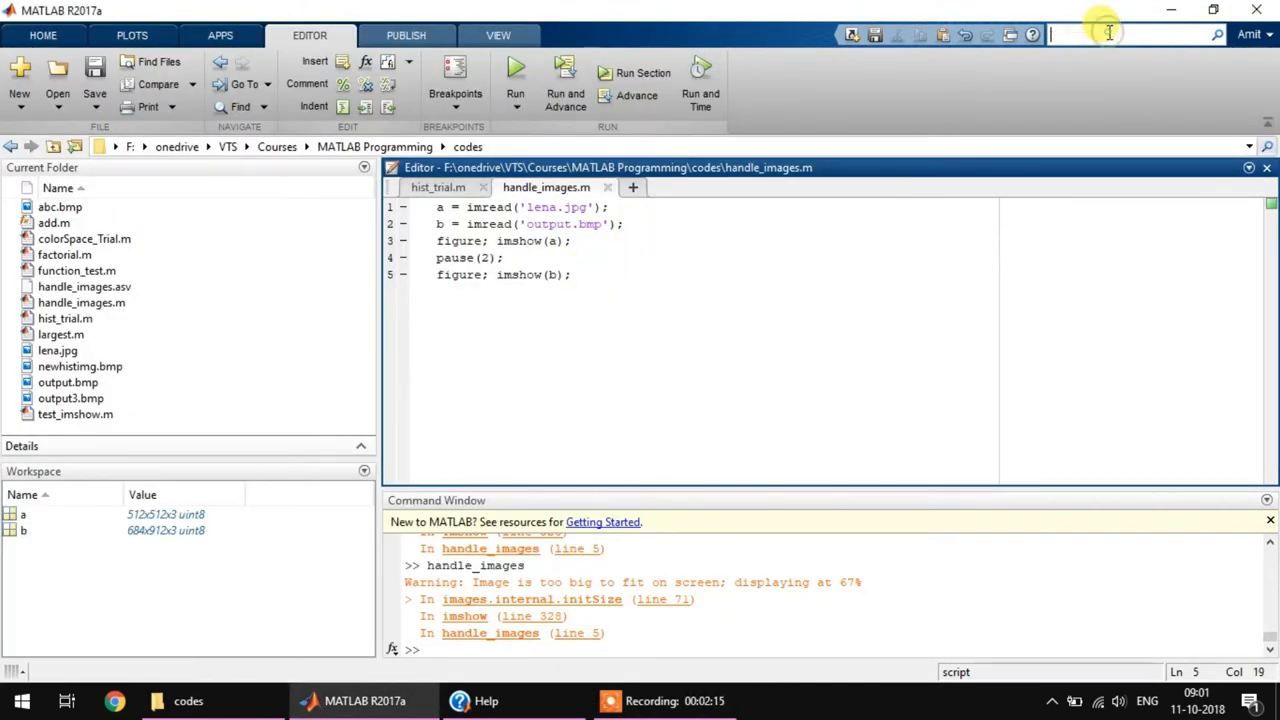
pyautogui.write('subplot')
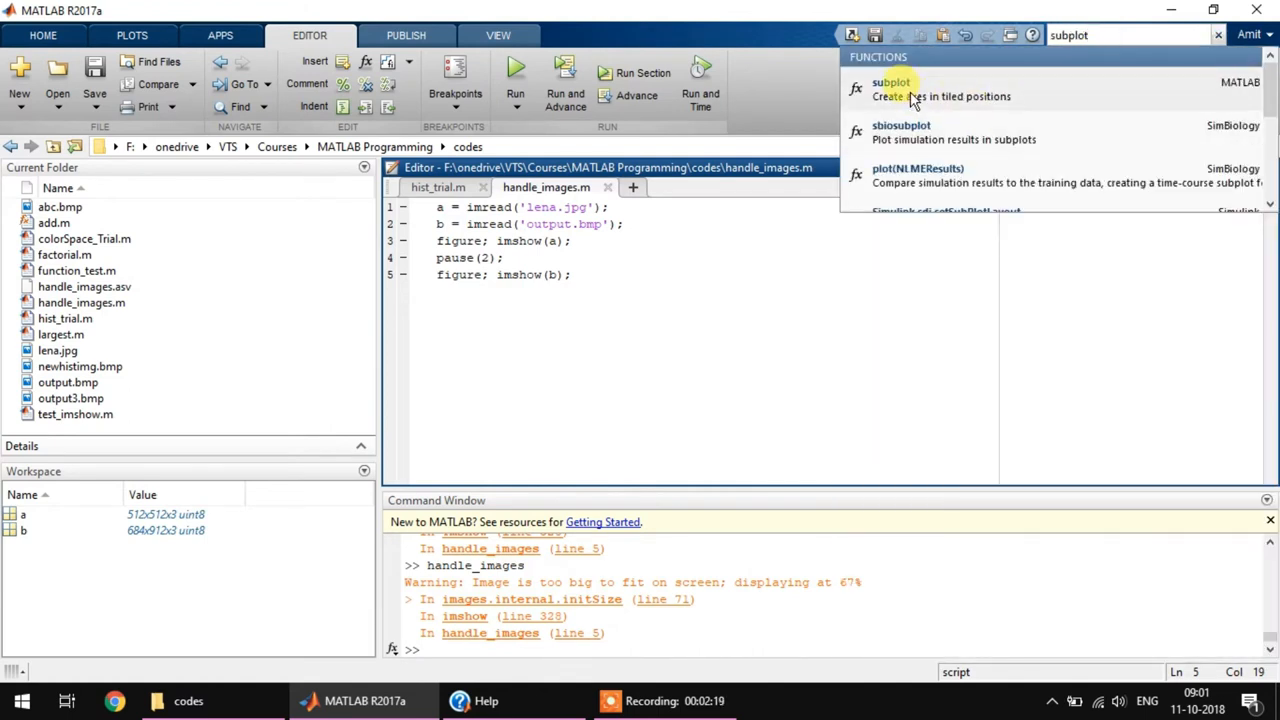
pyautogui.click(890, 88)
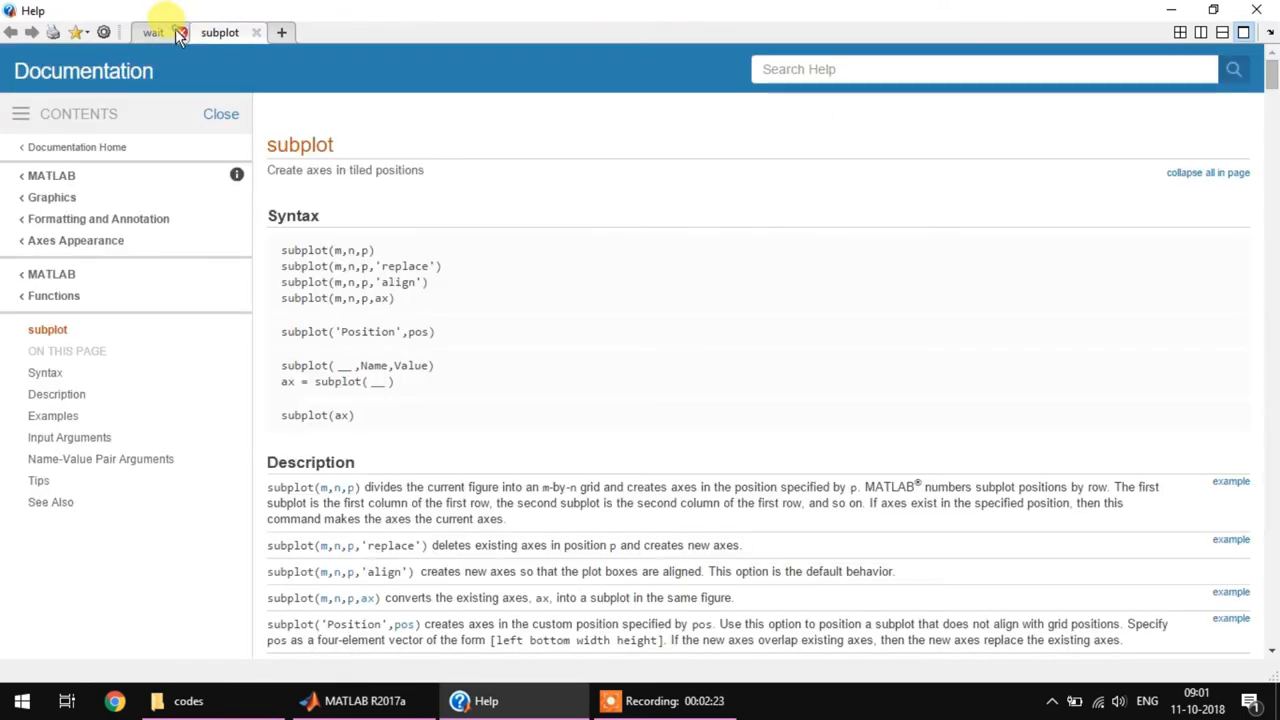
# - Review the subplot syntax, select the subplot(m,n,p) form, and return to the script
pyautogui.click(180, 32)
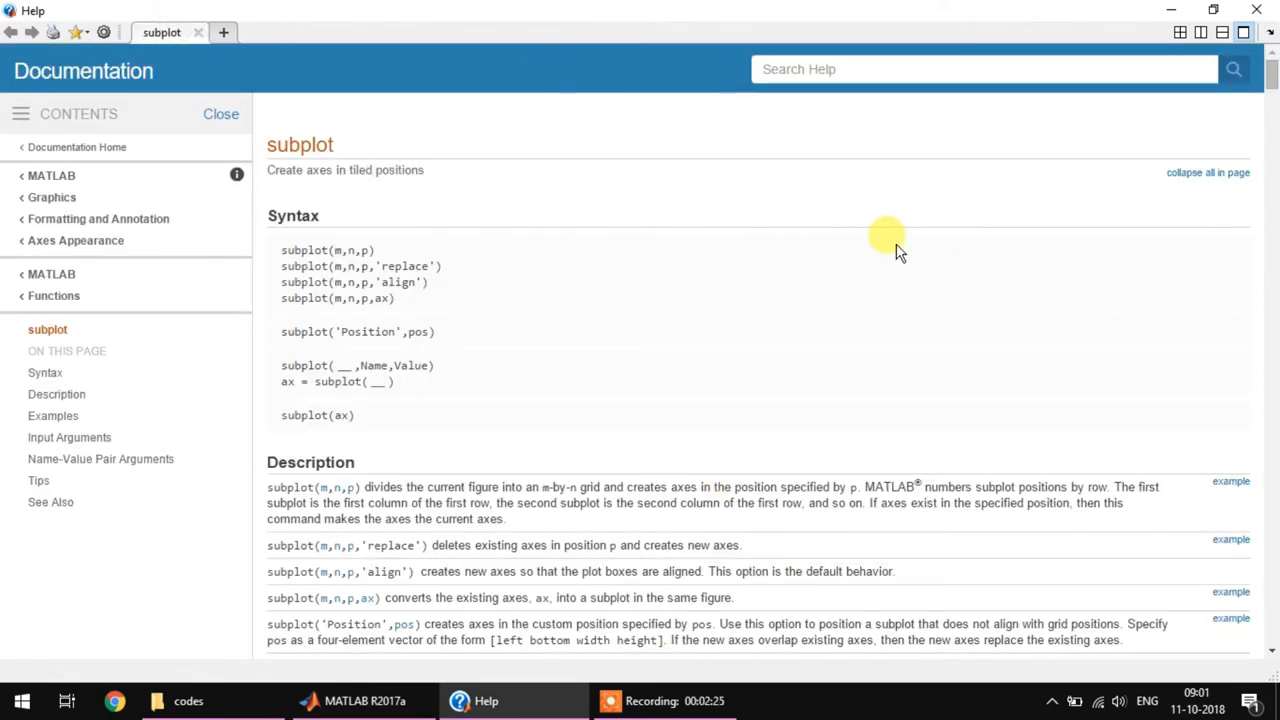
pyautogui.scroll(-3)
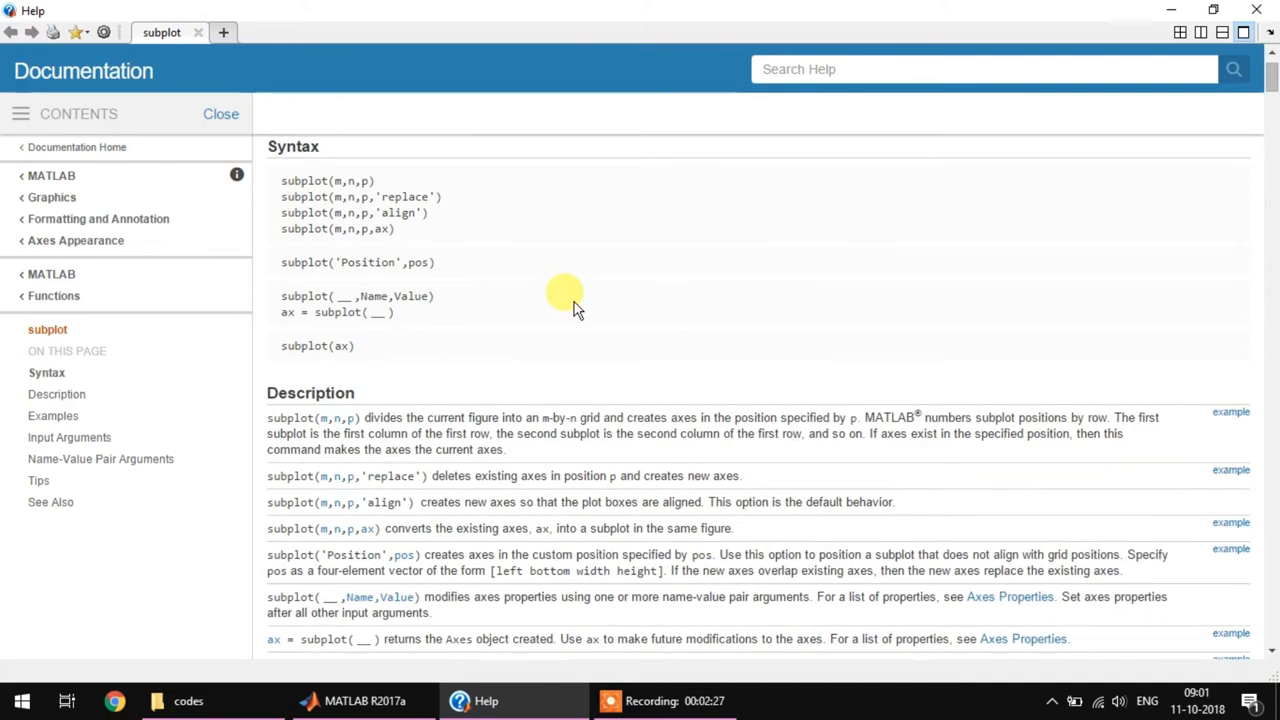
pyautogui.scroll(3)
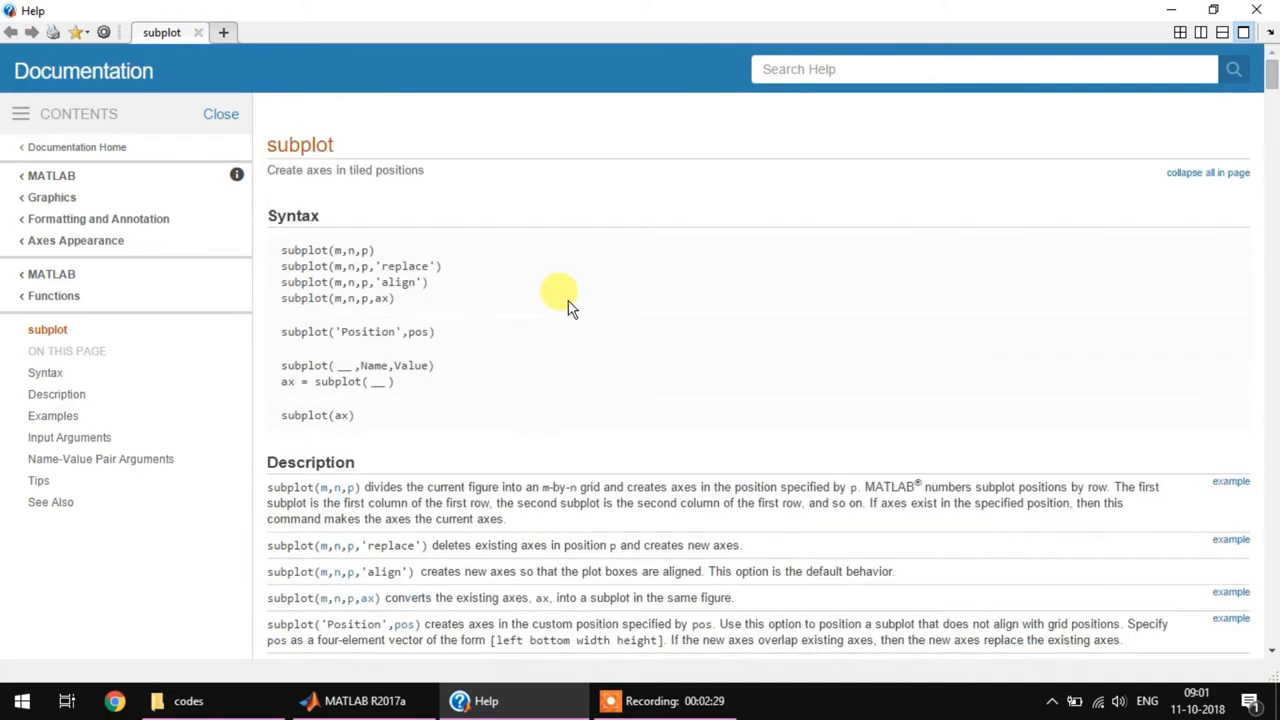
pyautogui.tripleClick(344, 168)
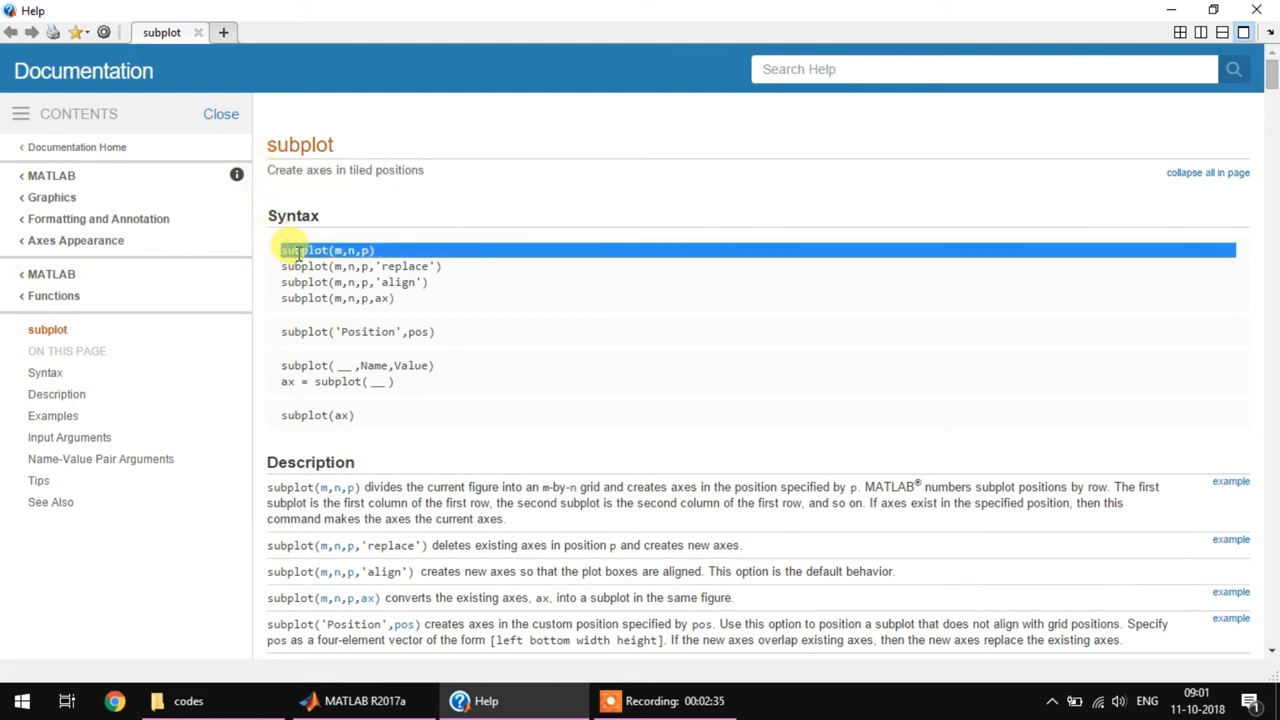
pyautogui.click(350, 700)
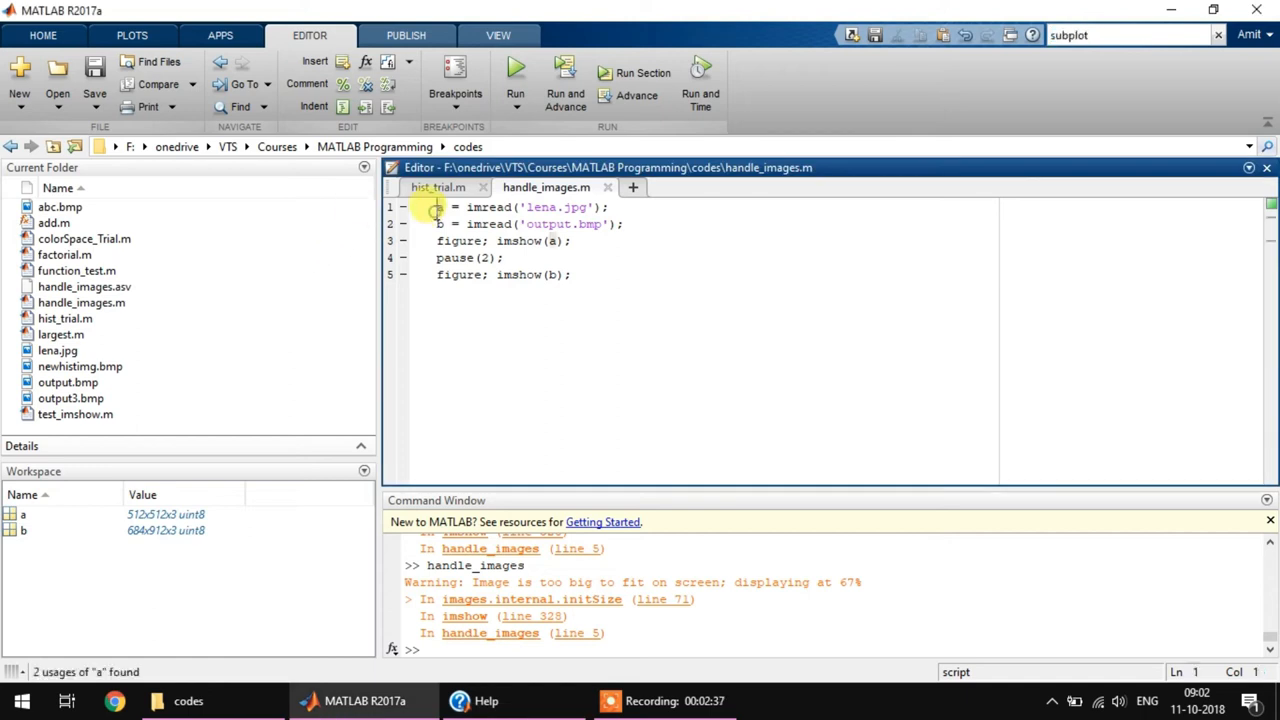
# - Note subplot(m,n,p) atop the script: m = no of x axes, y = axes, p = where to print
pyautogui.write('subplot(m,n,p)')
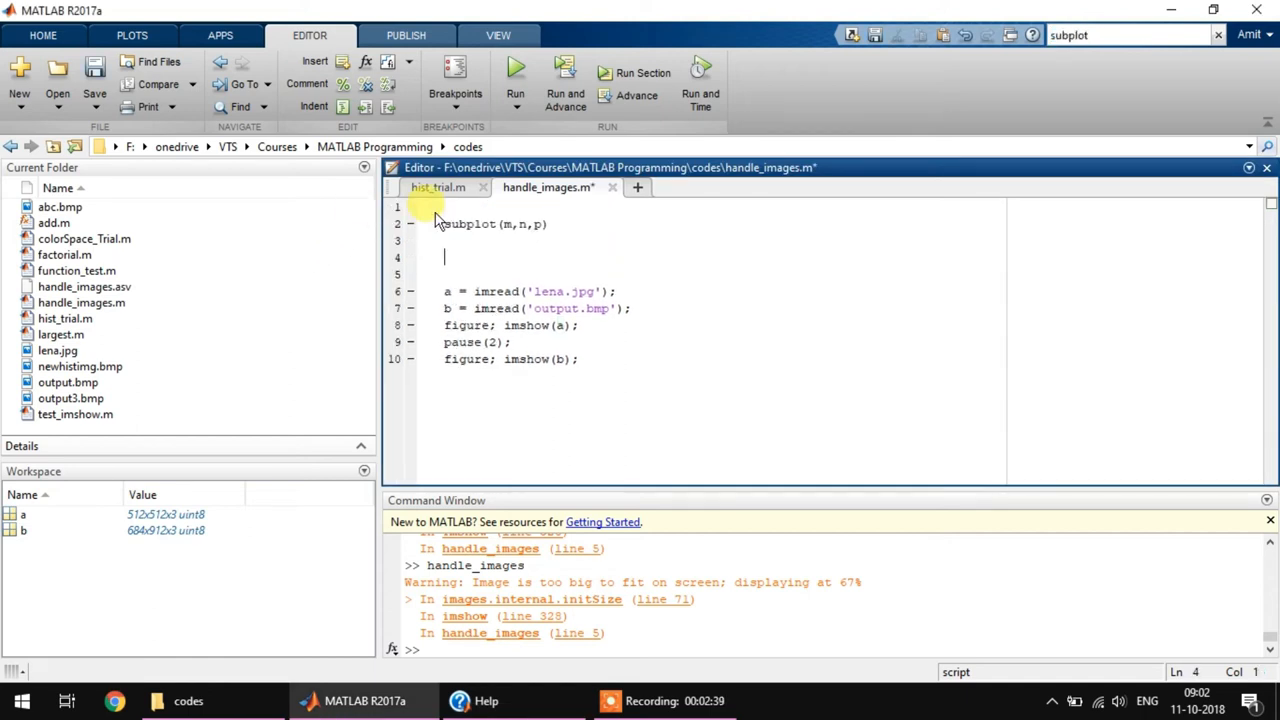
pyautogui.write('m = no')
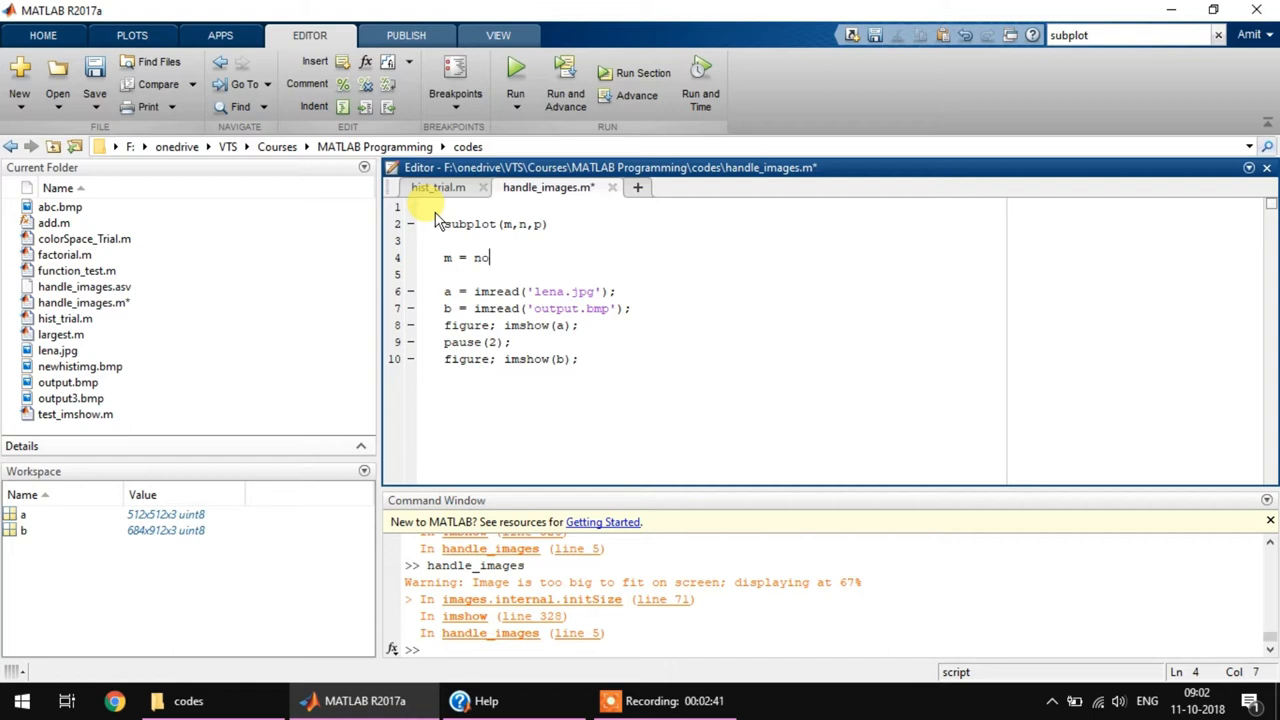
pyautogui.write('of x,')
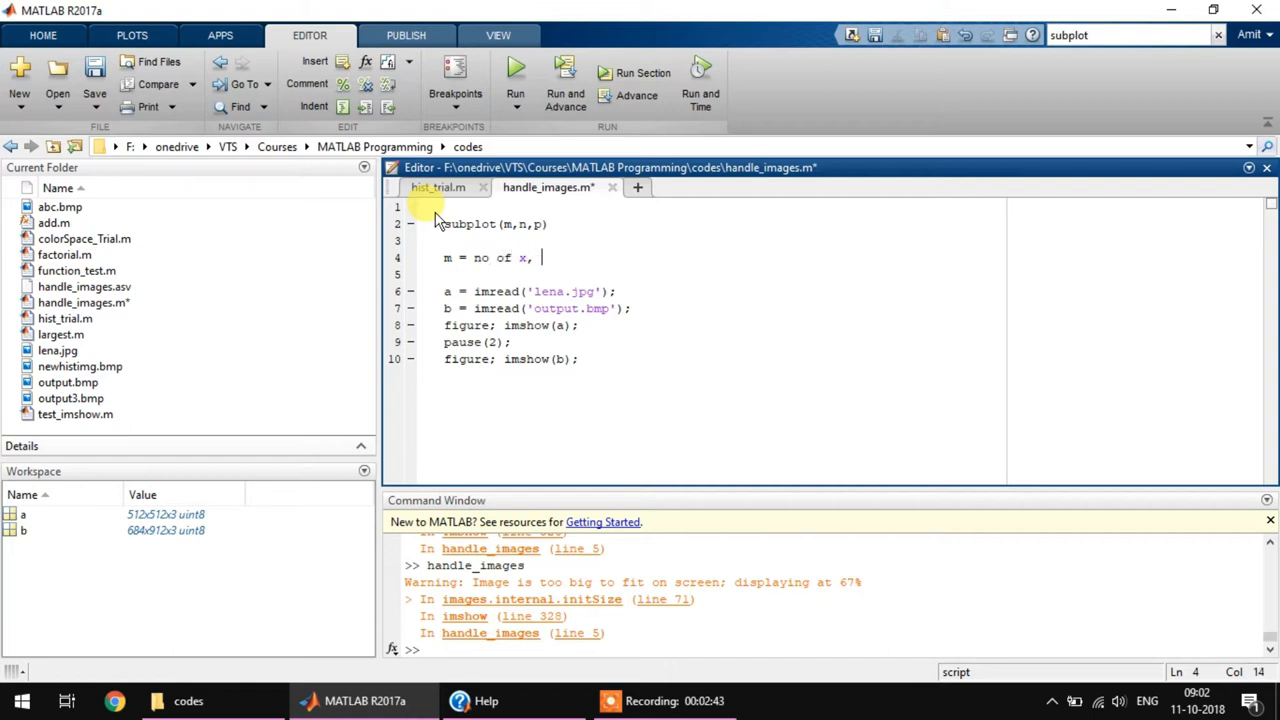
pyautogui.write('ax')
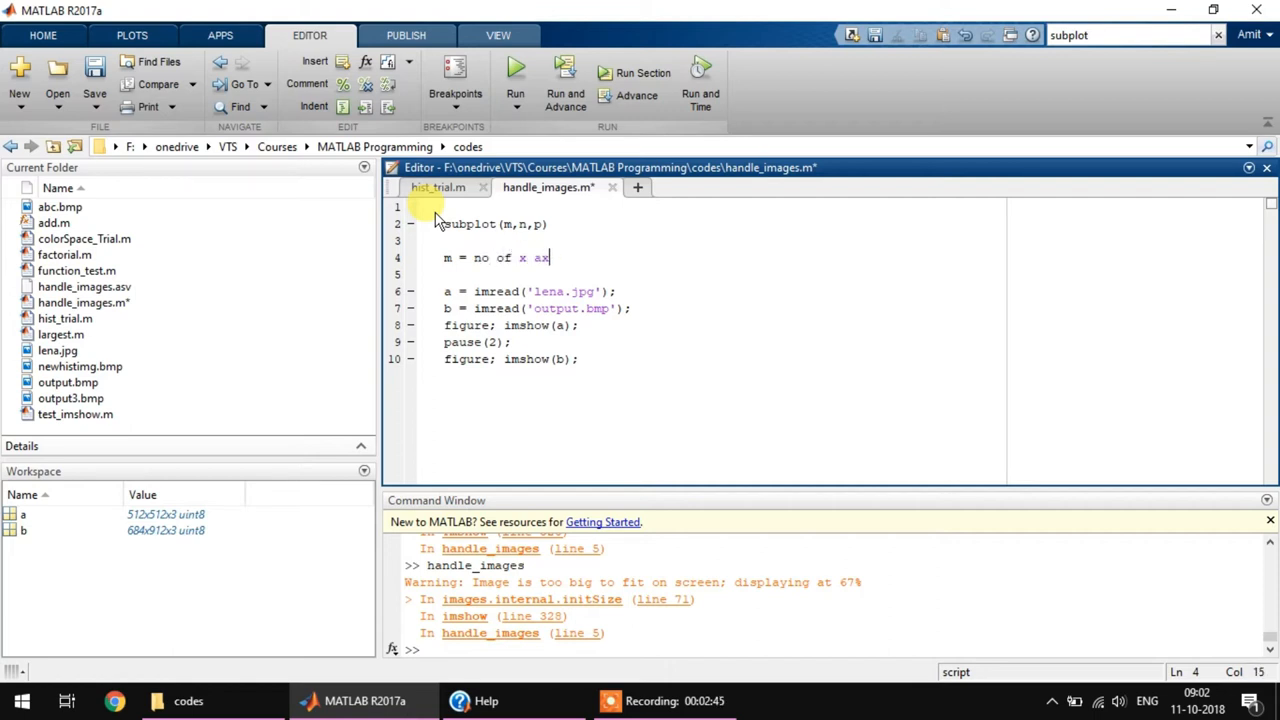
pyautogui.write('es, y = y')
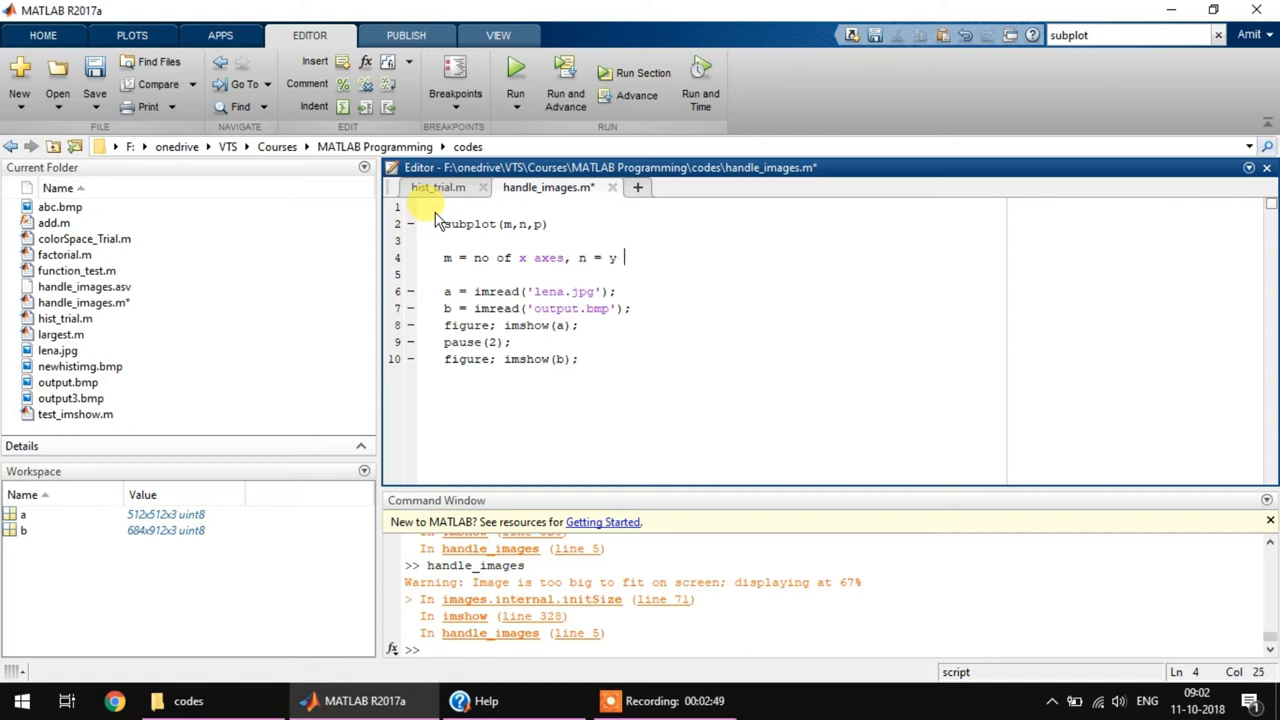
pyautogui.write('axes, p = where to print')
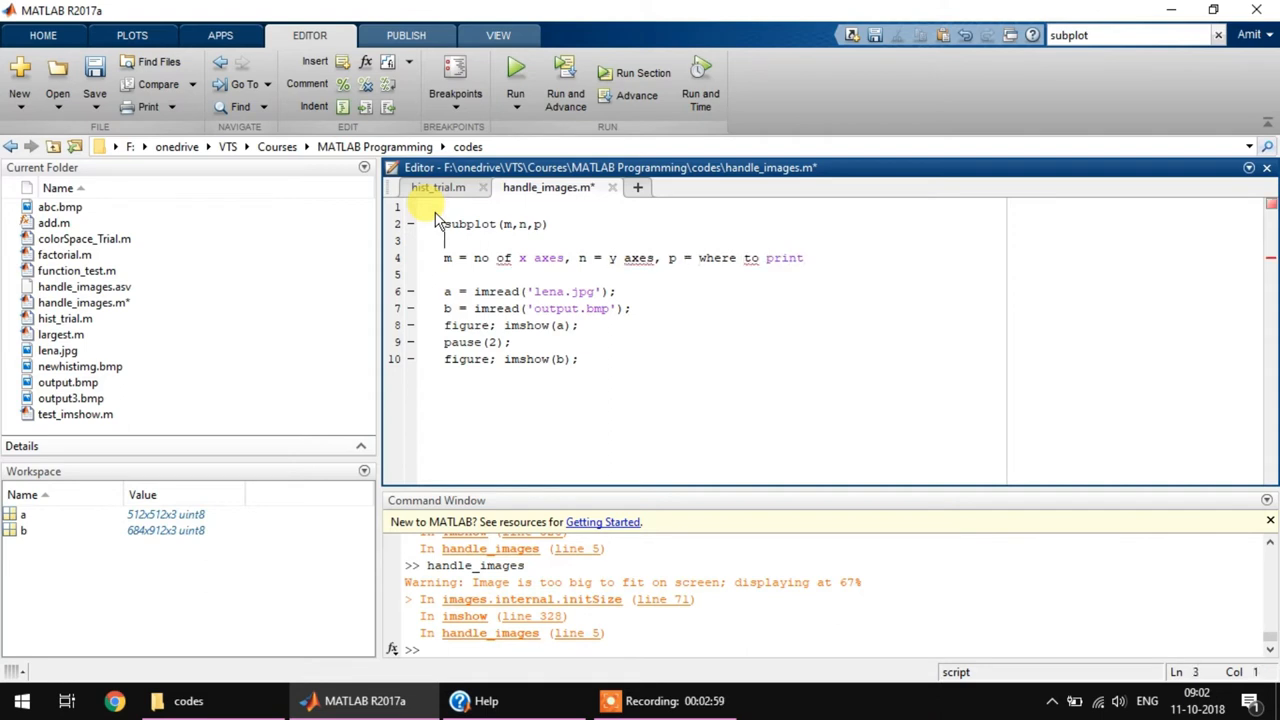
# - Remove the blank line between the notes and comment them out with %
pyautogui.press('Delete')
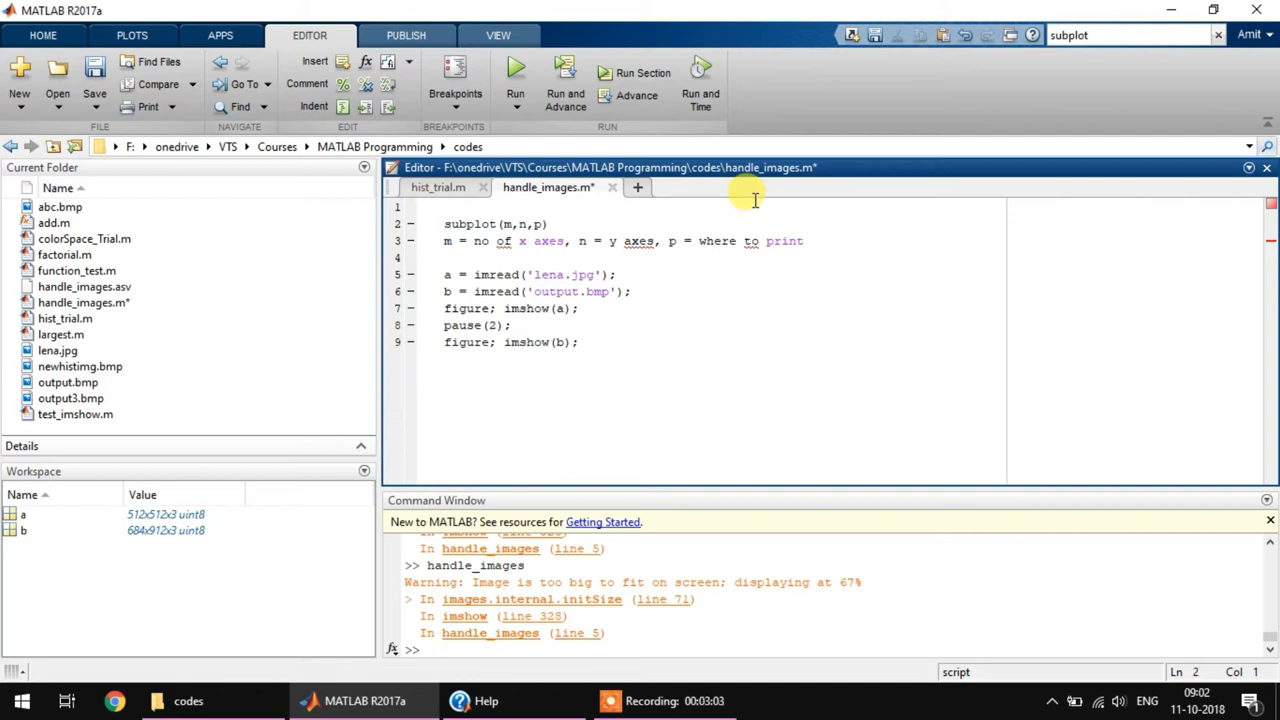
pyautogui.write('%')
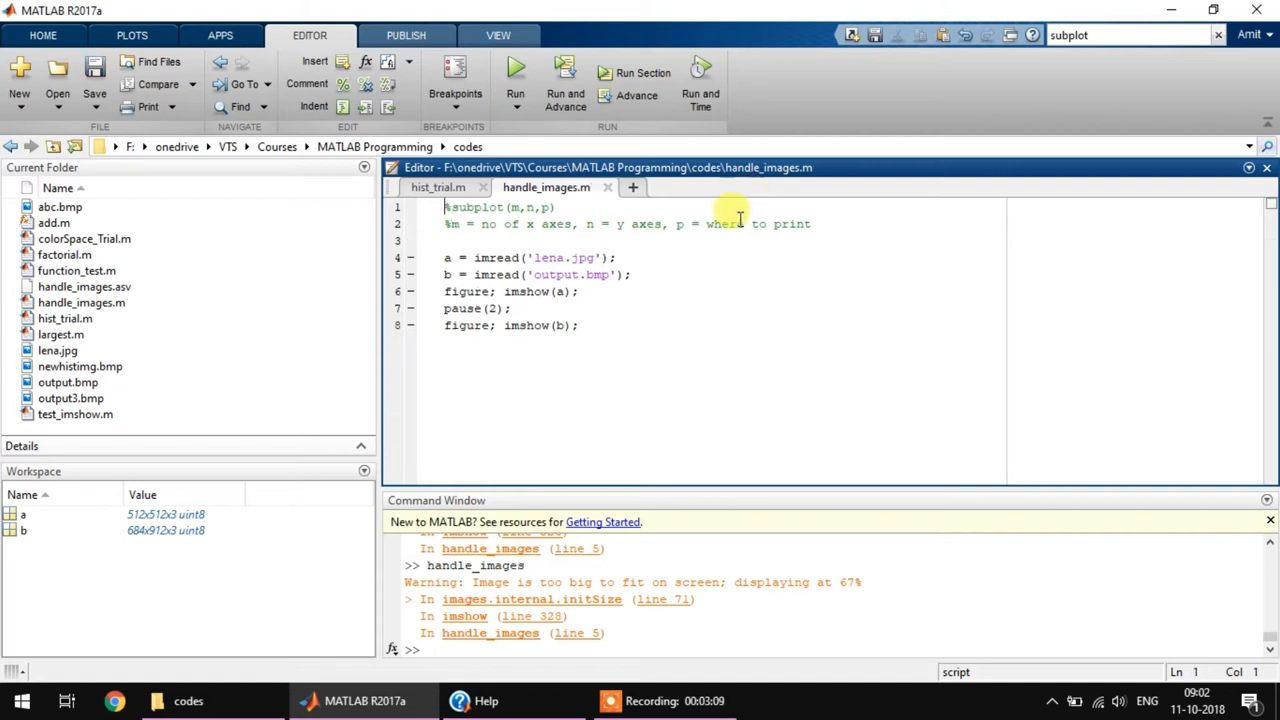
# - Replace the old display lines with subplot(1,2,1), imshow(a), title('this is lena')
pyautogui.click(578, 324)
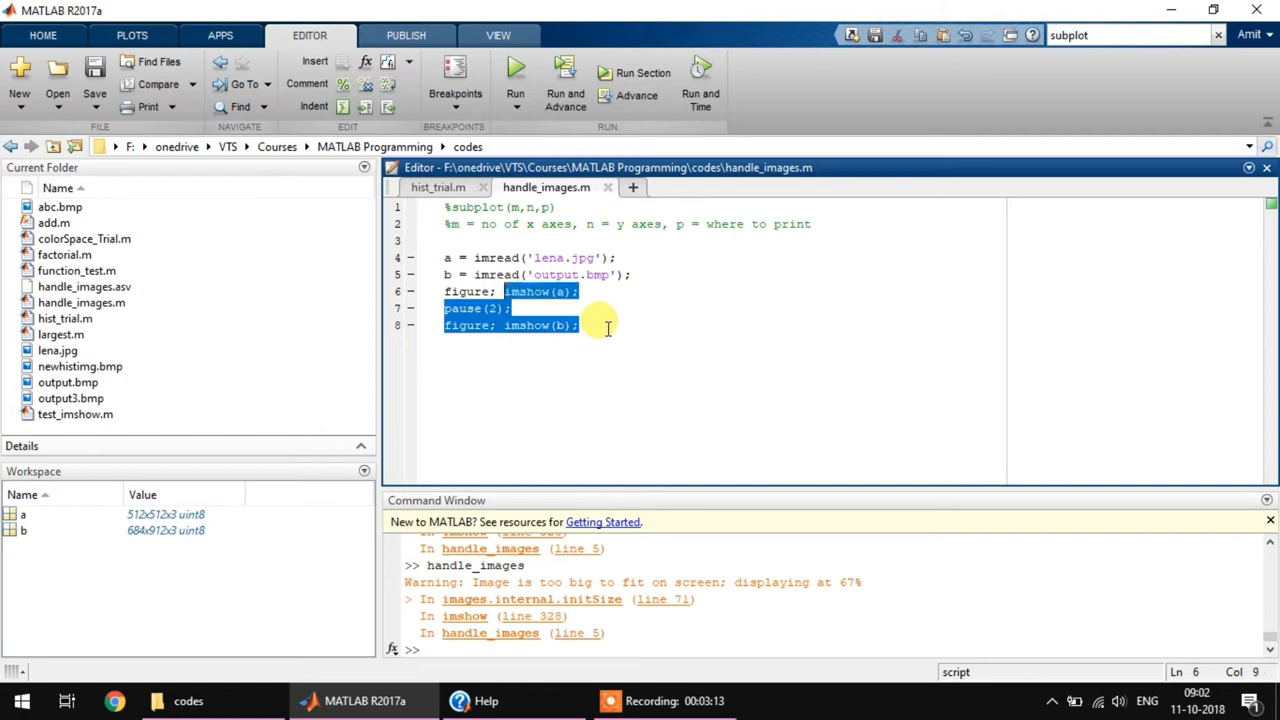
pyautogui.write('subplot(1,')
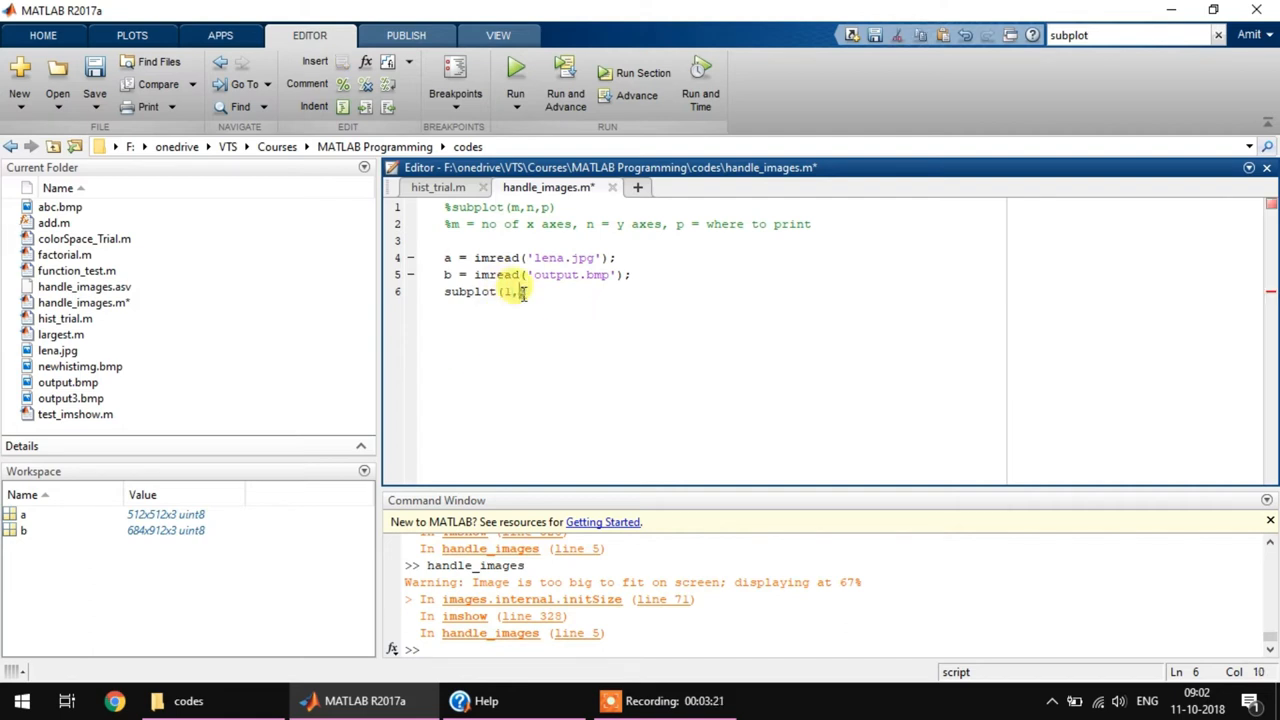
pyautogui.write('2,1')
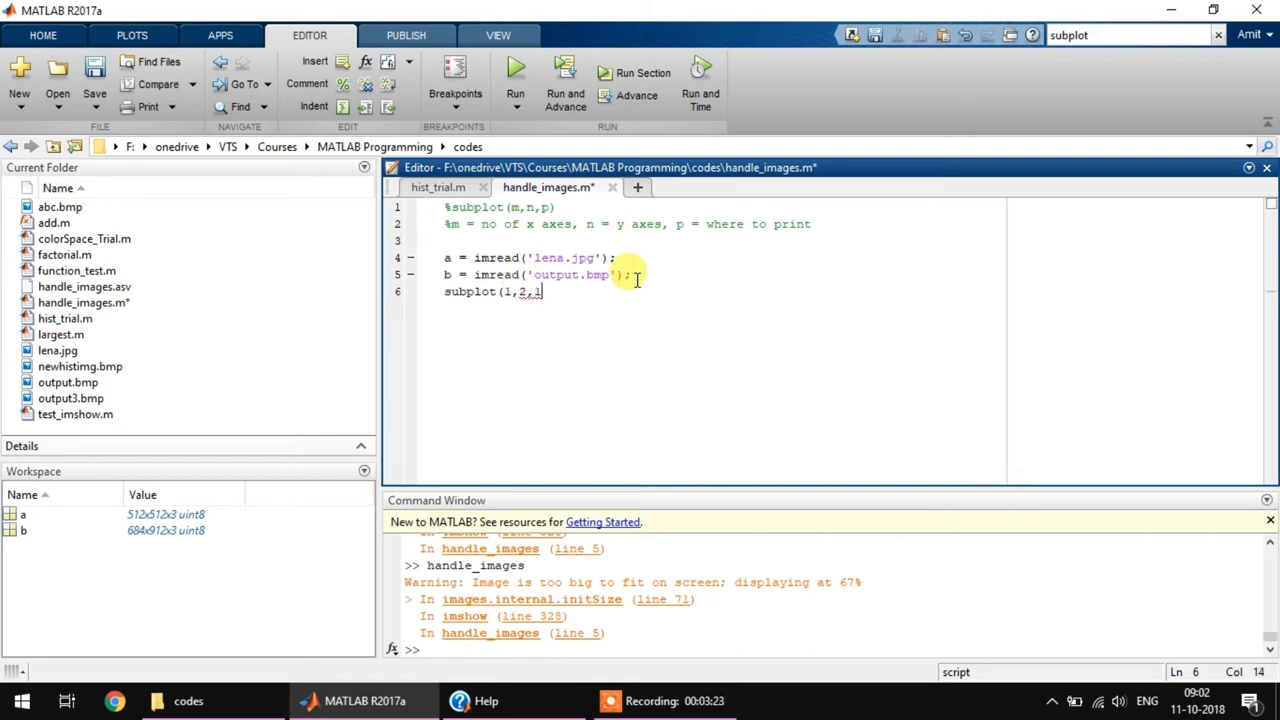
pyautogui.write(')')
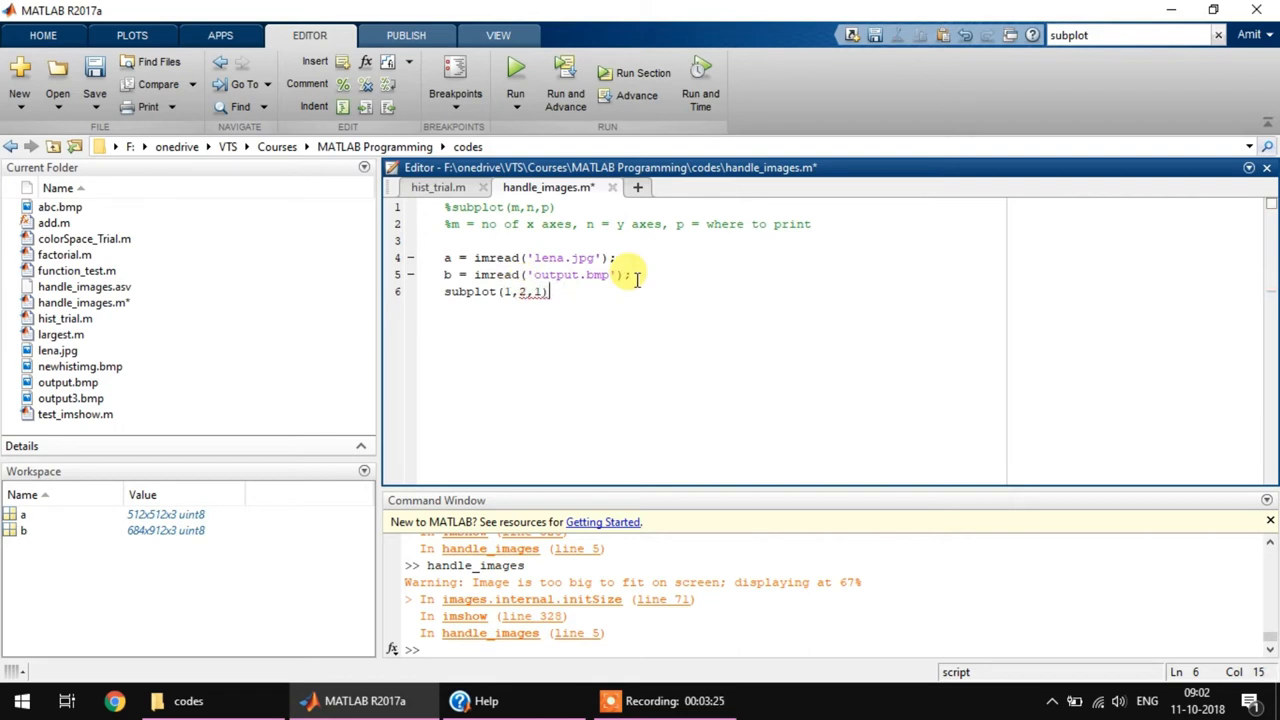
pyautogui.write(';')
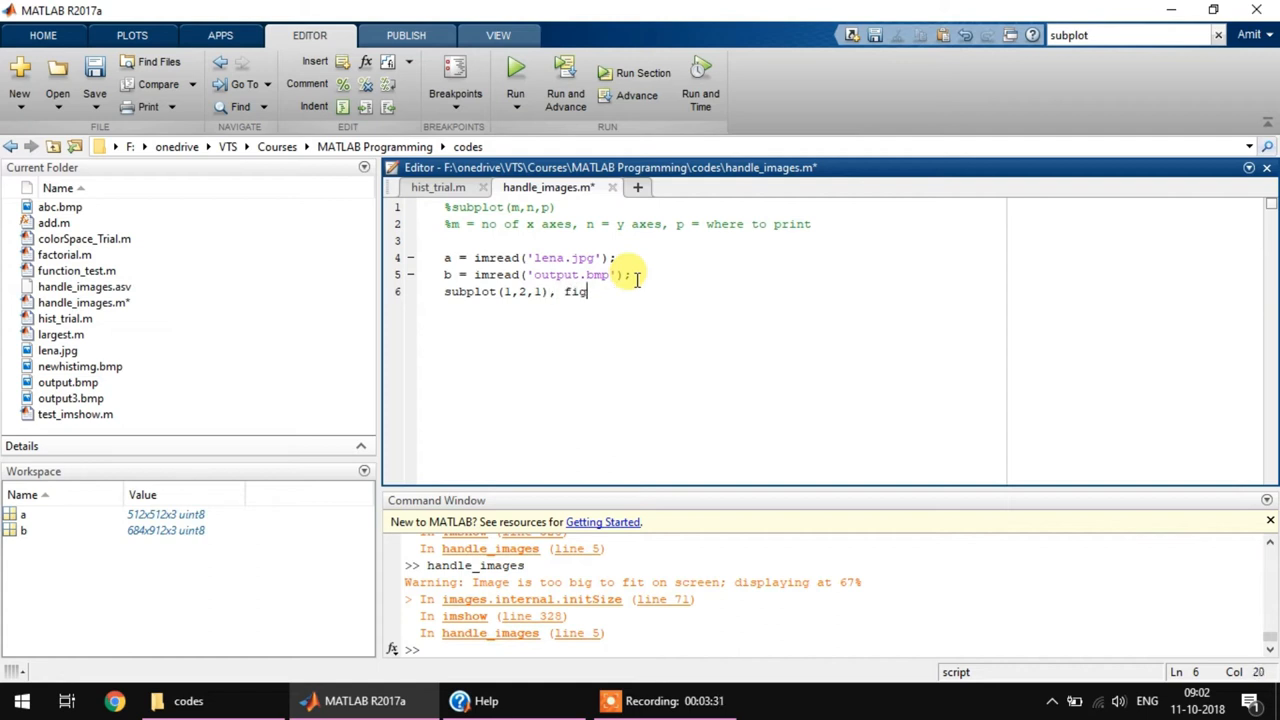
pyautogui.write('imshow(')
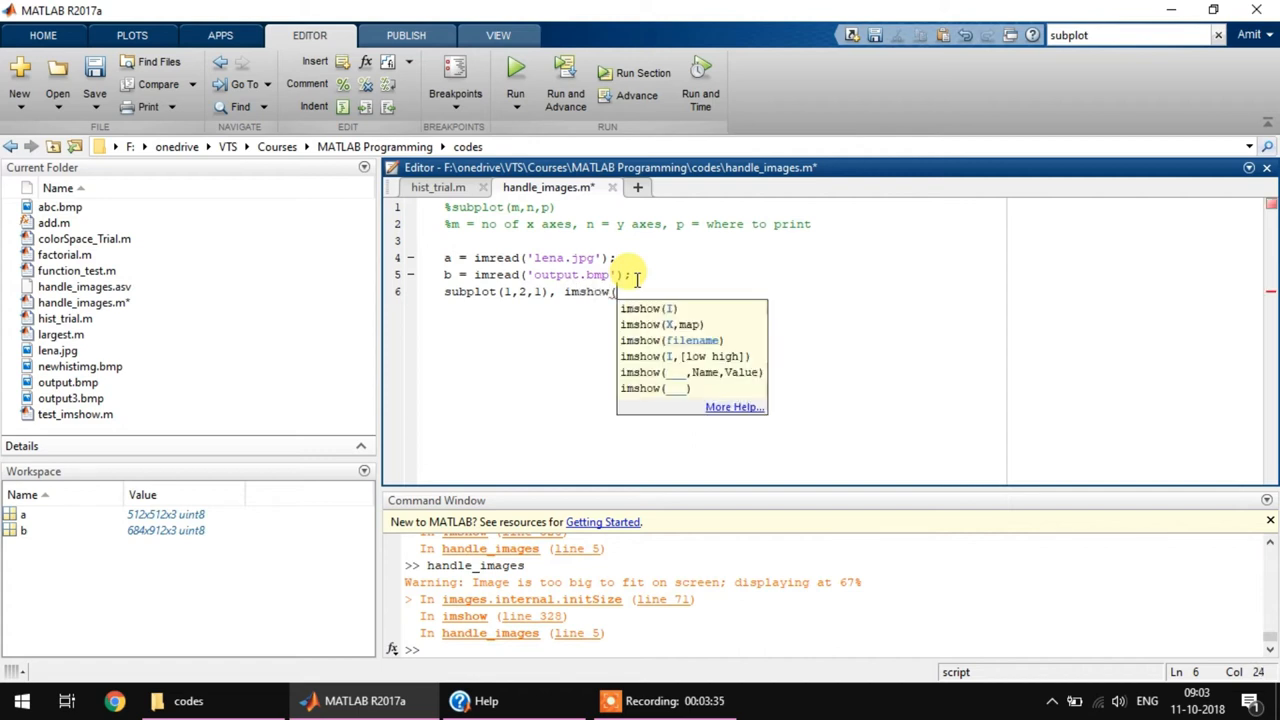
pyautogui.write('a),')
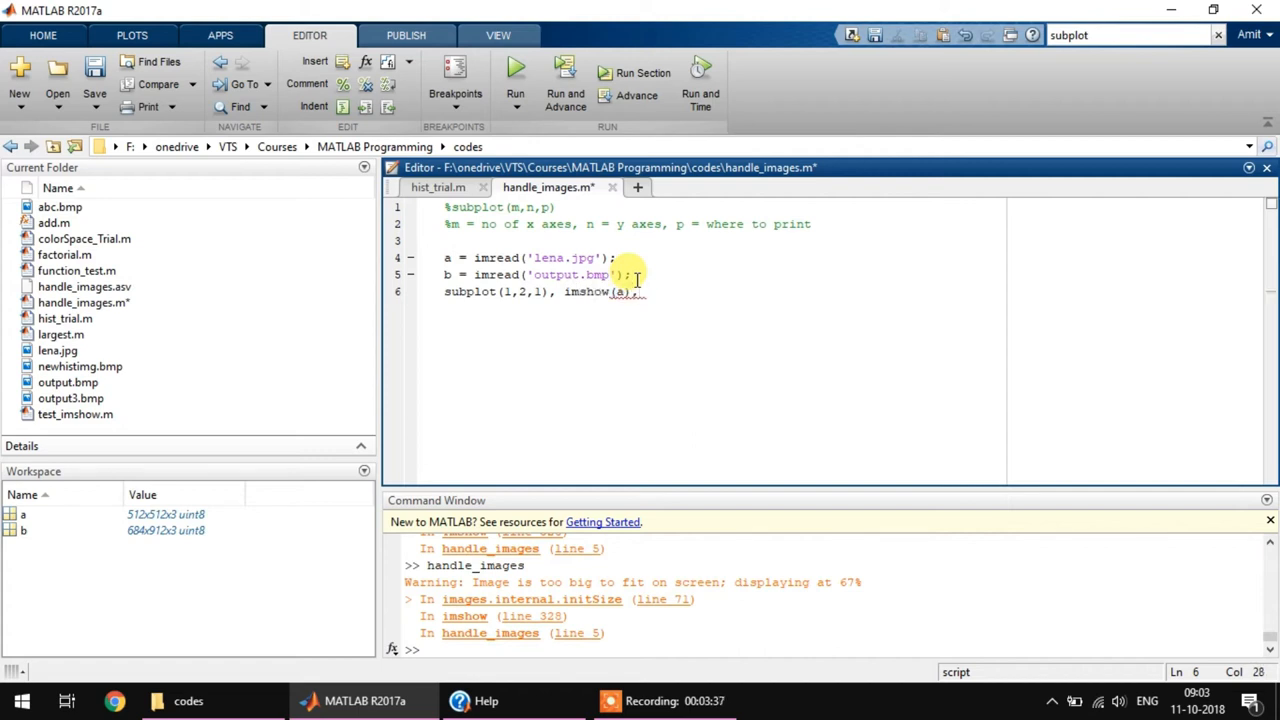
pyautogui.write('; ti')
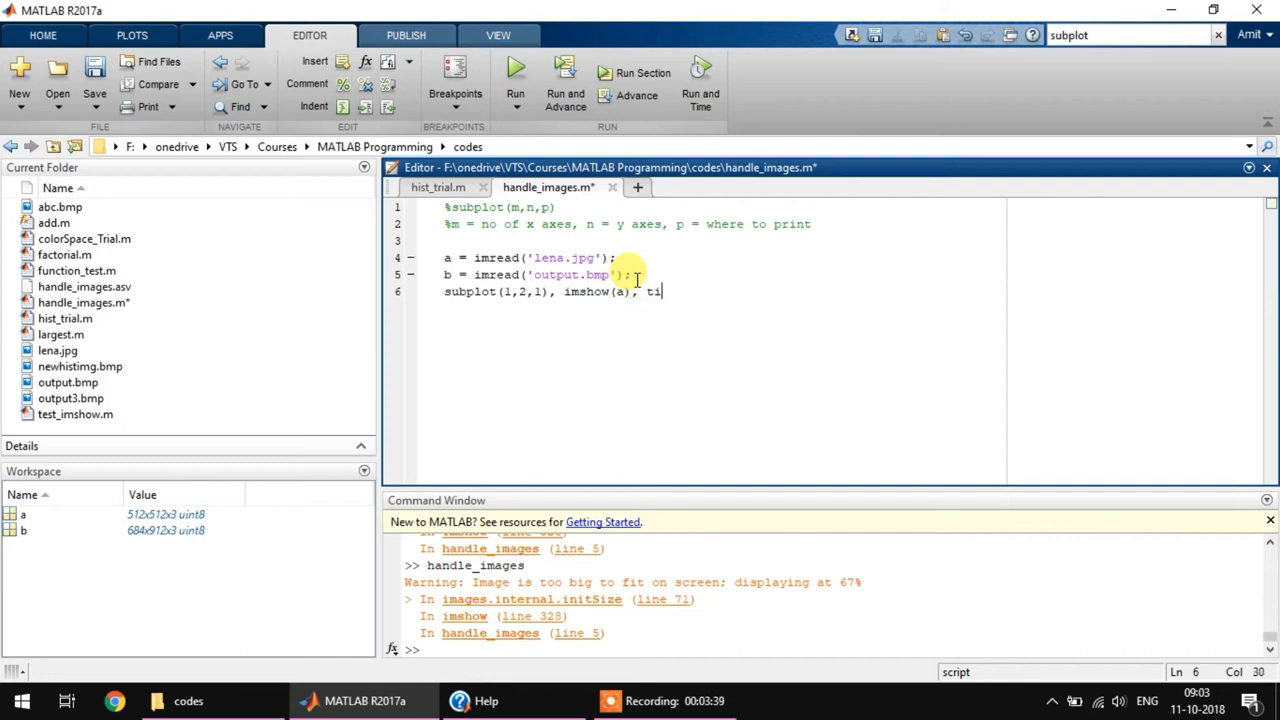
pyautogui.write("tle('")
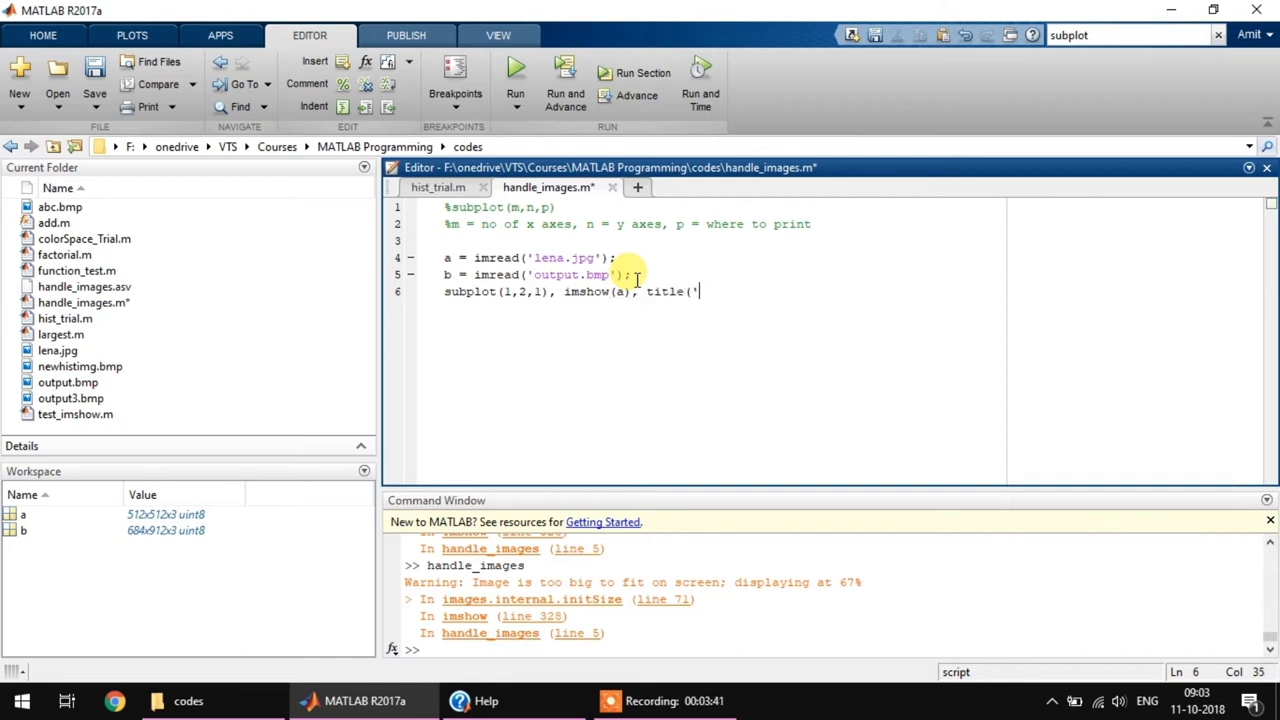
pyautogui.write("this is lena');")
pyautogui.click(722, 308)
pyautogui.write('subplot(1,')
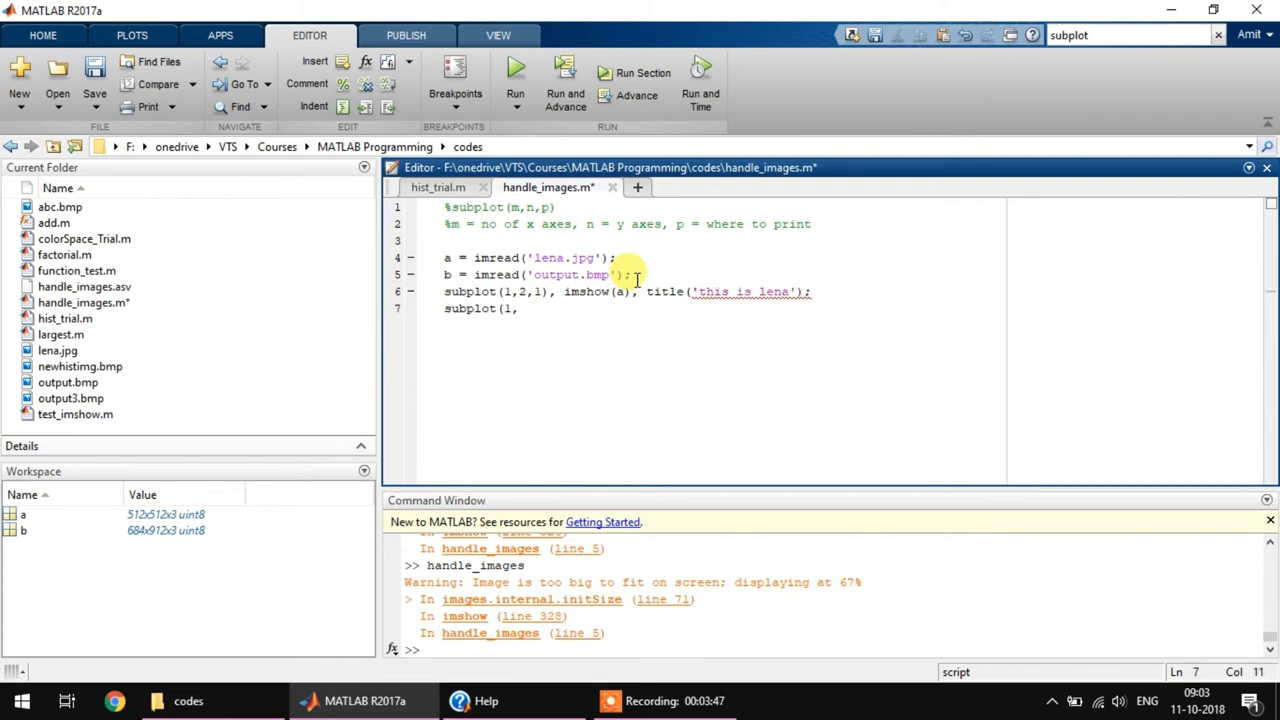
# - Add subplot(1,2,2), imshow(b), title('this is output.bmp');
pyautogui.write('2')
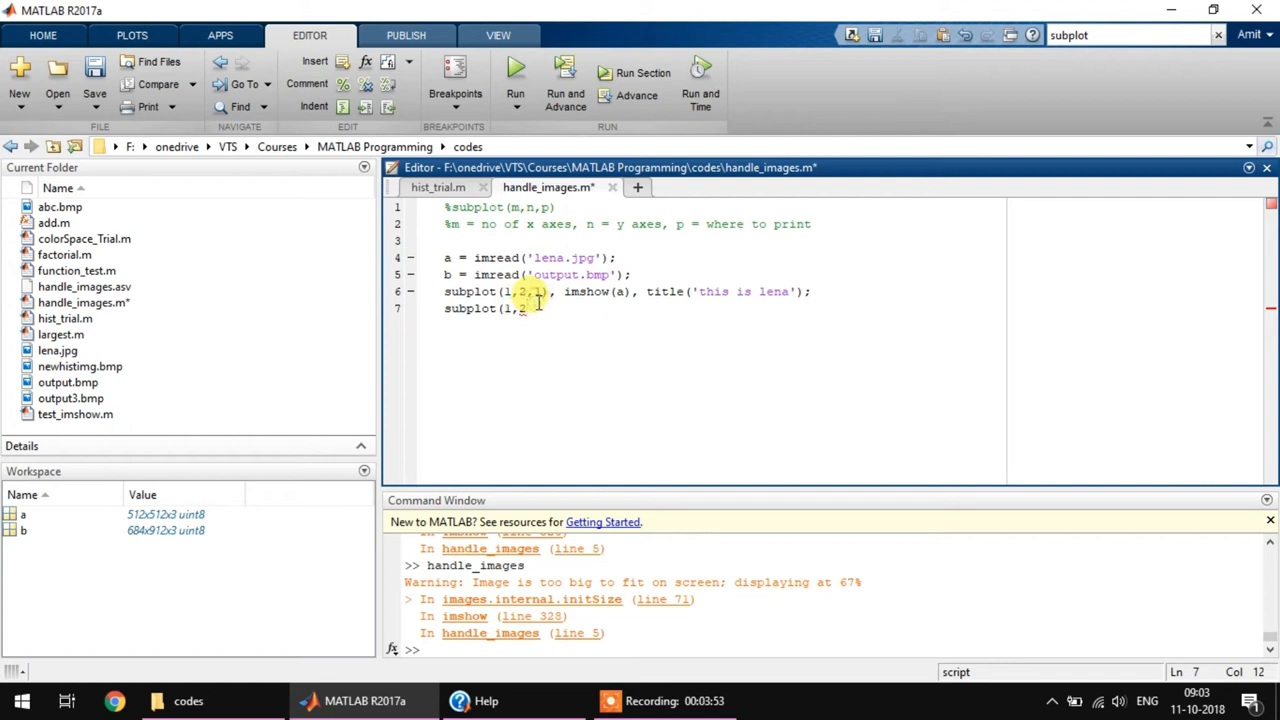
pyautogui.write('2)')
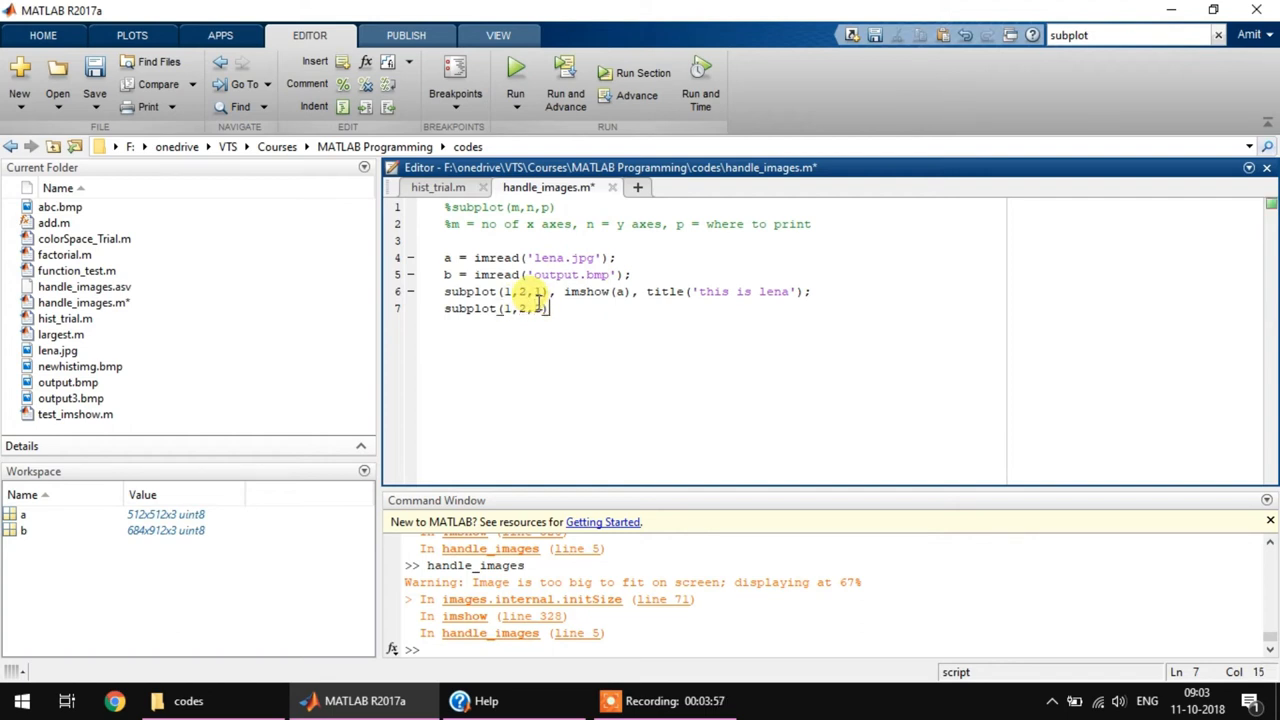
pyautogui.write(', ims')
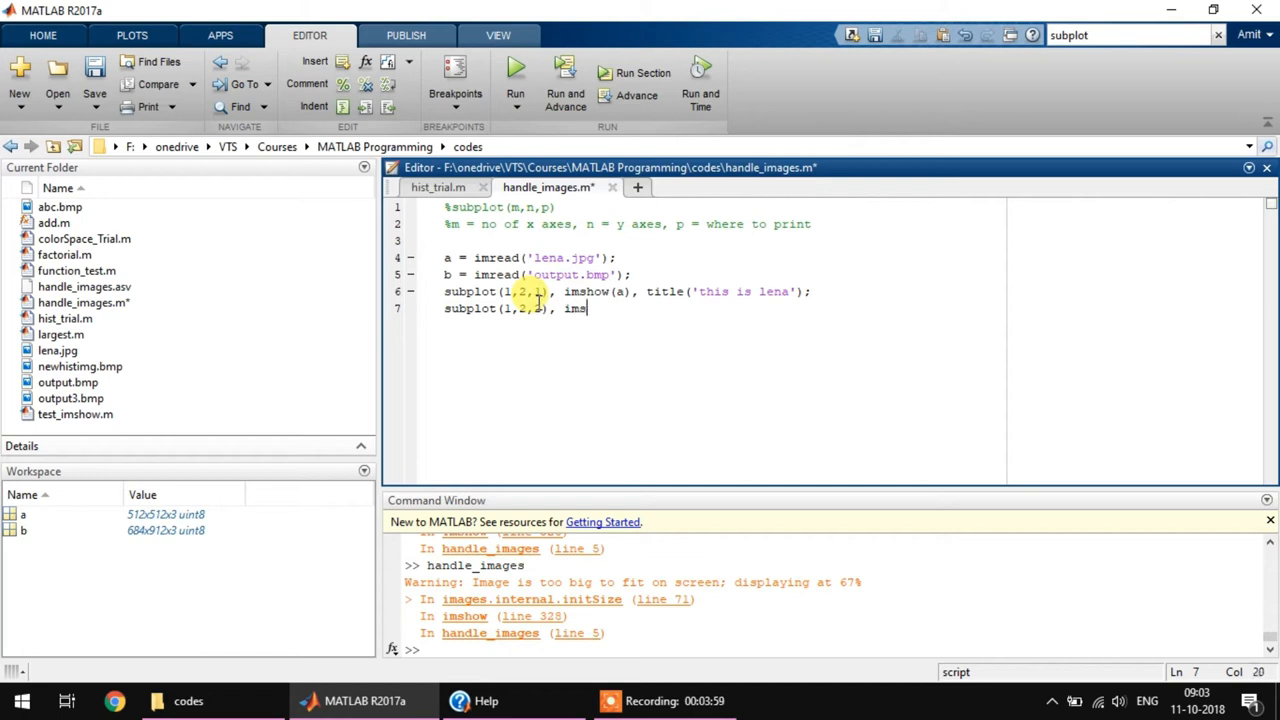
pyautogui.write("how(b), title ('this")
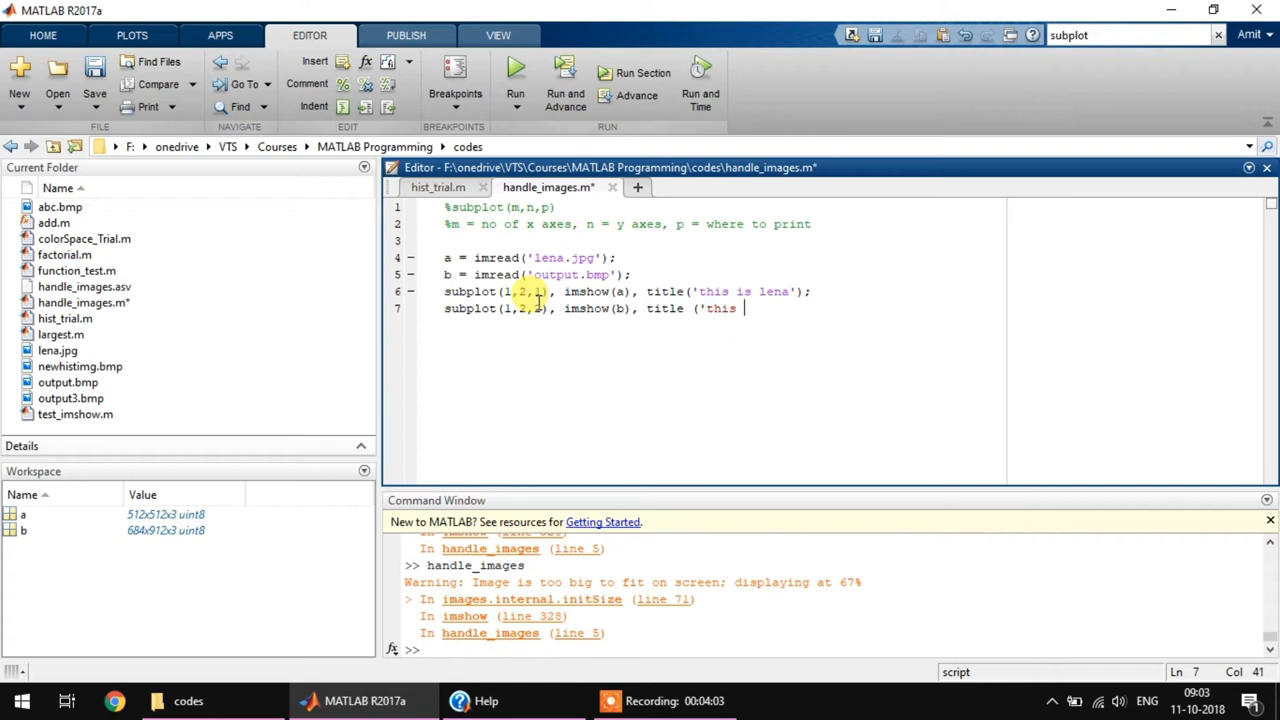
pyautogui.write('o')
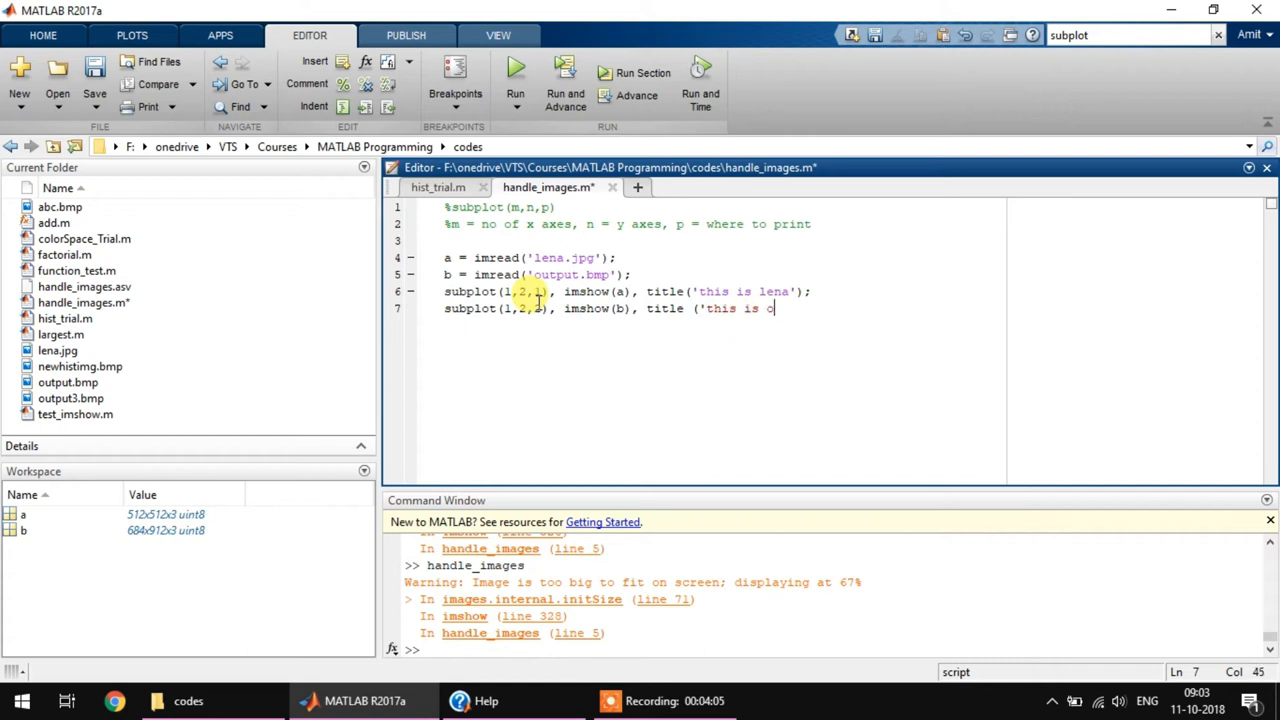
pyautogui.write('utput.bmp')
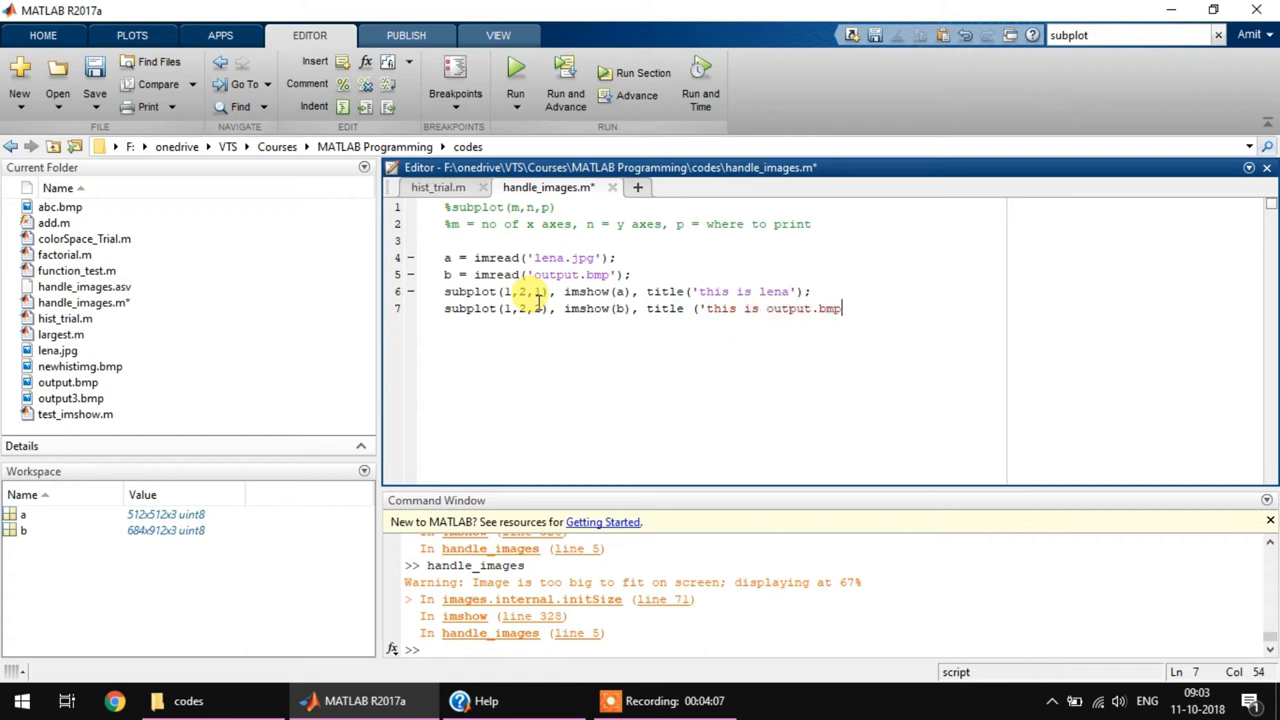
pyautogui.write("');")
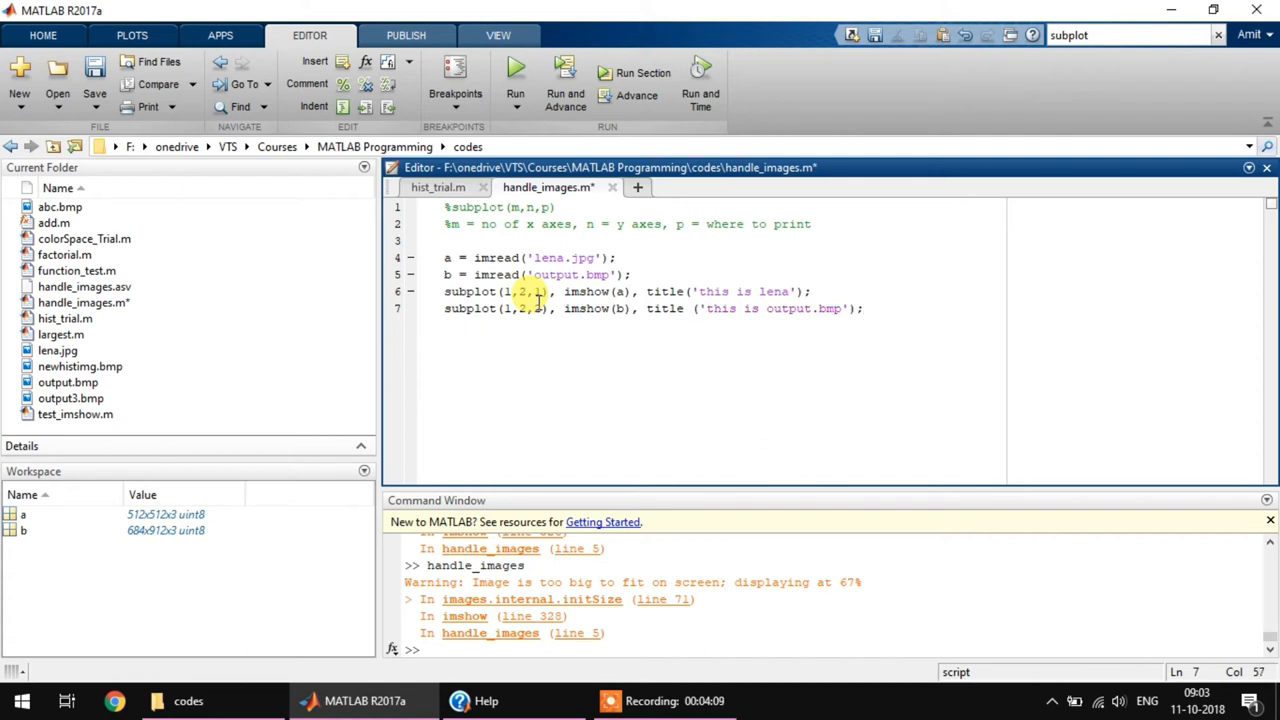
# - Run the script, maximize the figure with lena and output.bmp side by side, then close it
pyautogui.click(516, 68)
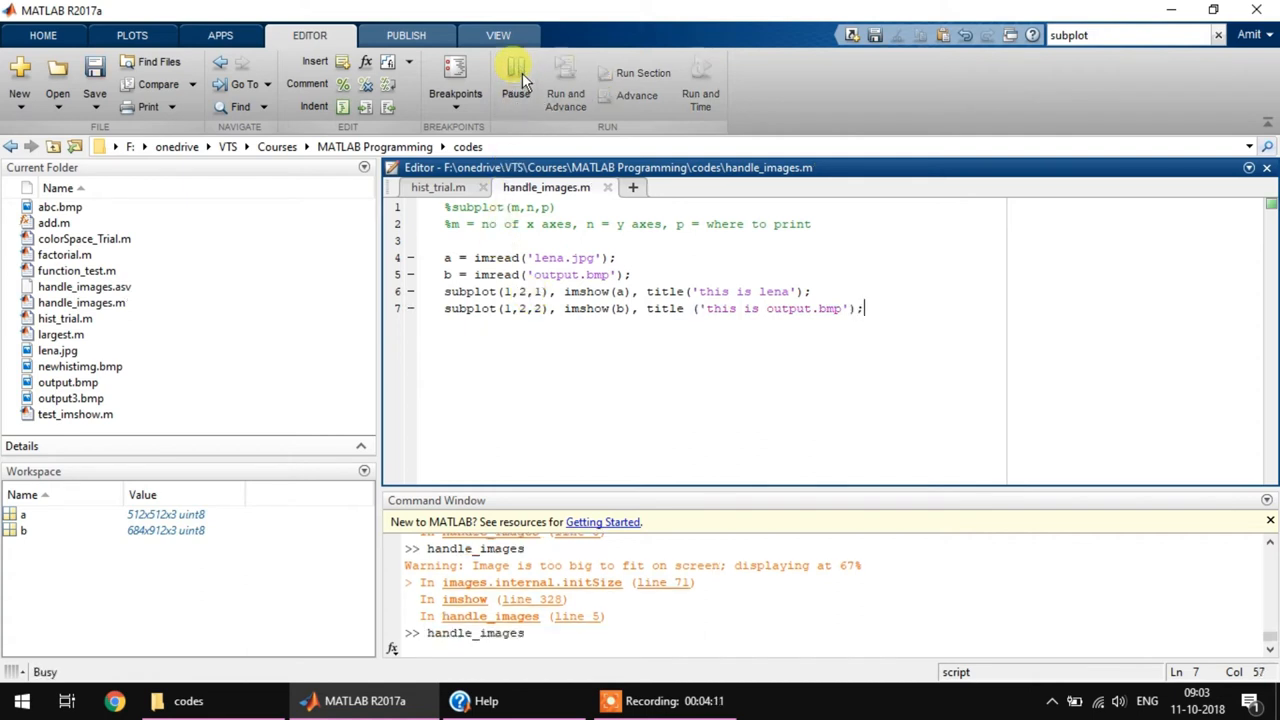
pyautogui.click(564, 84)
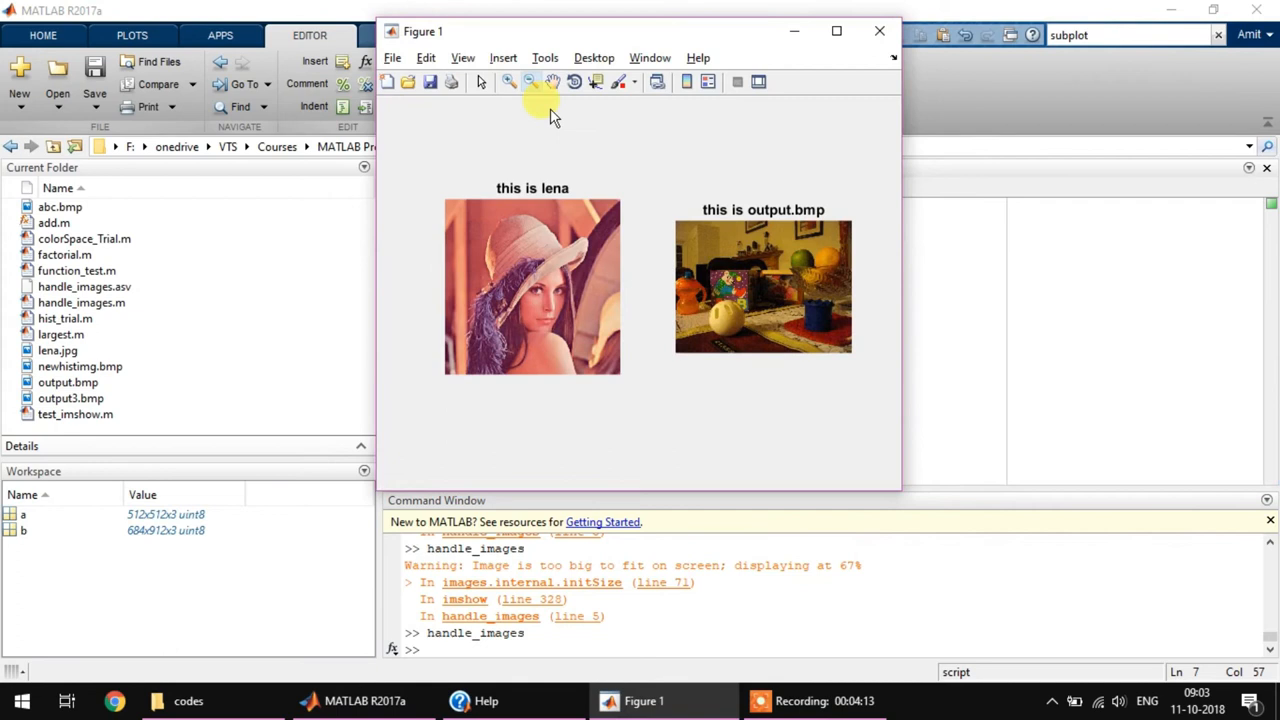
pyautogui.moveTo(856, 36)
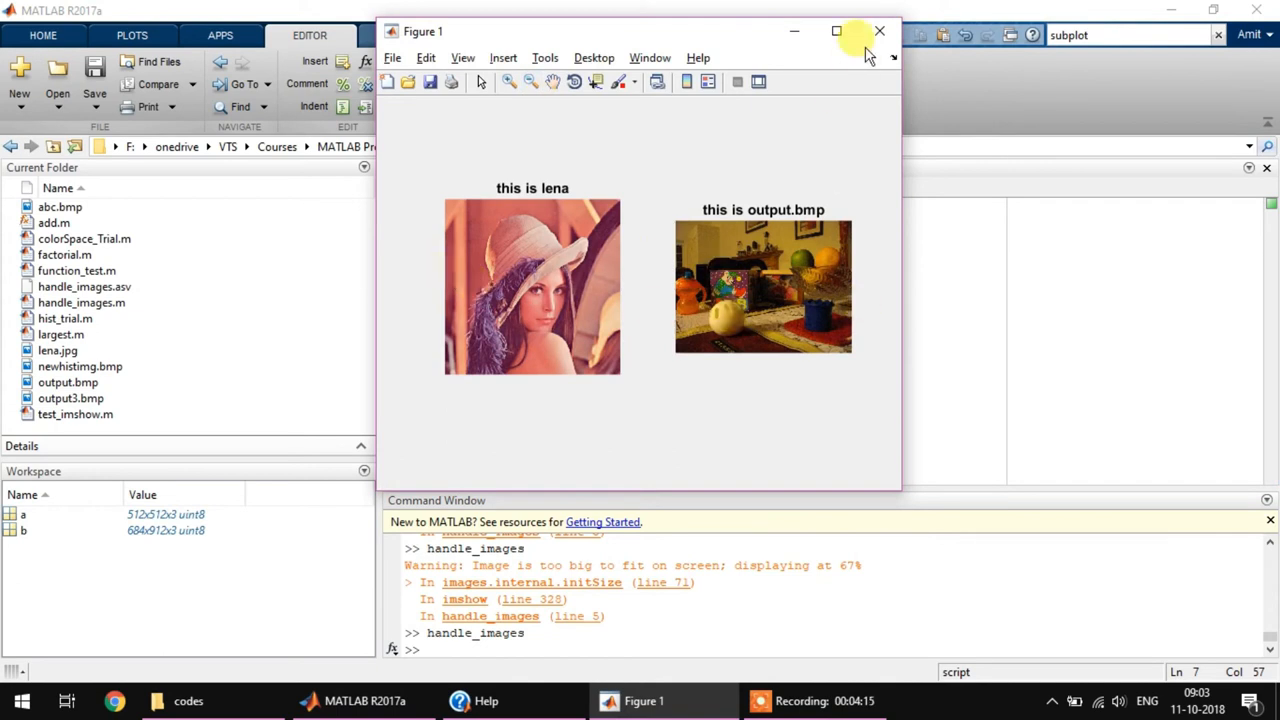
pyautogui.click(836, 32)
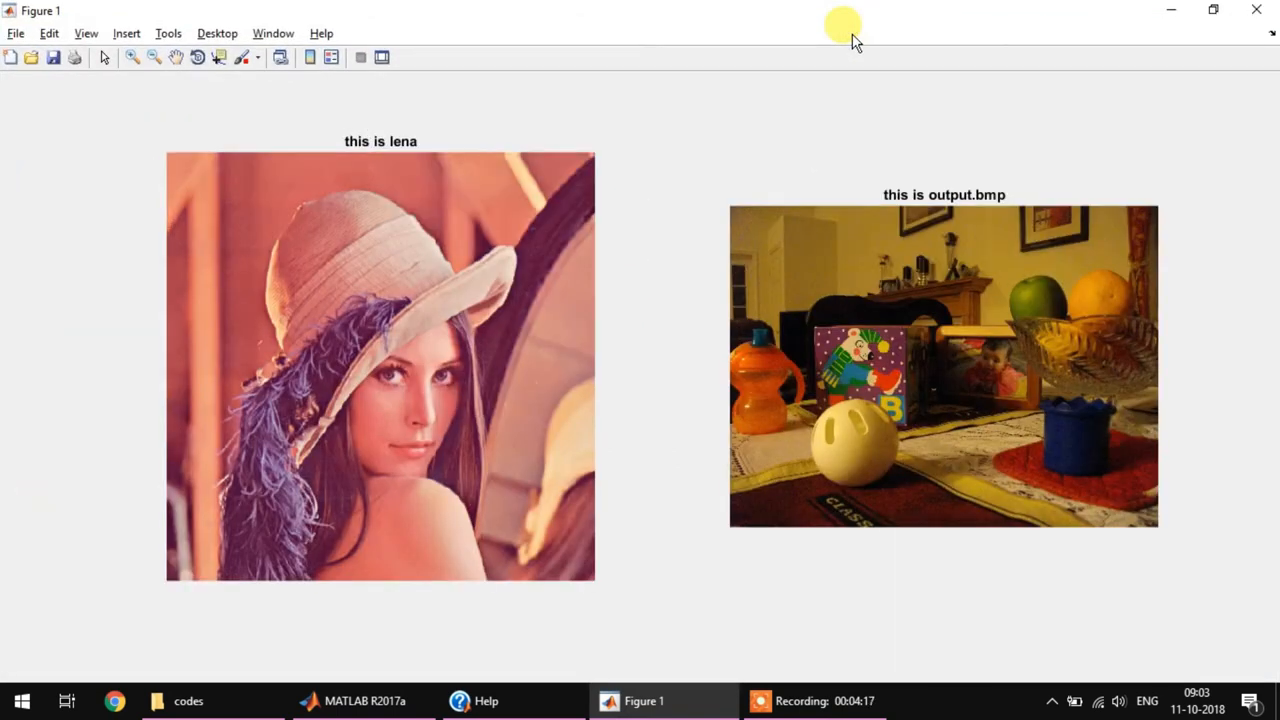
pyautogui.moveTo(990, 284)
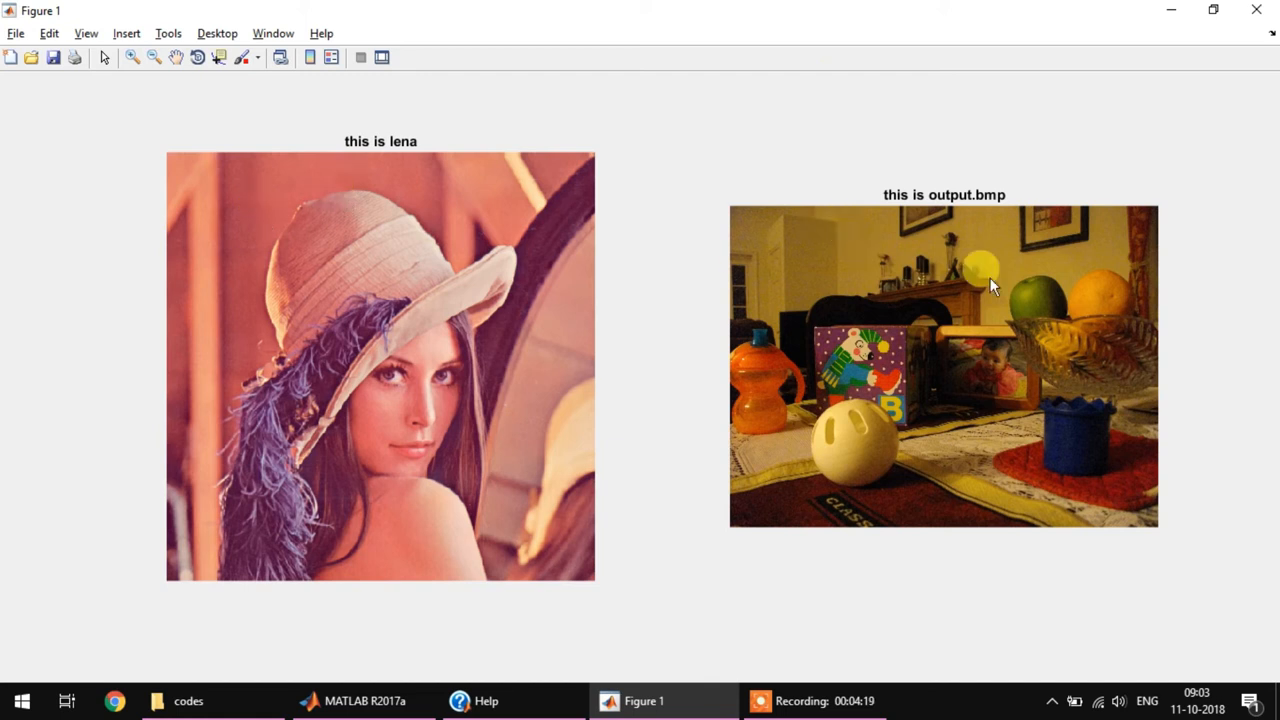
pyautogui.click(364, 700)
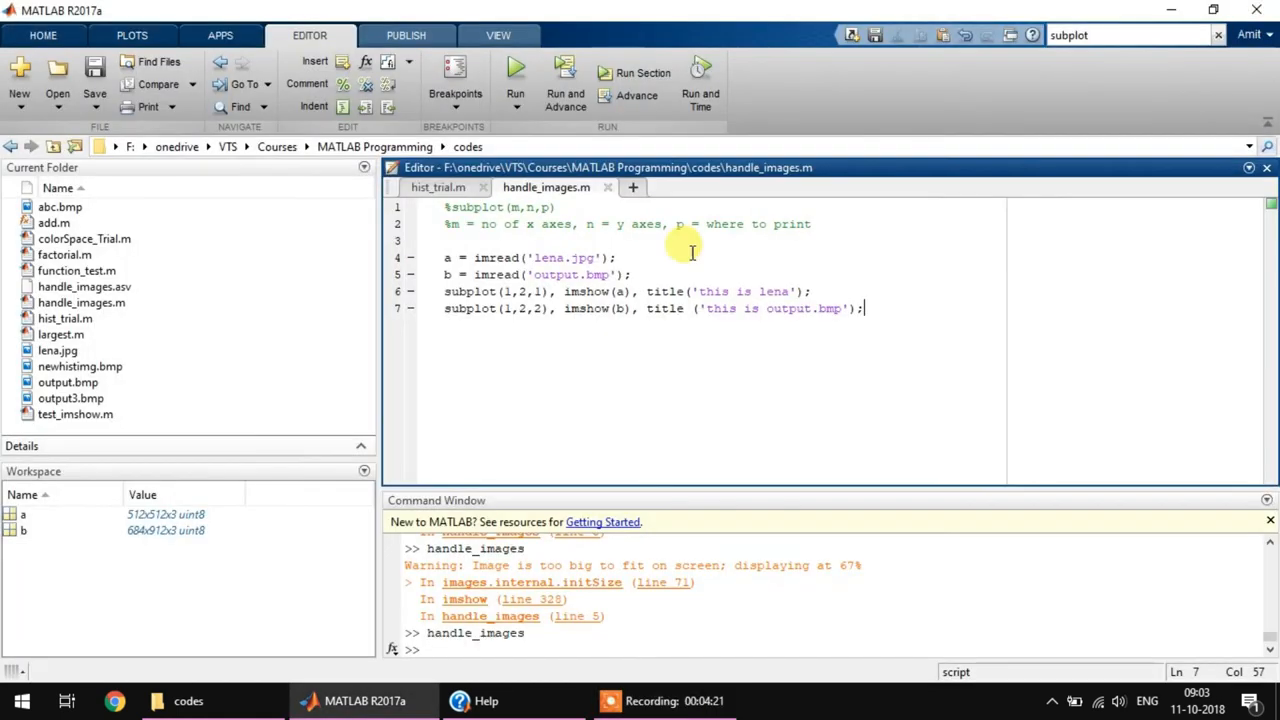
pyautogui.moveTo(950, 316)
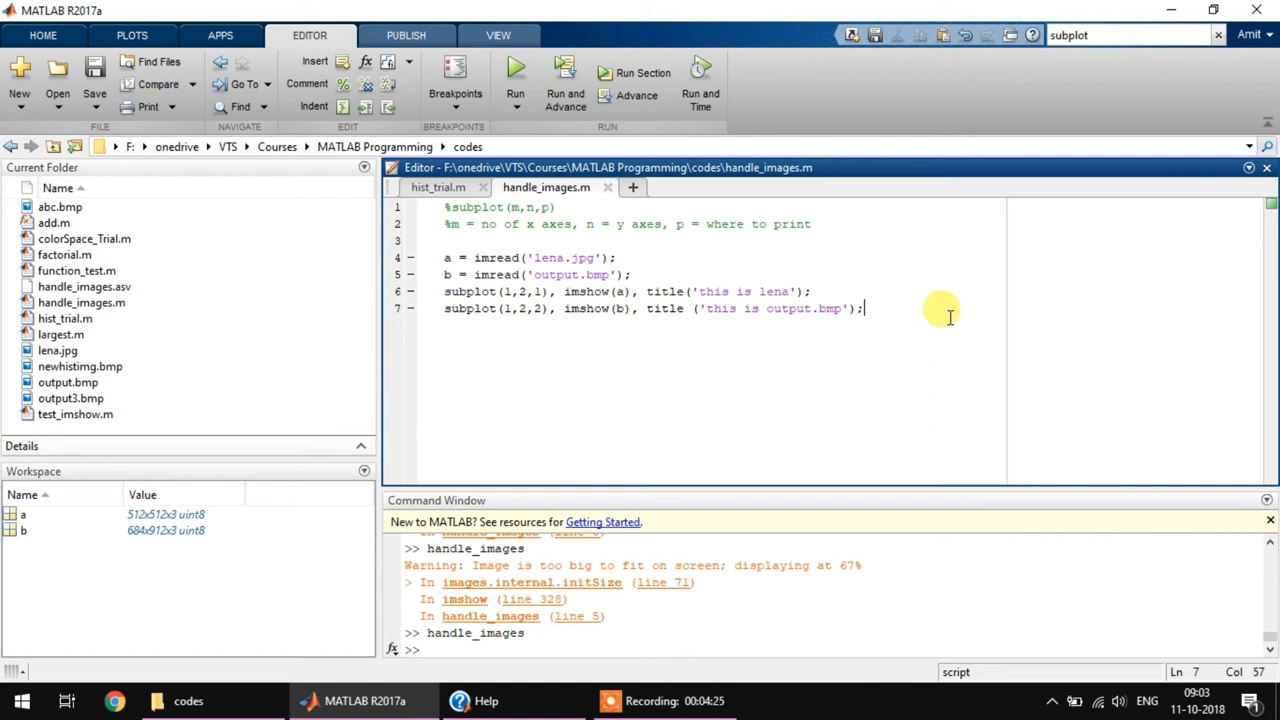
# - Change the grid to subplot(2,2,…) and retitle the images 'lena RGB' and 'output RGB', saving
pyautogui.click(610, 292)
pyautogui.write('2')
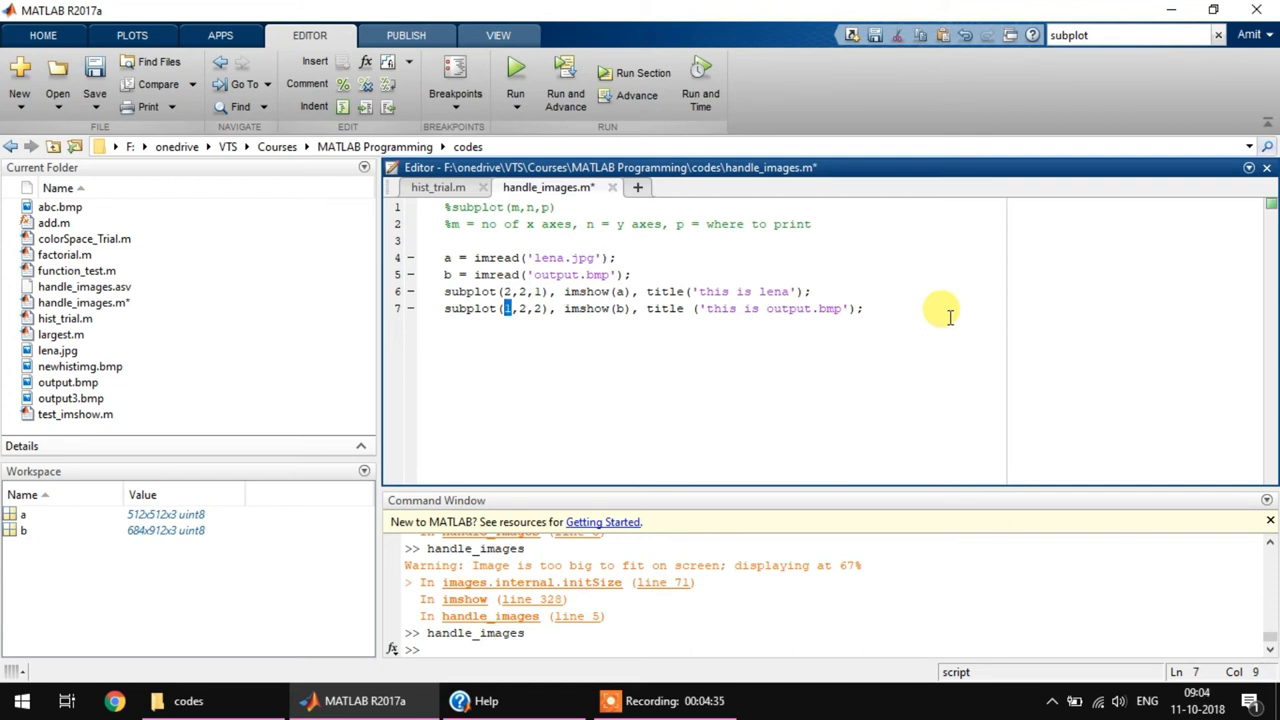
pyautogui.press('ctrl+s')
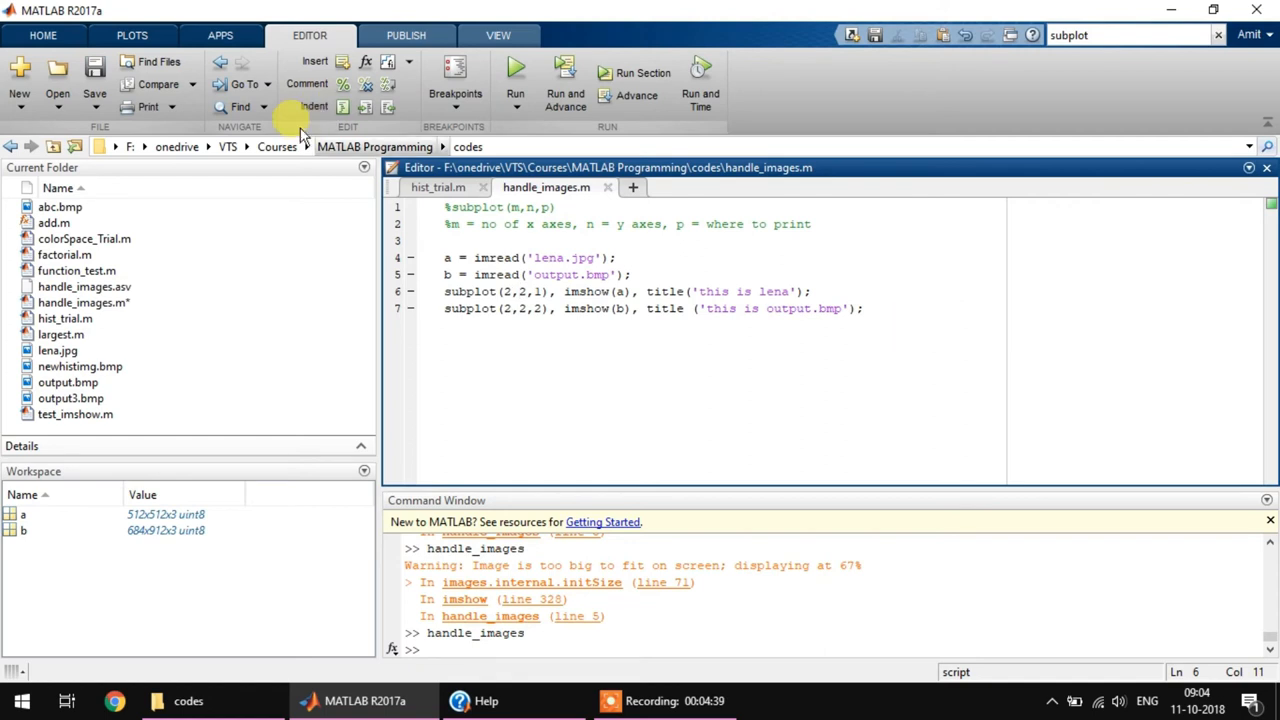
pyautogui.moveTo(520, 464)
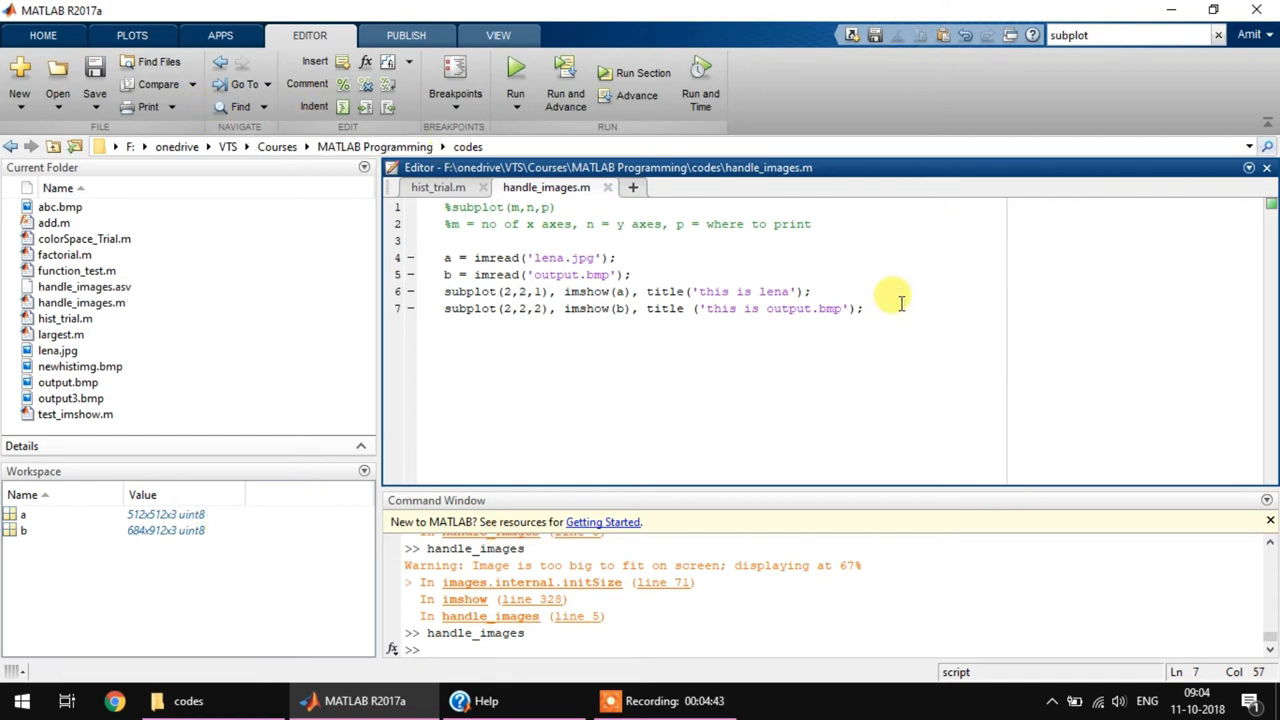
pyautogui.press('enter')
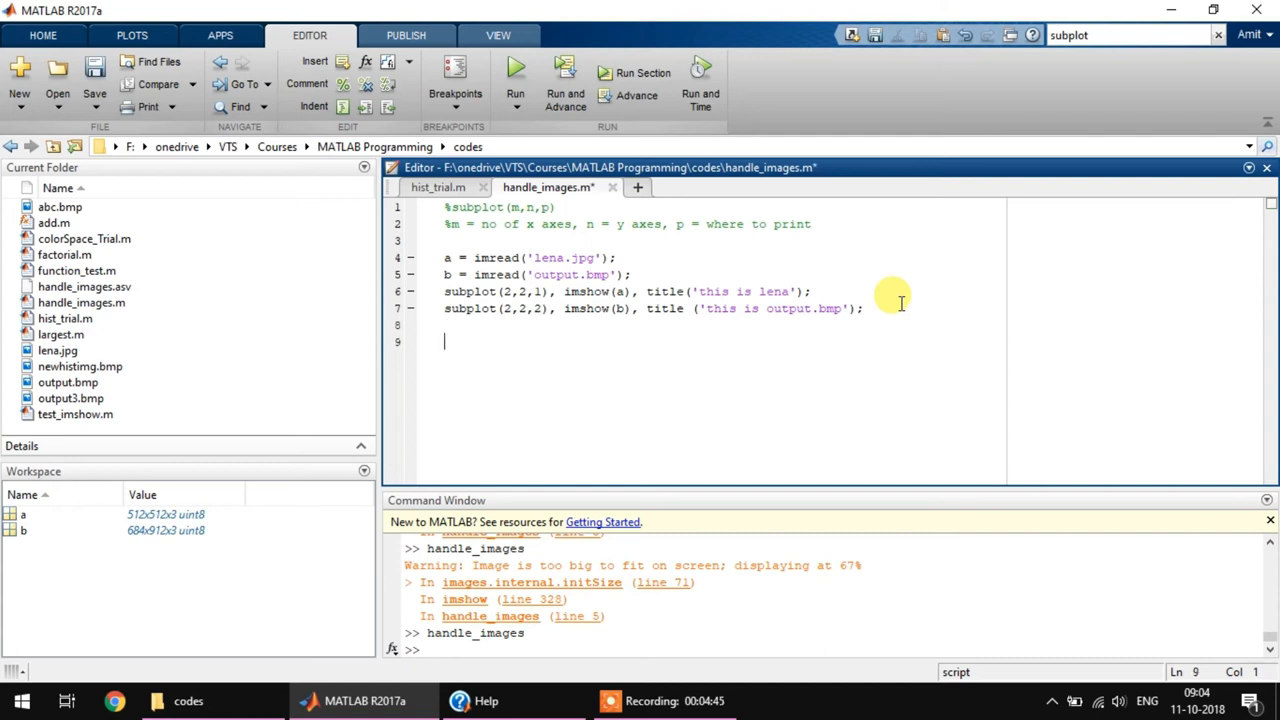
pyautogui.press('ctrl+s')
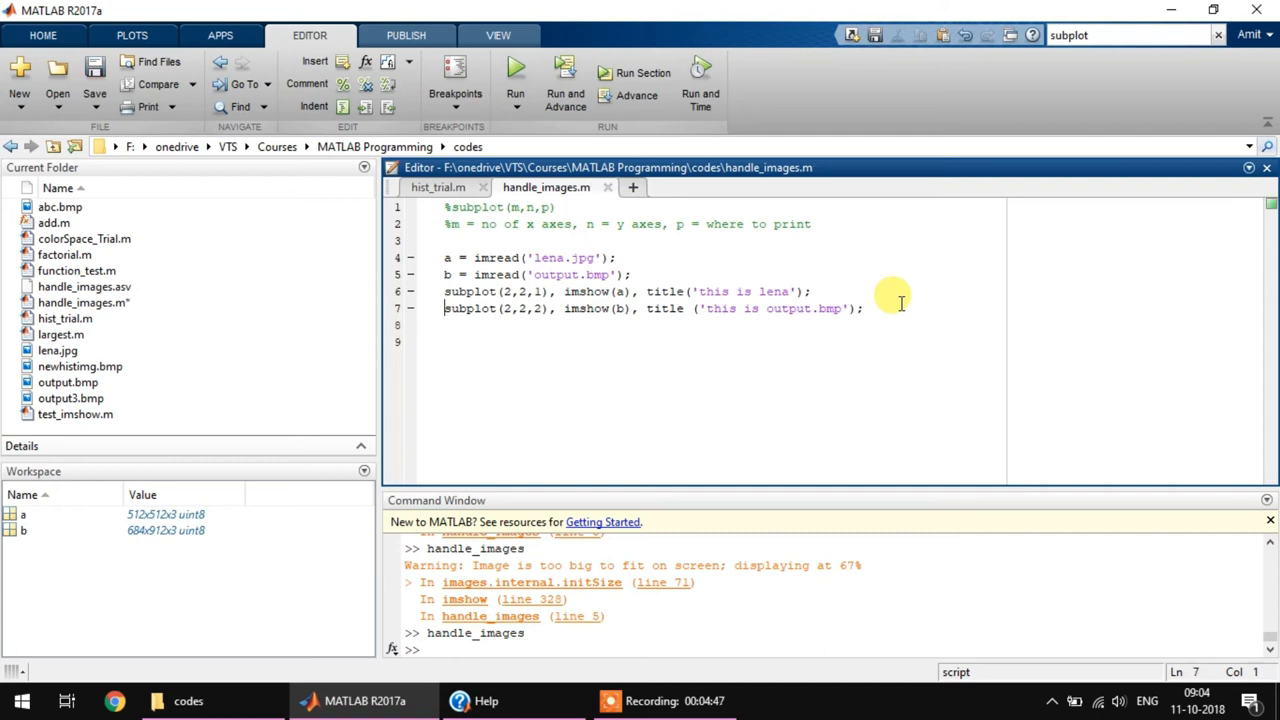
pyautogui.click(610, 292)
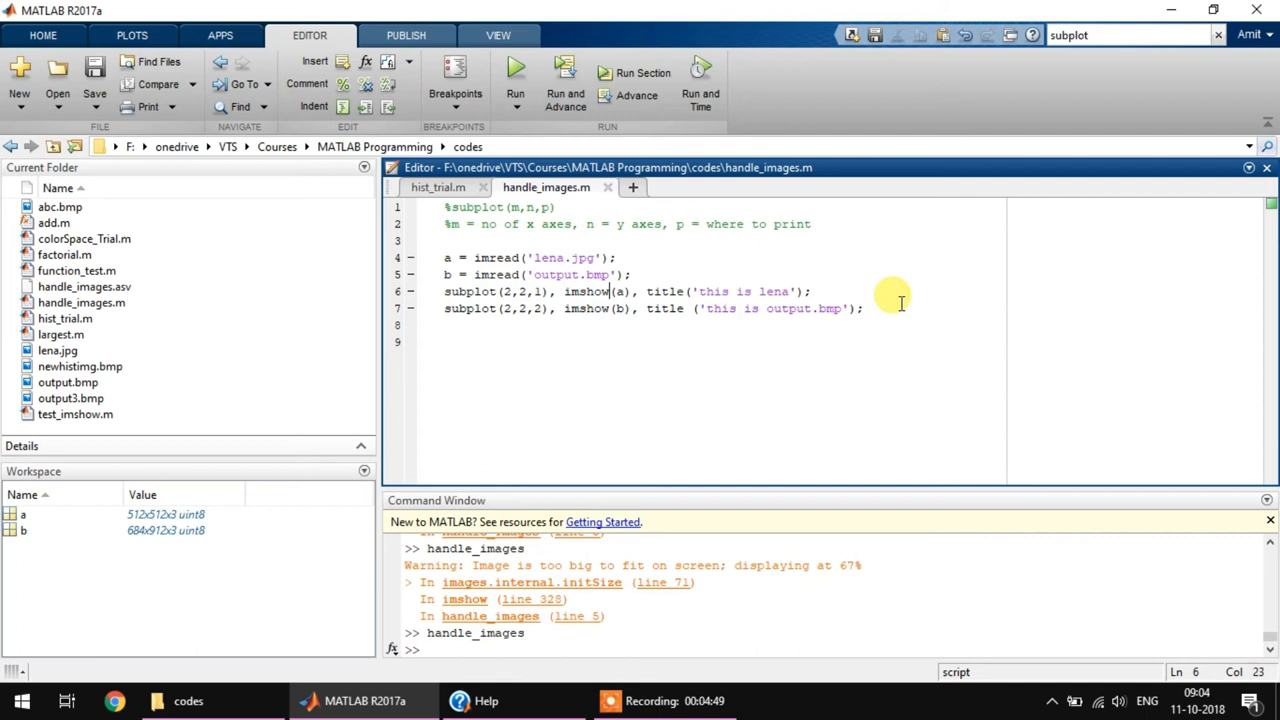
pyautogui.doubleClick(744, 292)
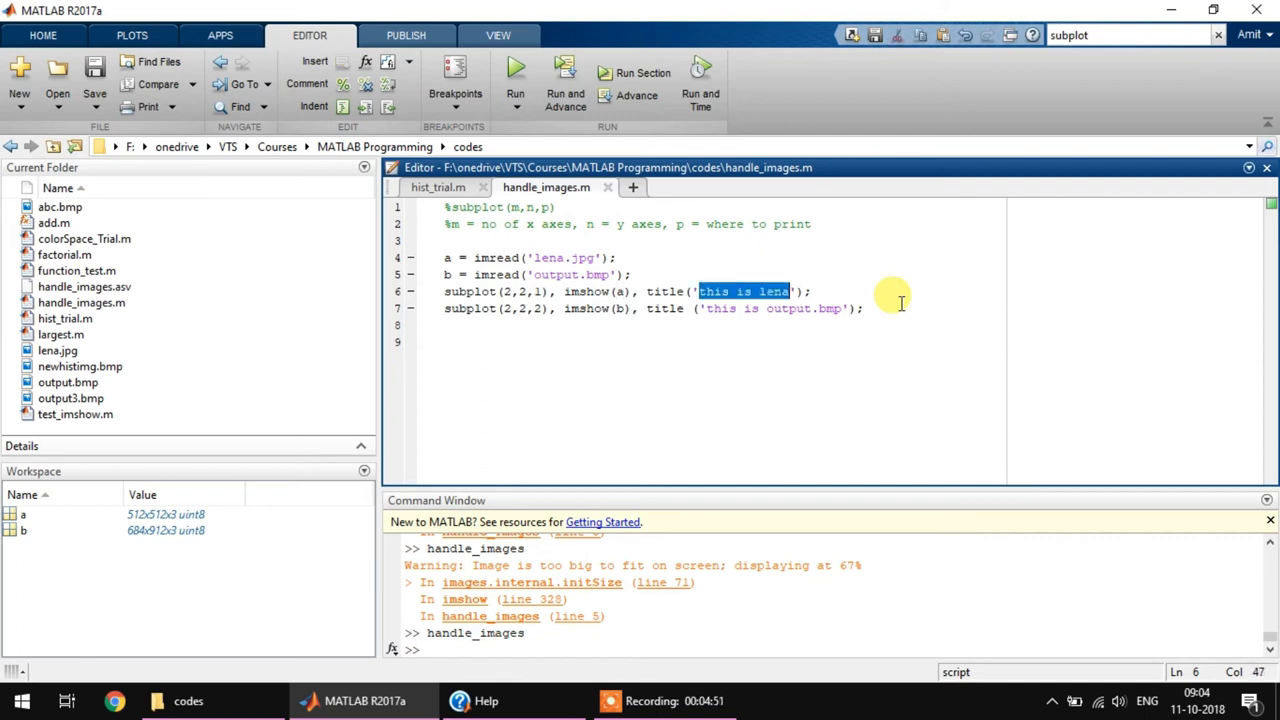
pyautogui.write('lena')
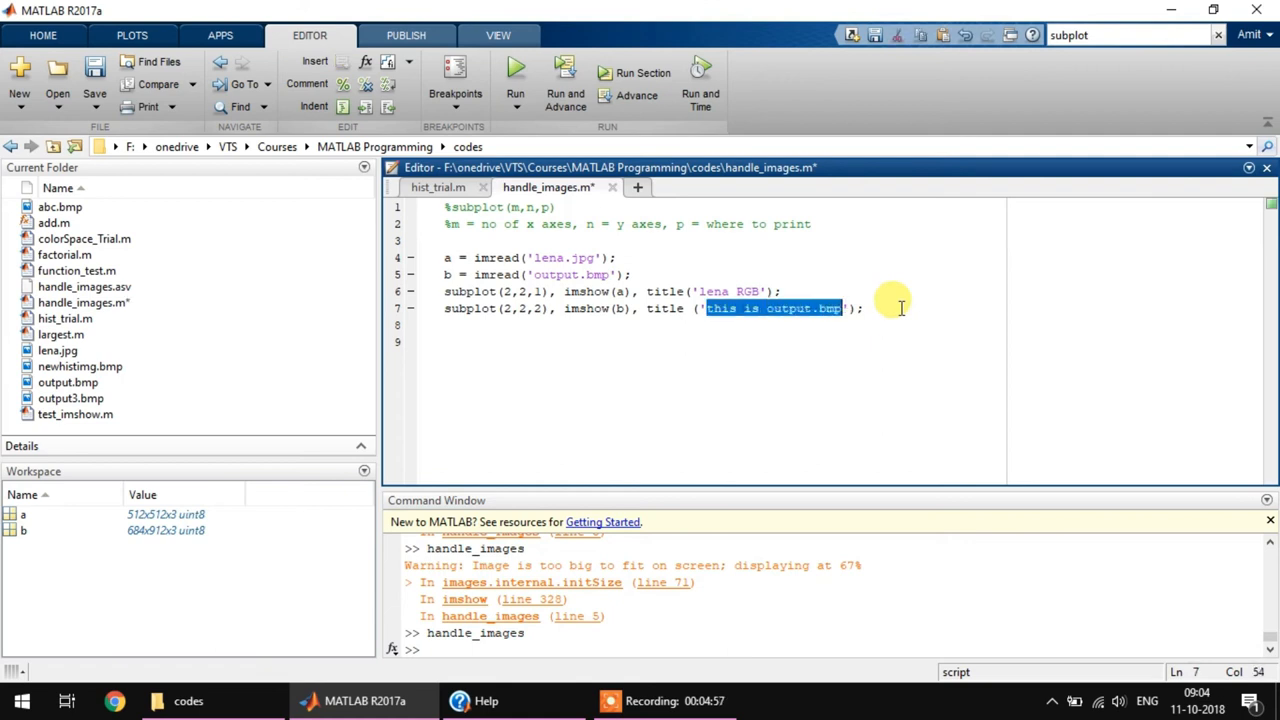
pyautogui.write('output RGB')
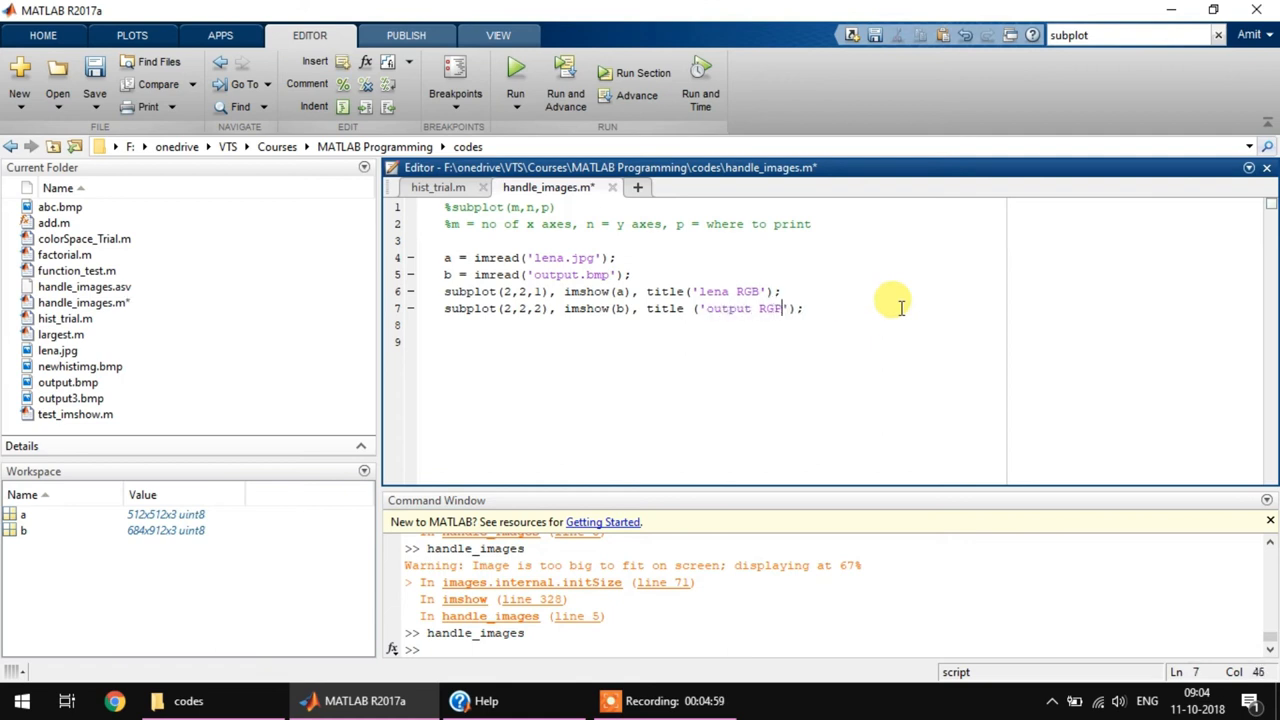
# - Add grayscale conversions a1 = rgb2gray(a); b1 = rgb2gray(b);
pyautogui.write('a')
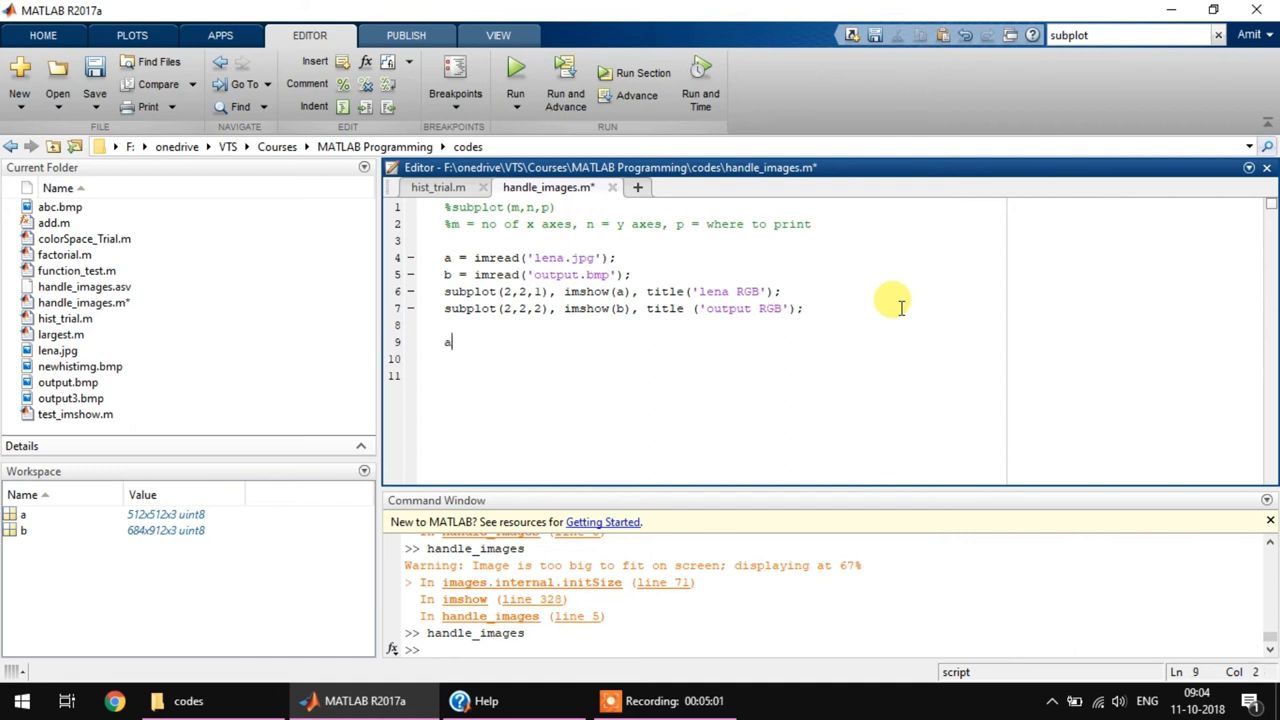
pyautogui.write('1 = rgb')
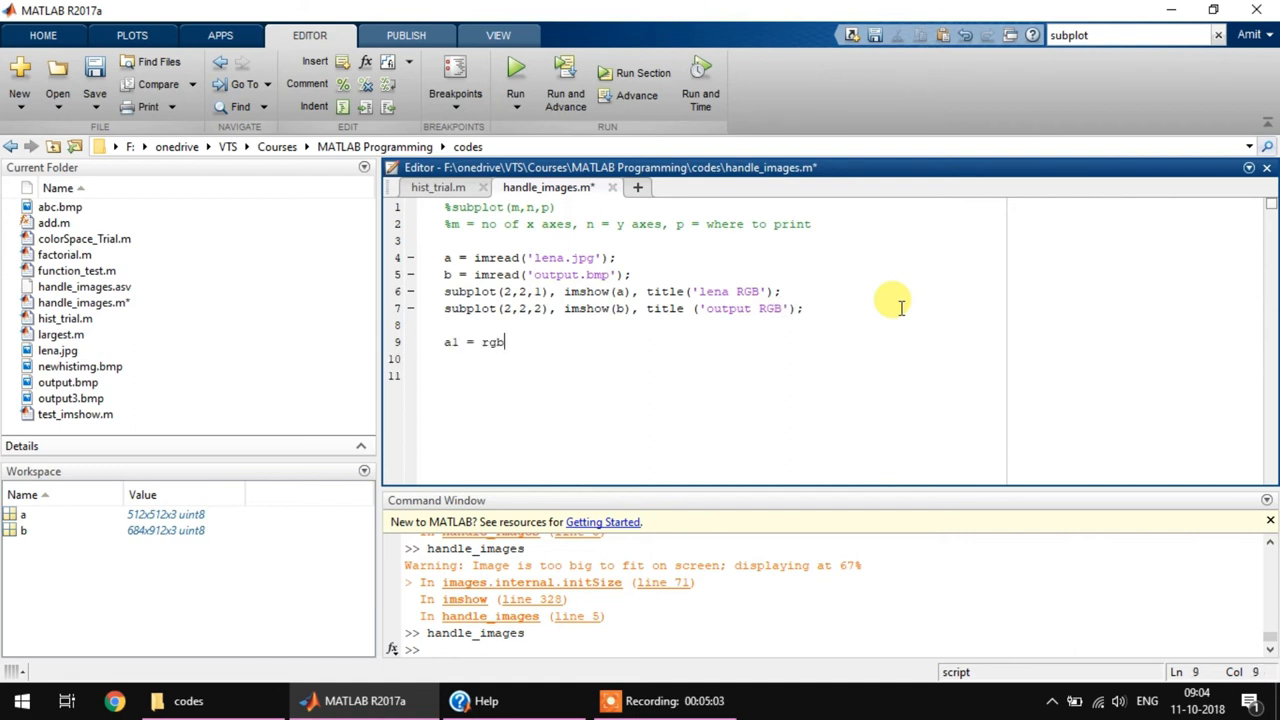
pyautogui.write('2gray')
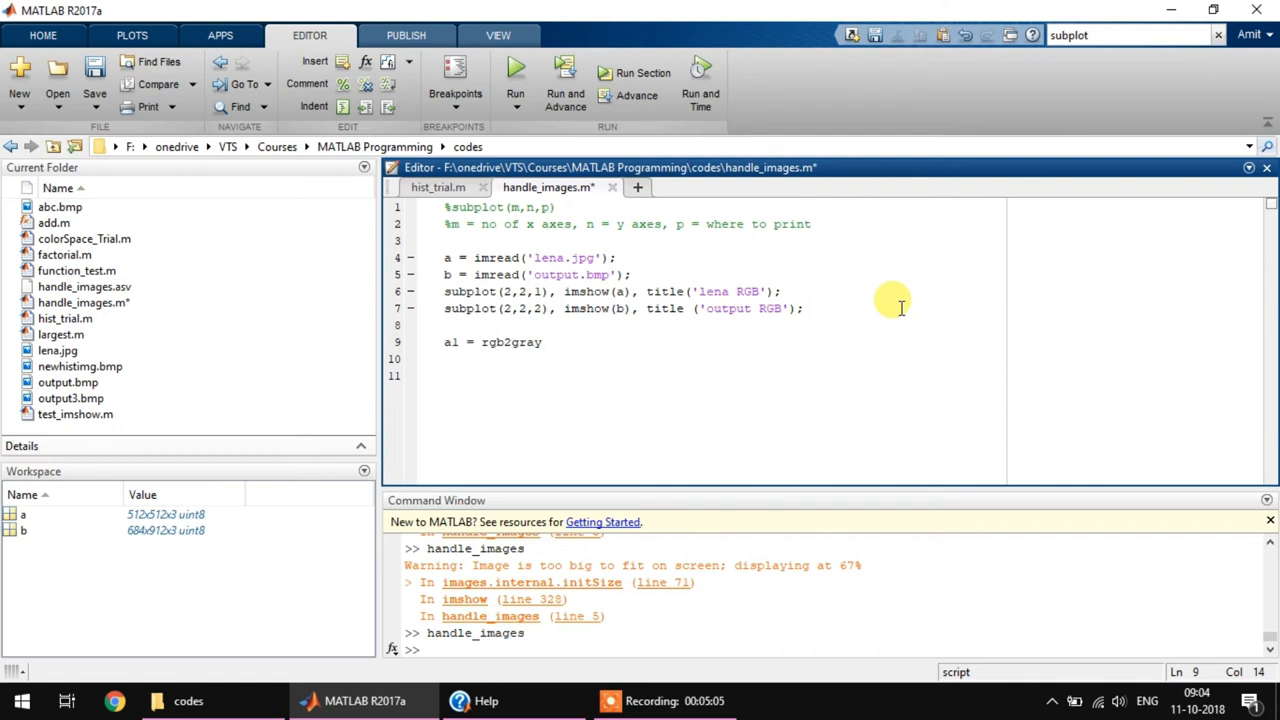
pyautogui.write('(a);')
pyautogui.click(722, 360)
pyautogui.write('b1')
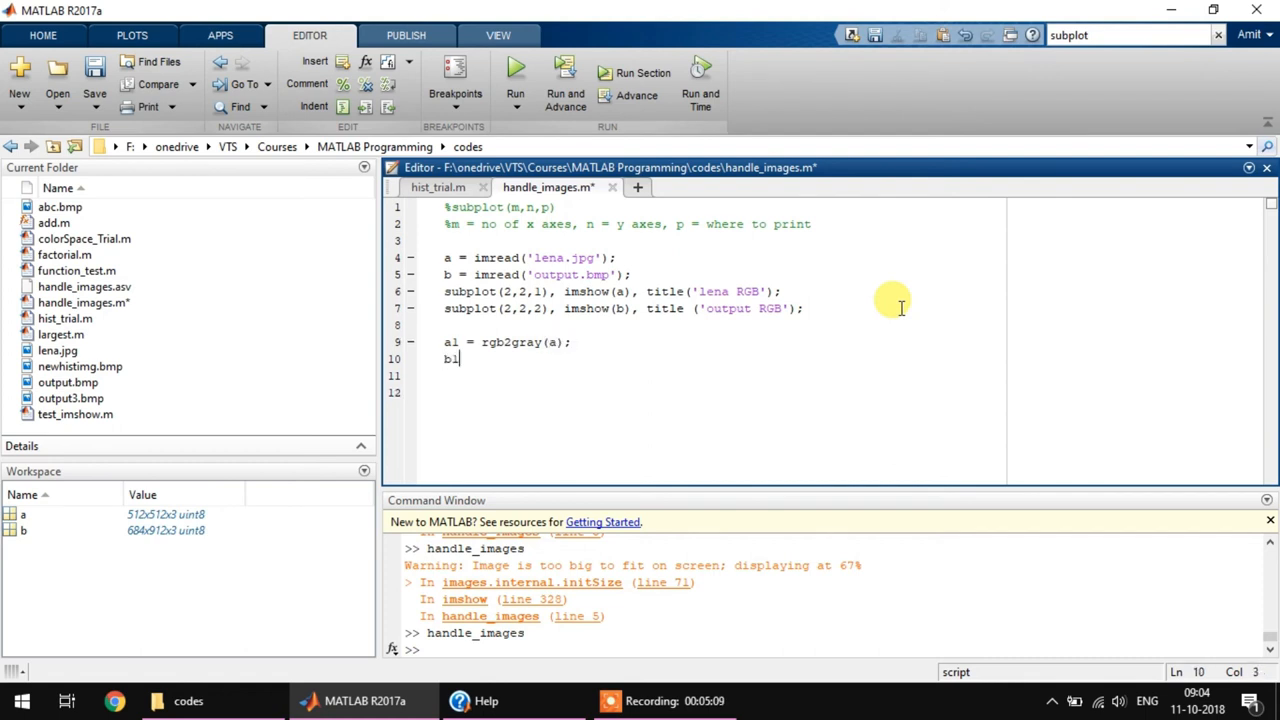
pyautogui.write('= rgb3')
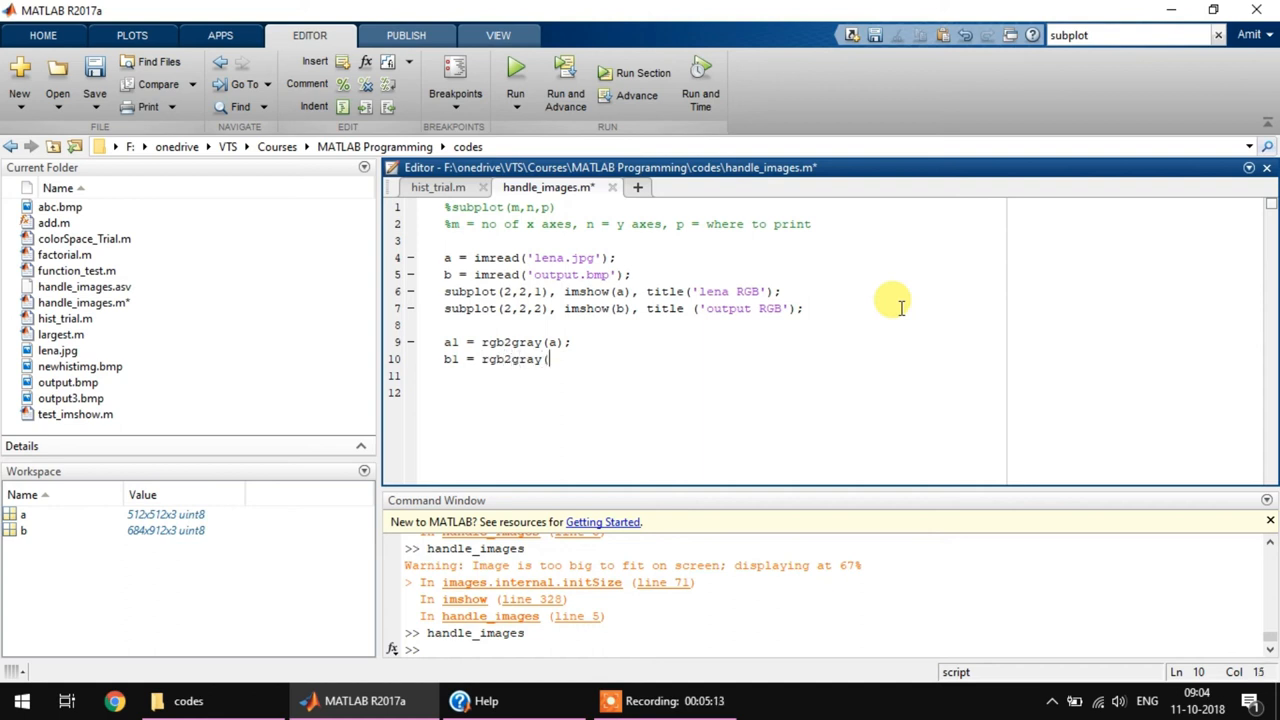
pyautogui.write('b);')
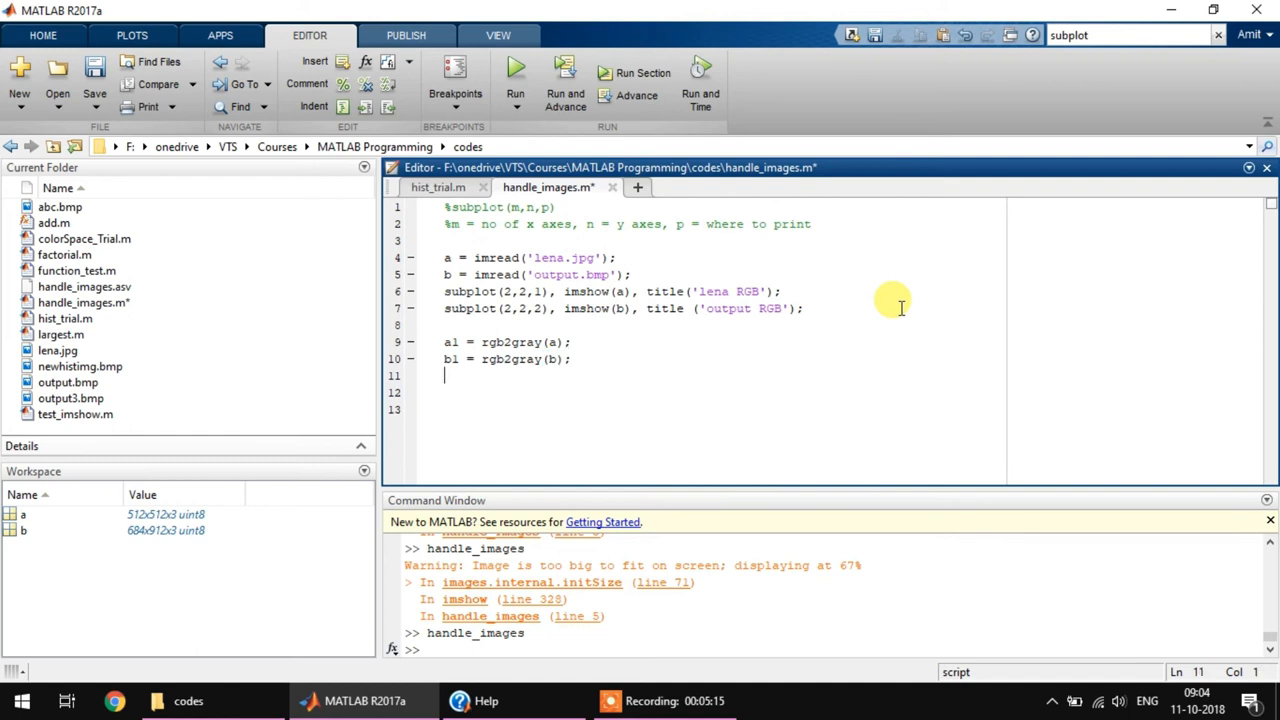
pyautogui.click(444, 292)
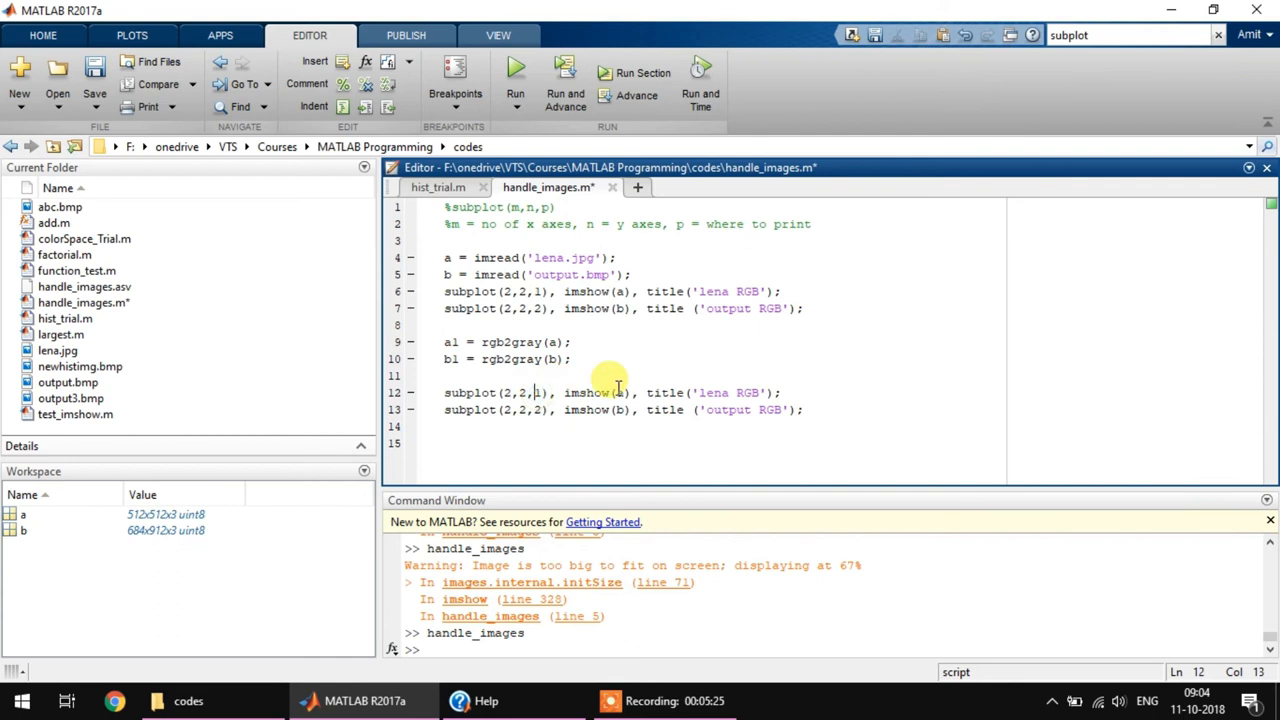
# - Set subplots 3 and 4 to imshow(a1) 'lena Gray' and imshow(b1) 'output Gray', then run the script
pyautogui.write('3')
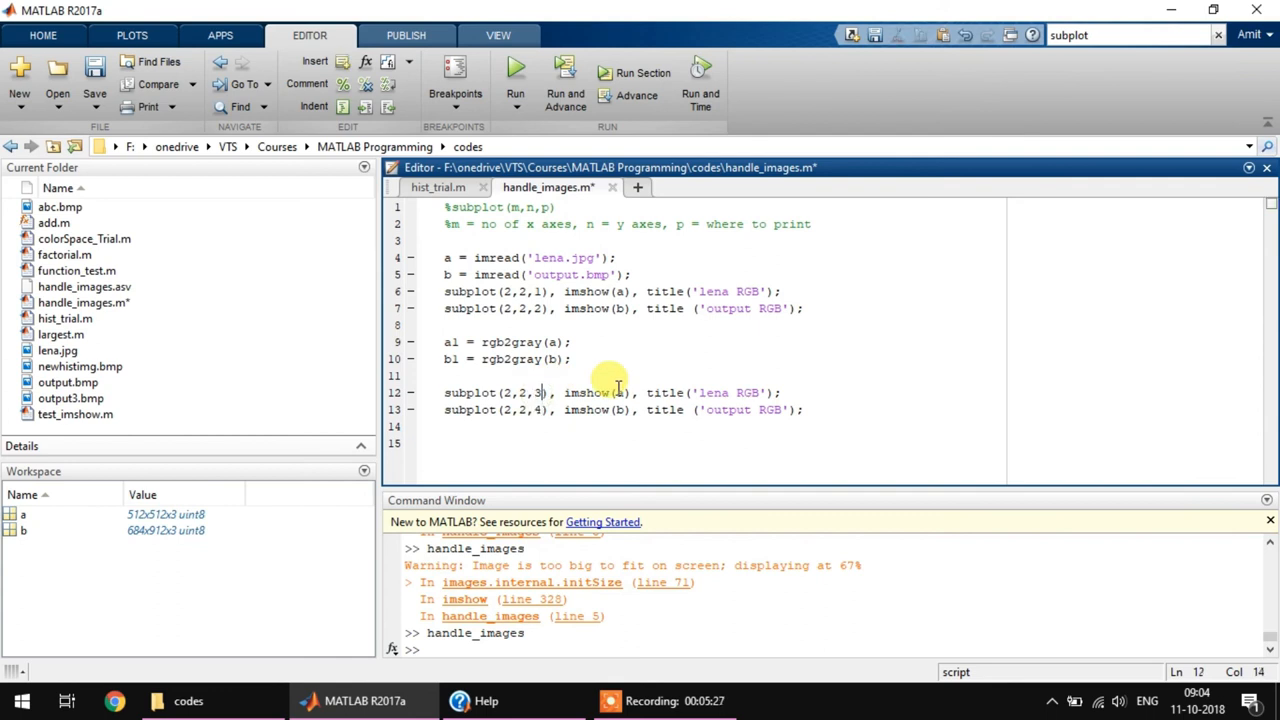
pyautogui.write('l')
pyautogui.click(622, 410)
pyautogui.write('1')
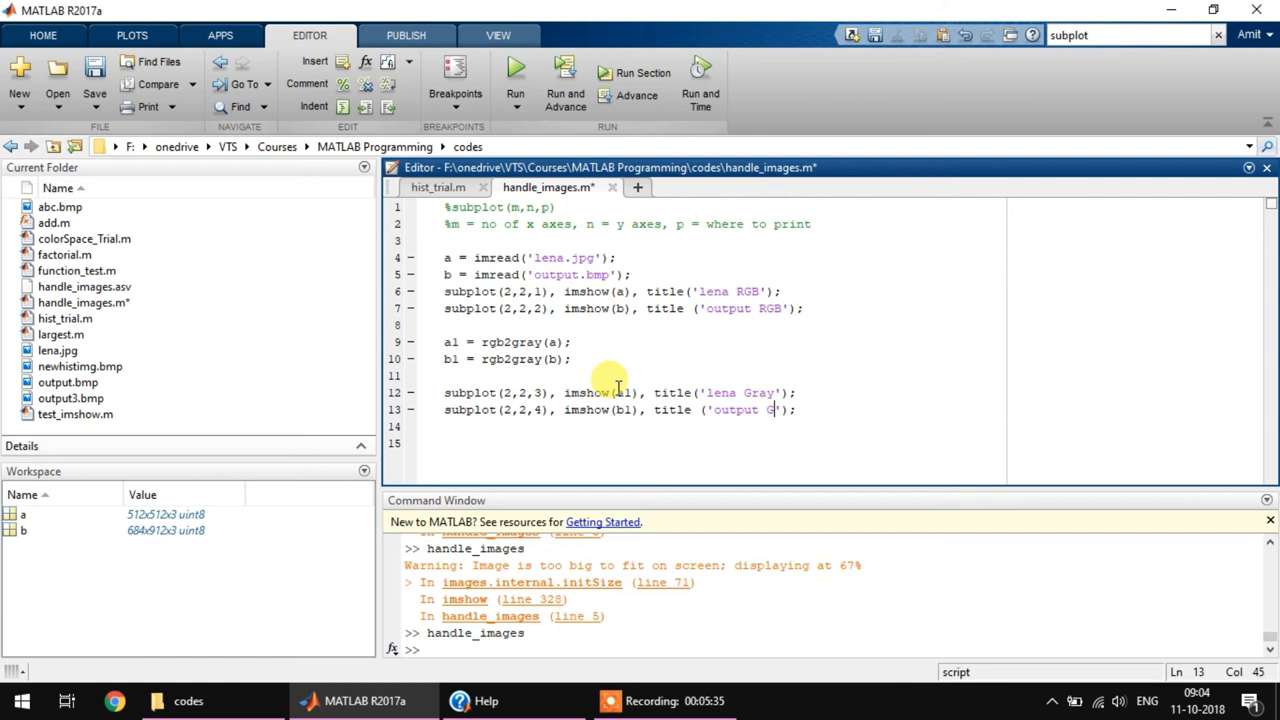
pyautogui.click(516, 76)
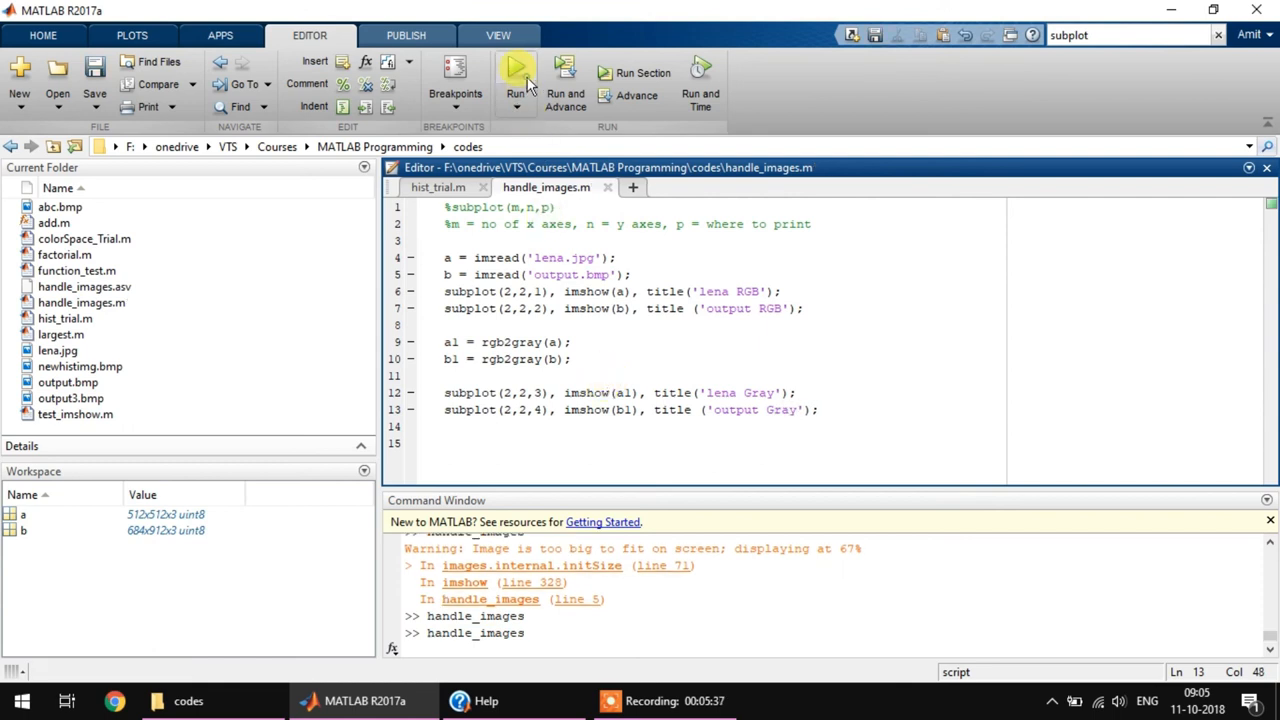
pyautogui.click(516, 72)
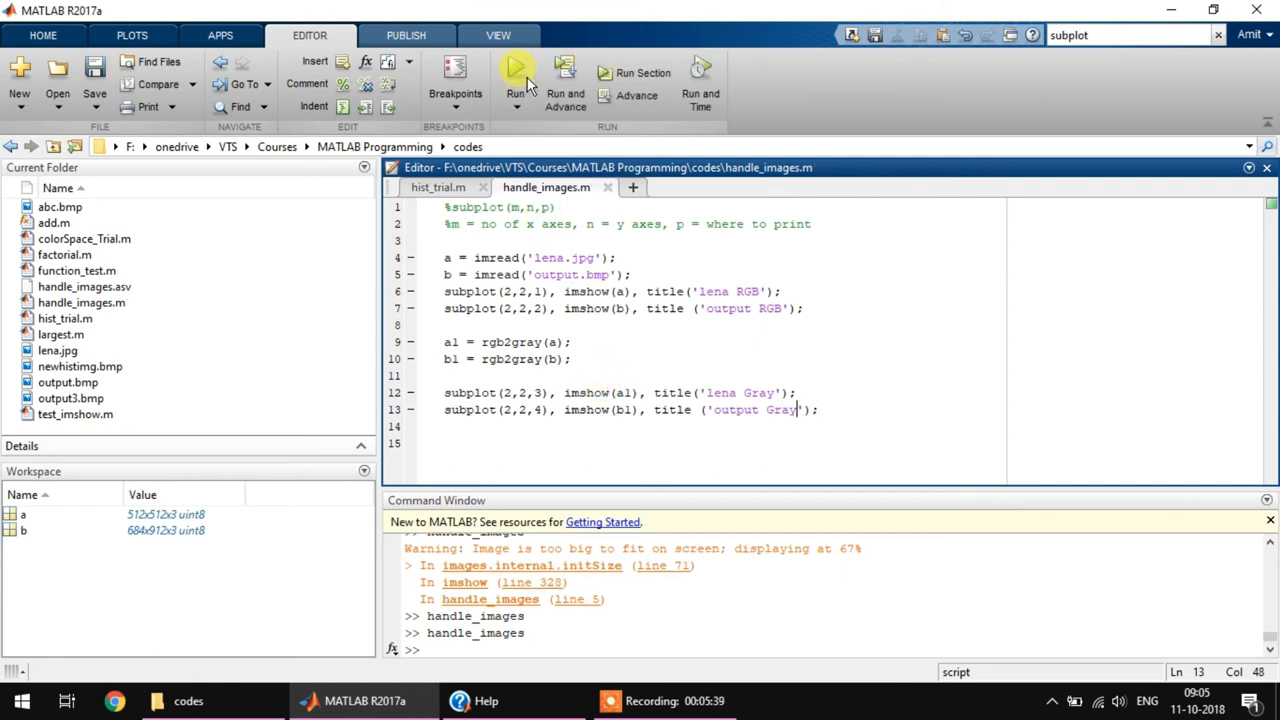
# - Maximize Figure 1 showing lena and output in RGB above their grayscale versions
pyautogui.click(516, 72)
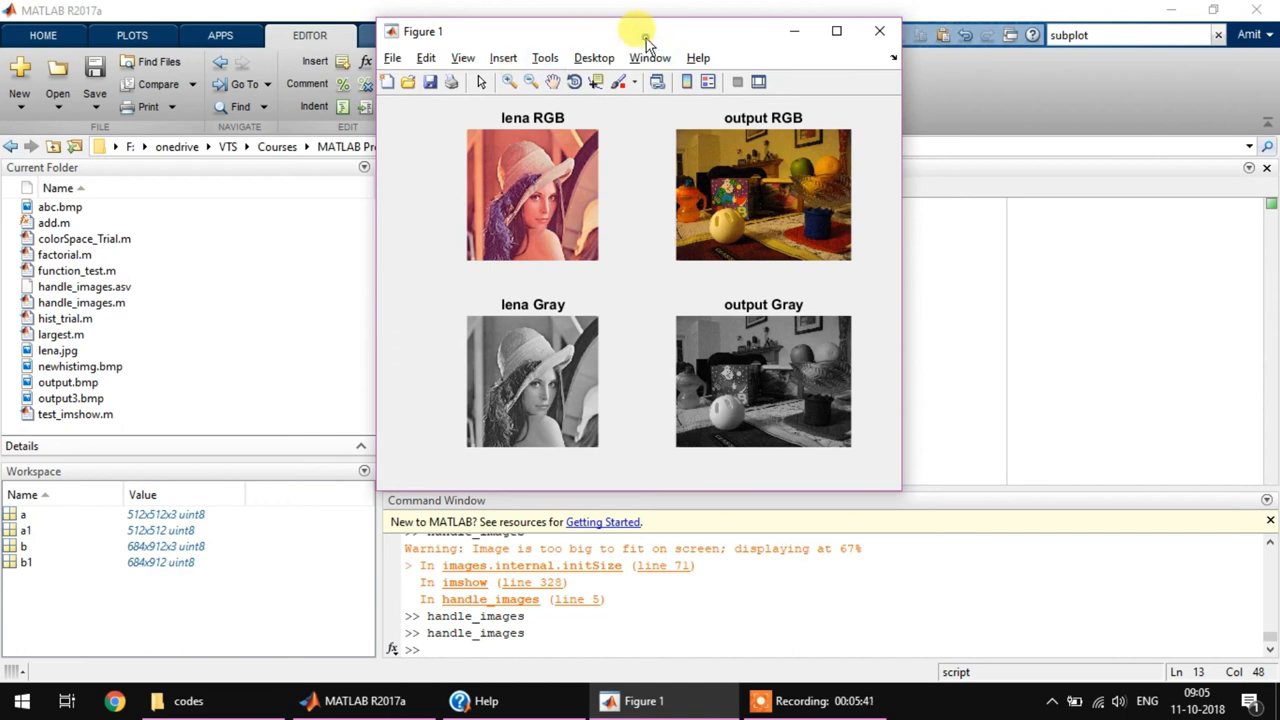
pyautogui.click(836, 32)
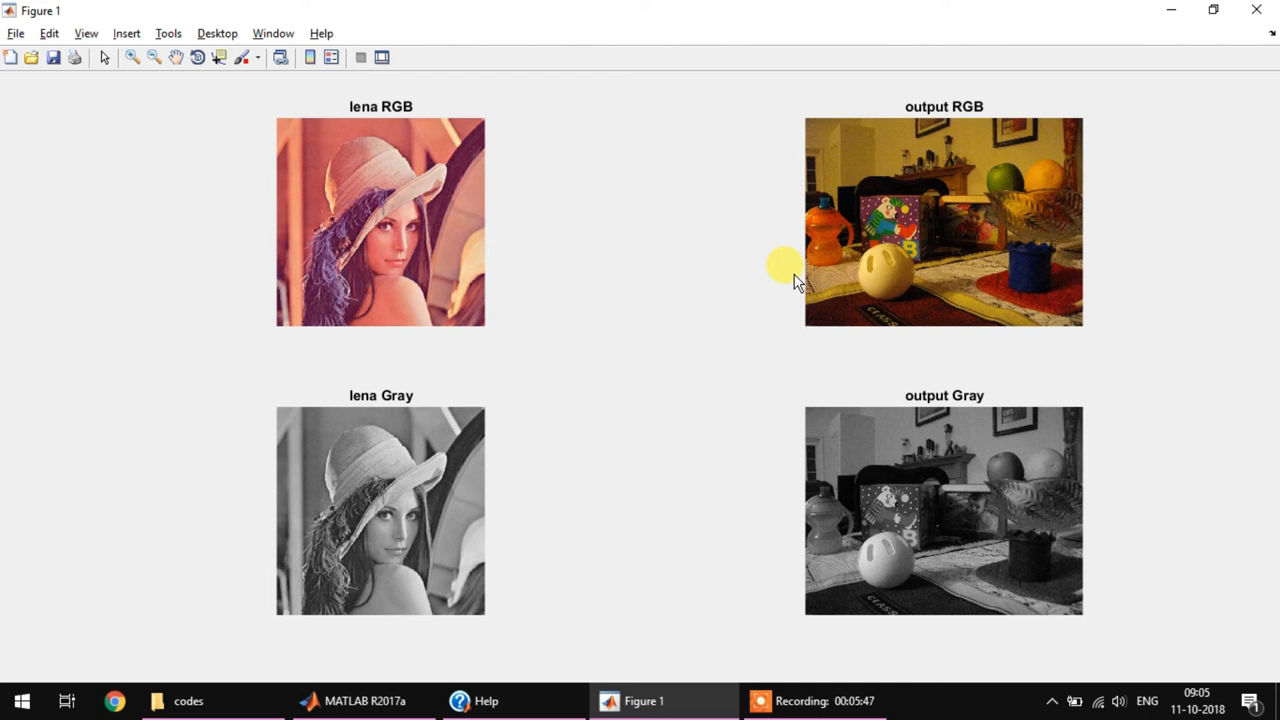
pyautogui.moveTo(640, 344)
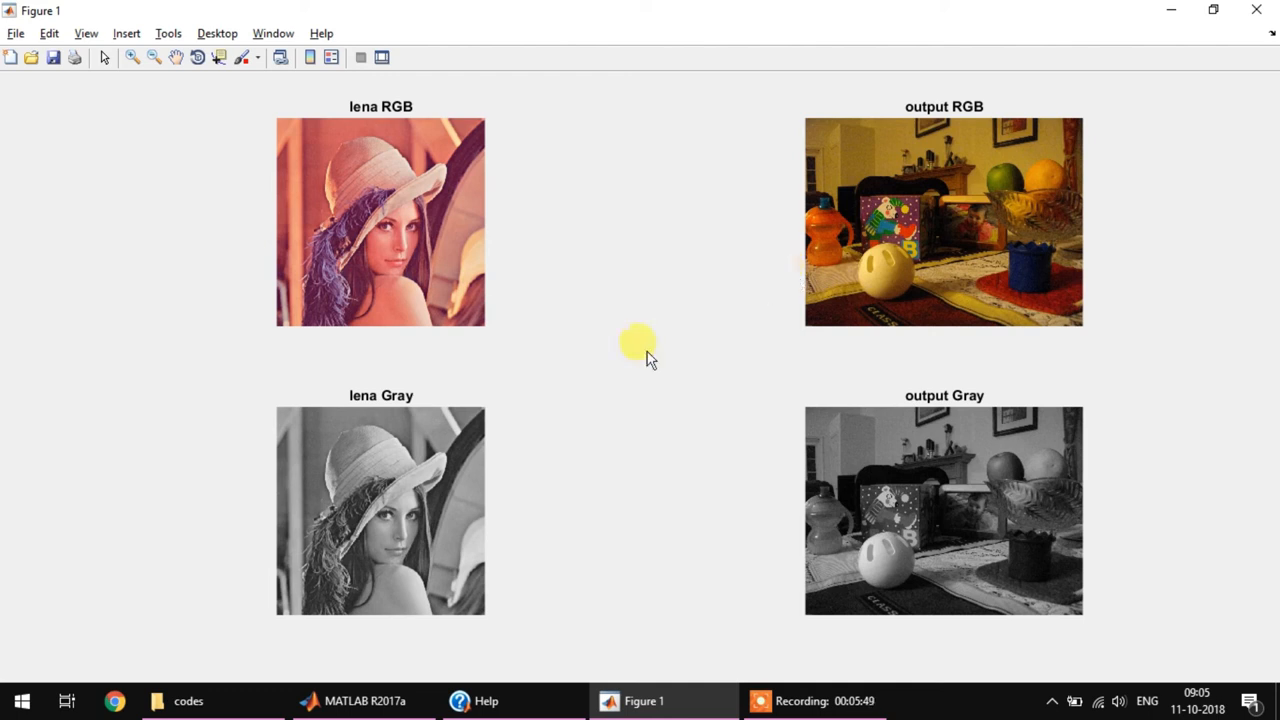
# - Browse the subplot Help page and highlight the grid arguments in its first example
pyautogui.click(484, 700)
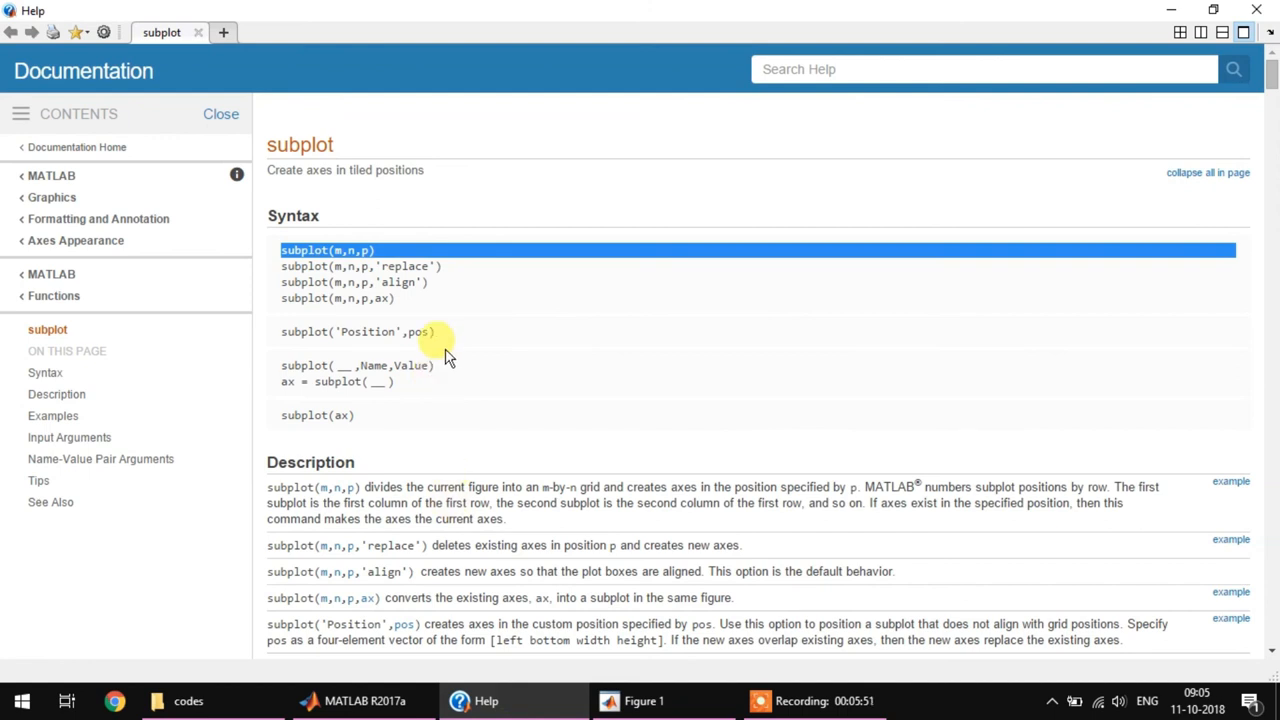
pyautogui.scroll(-3)
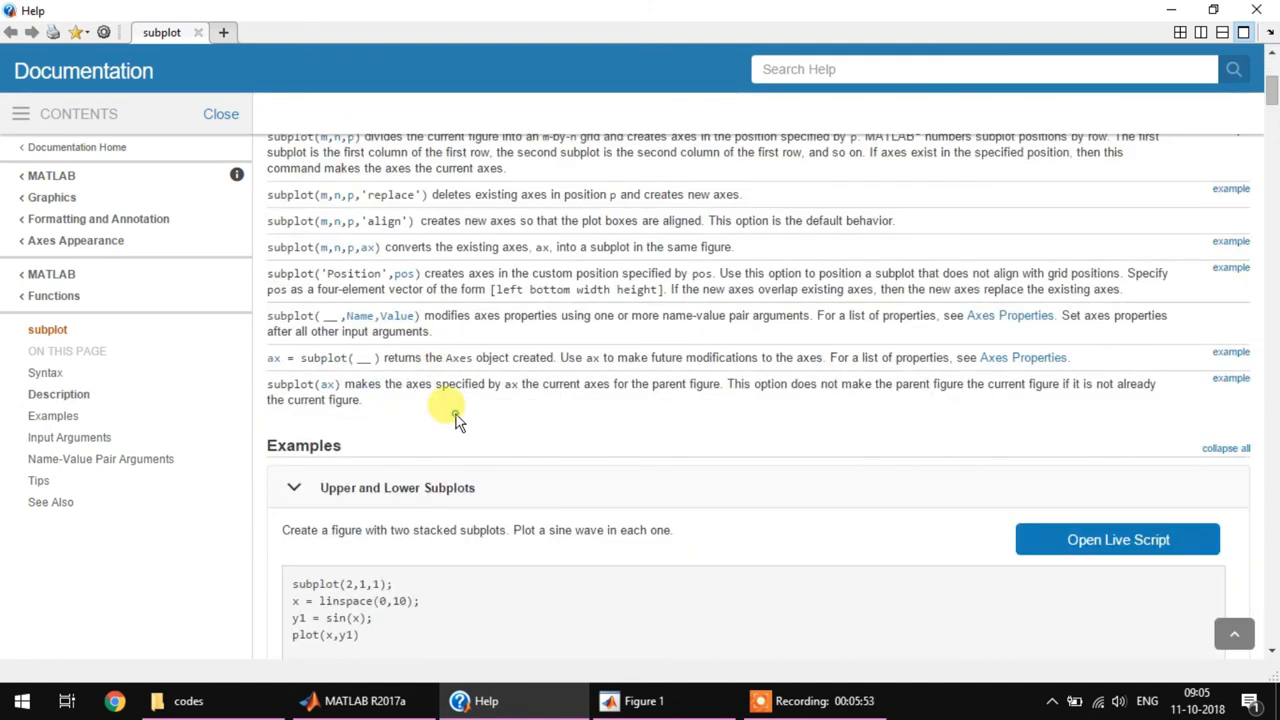
pyautogui.scroll(-3)
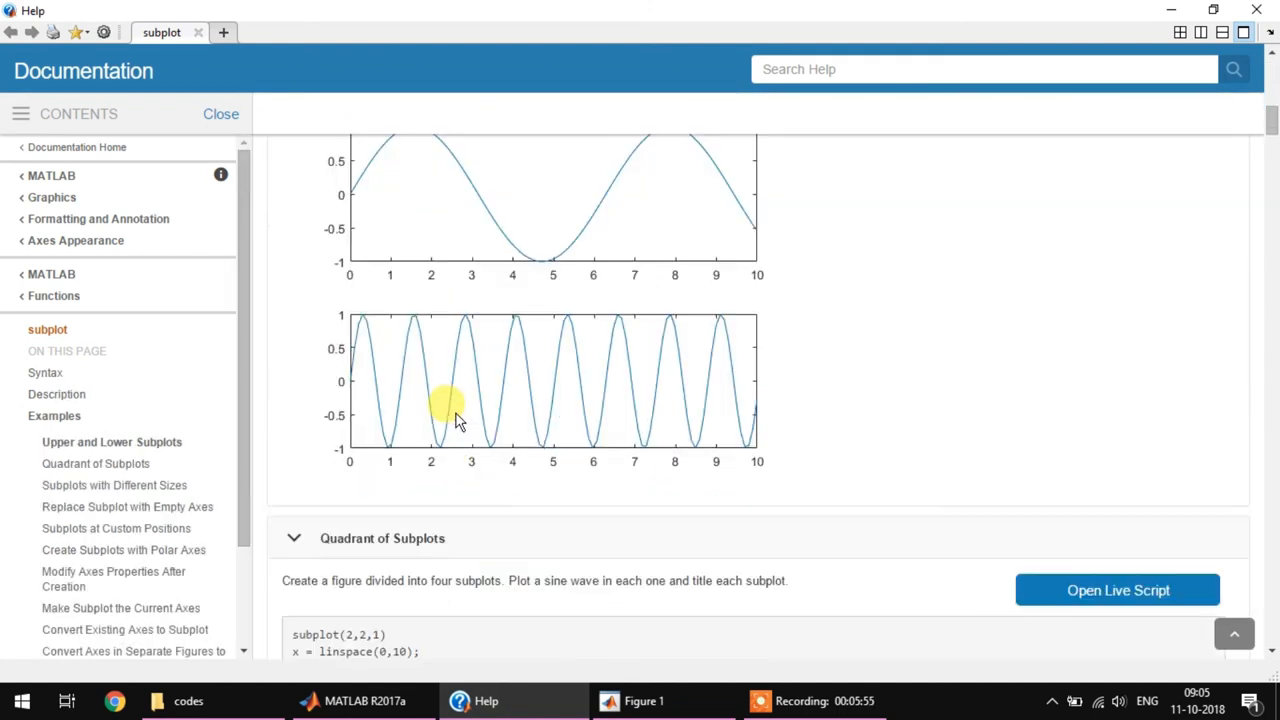
pyautogui.scroll(3)
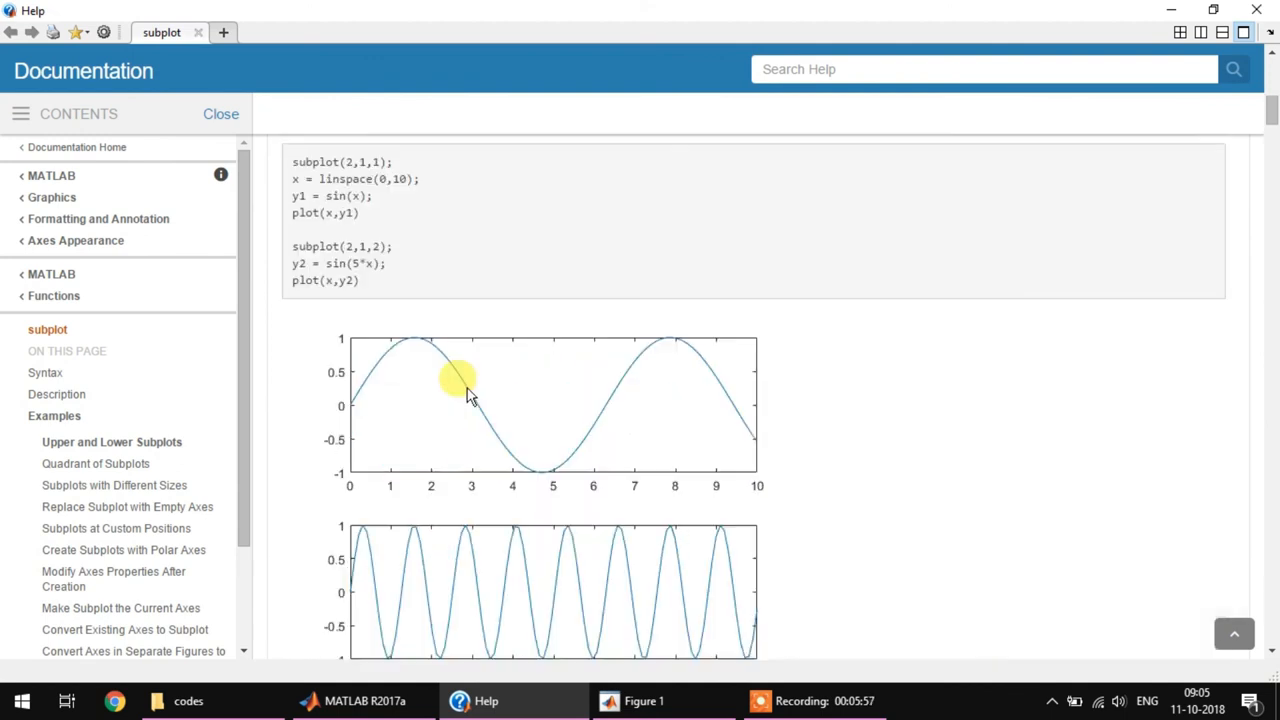
pyautogui.moveTo(600, 440)
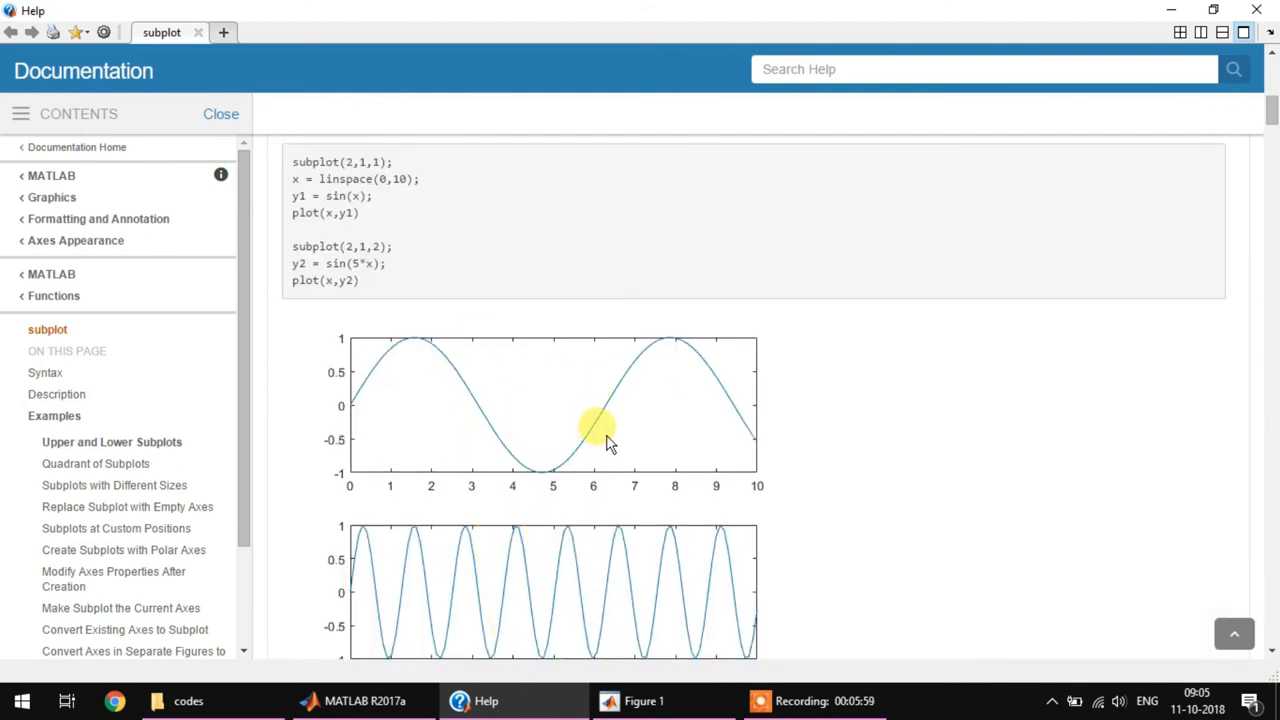
pyautogui.moveTo(356, 190)
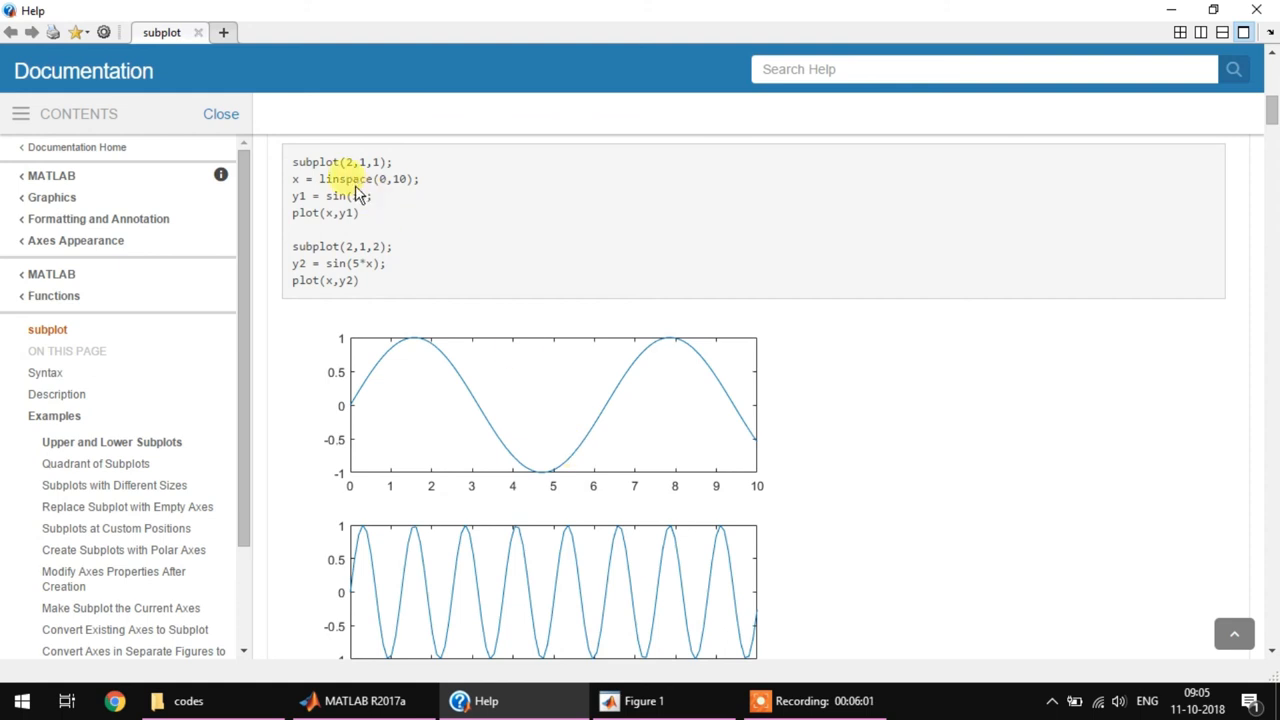
pyautogui.doubleClick(360, 162)
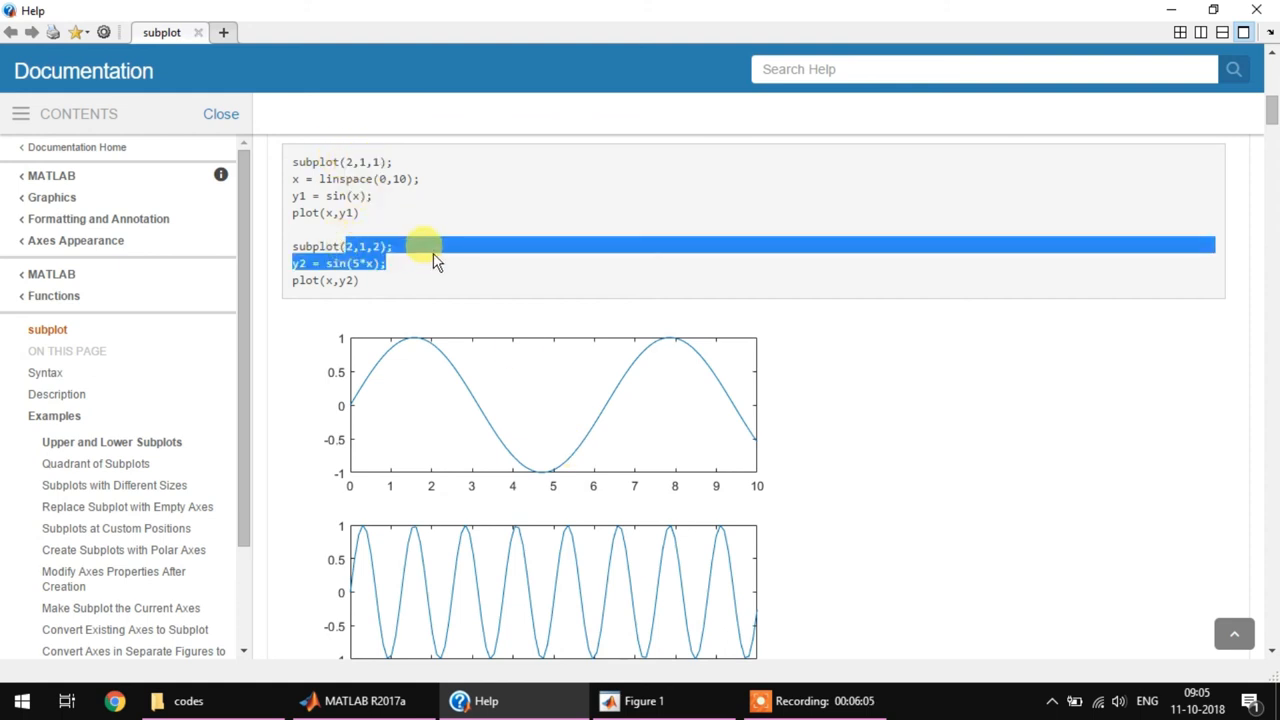
pyautogui.scroll(-3)
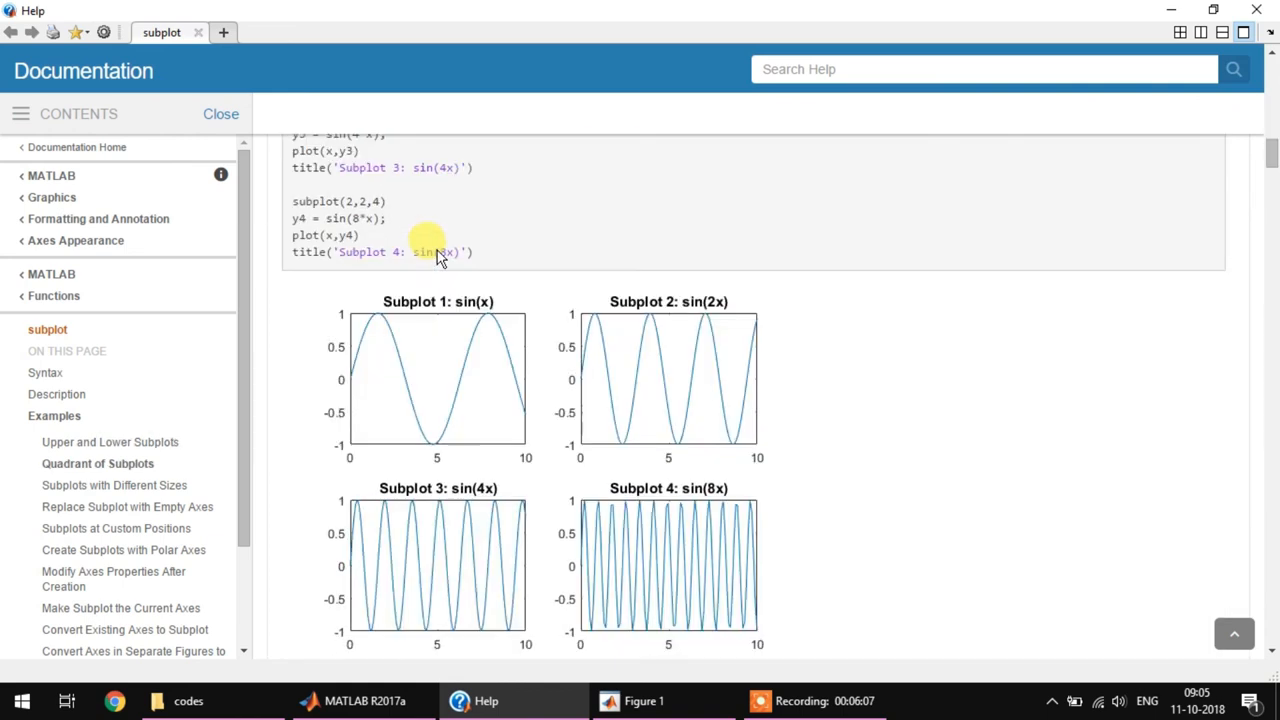
pyautogui.scroll(-3)
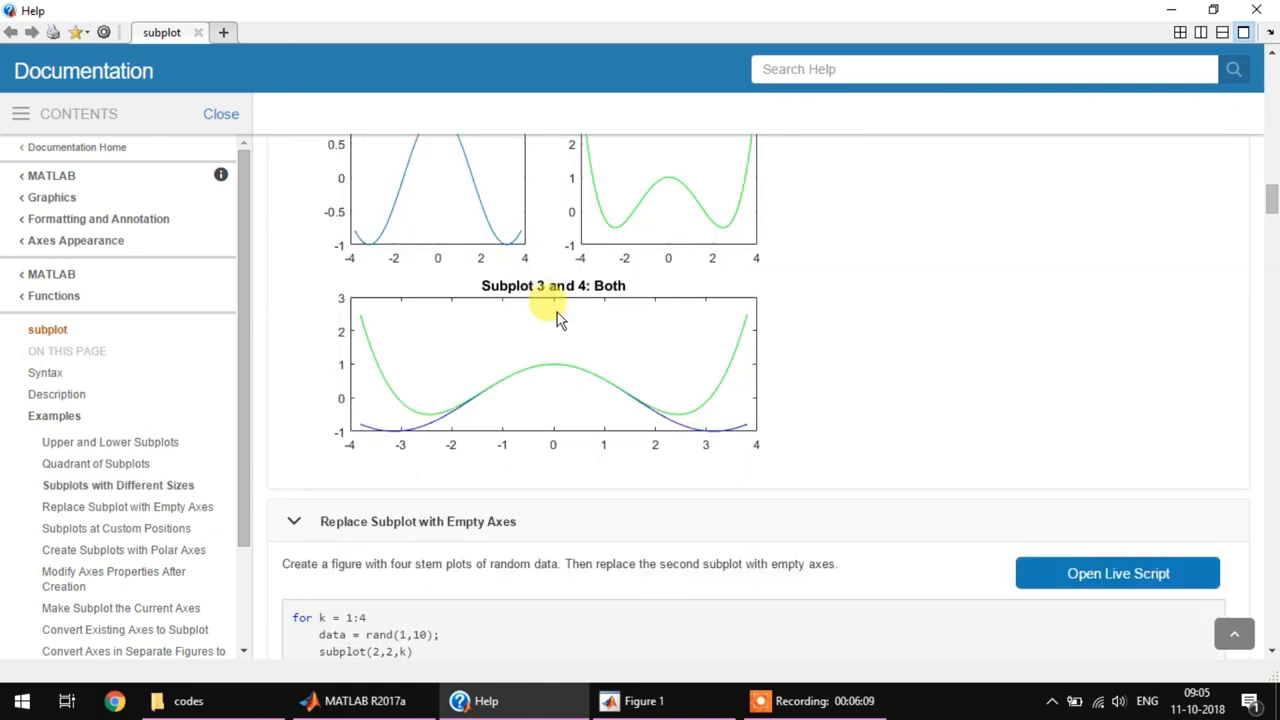
pyautogui.scroll(3)
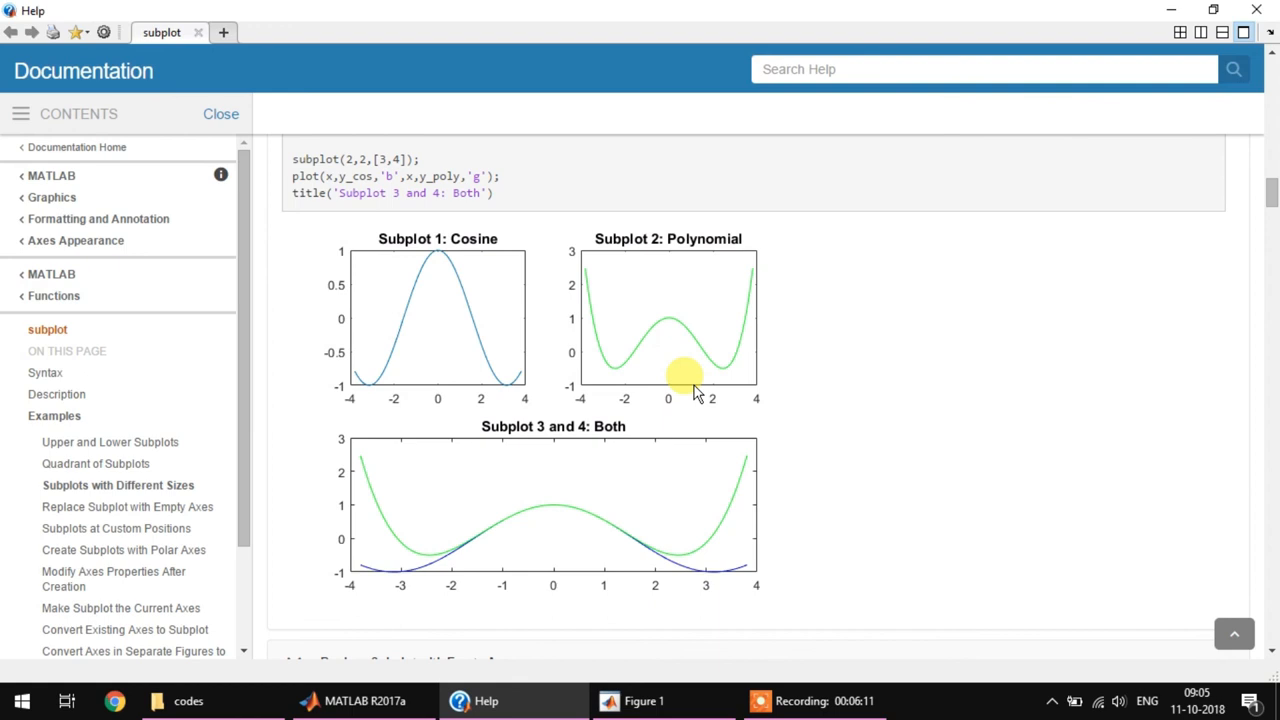
pyautogui.scroll(3)
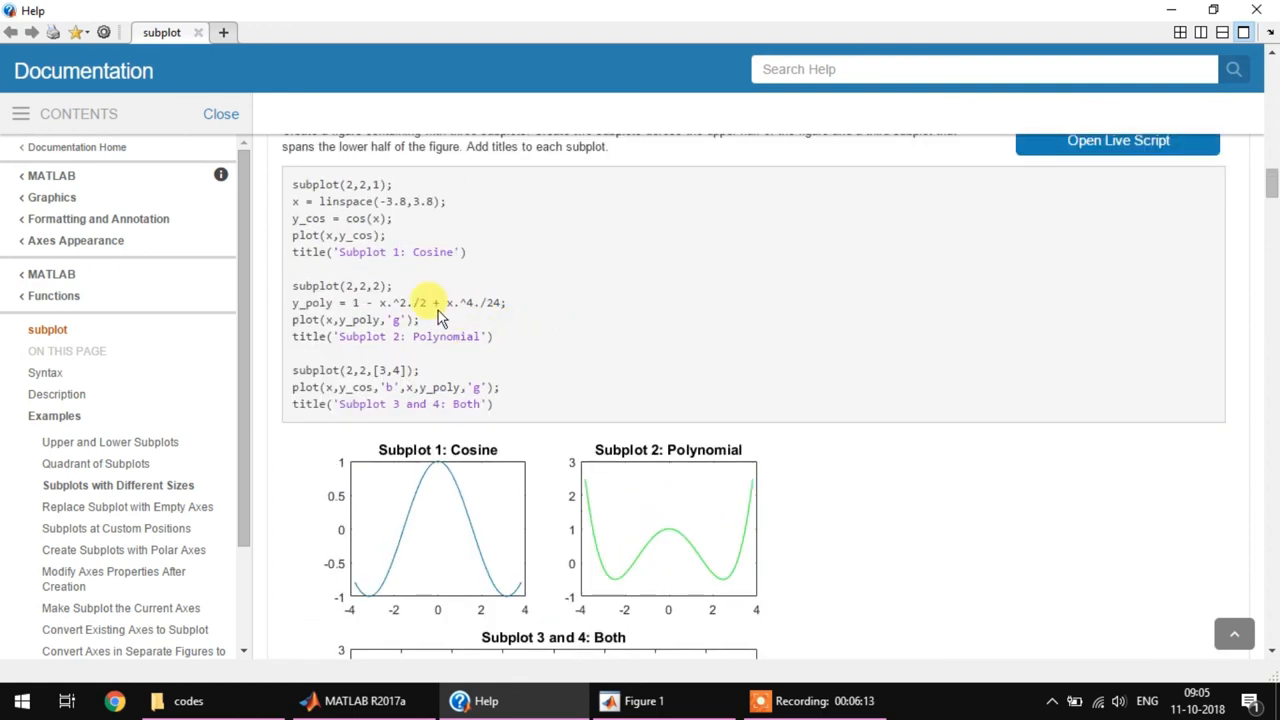
# - Review further subplot examples, including the one spanning positions [3,4]
pyautogui.doubleClick(360, 184)
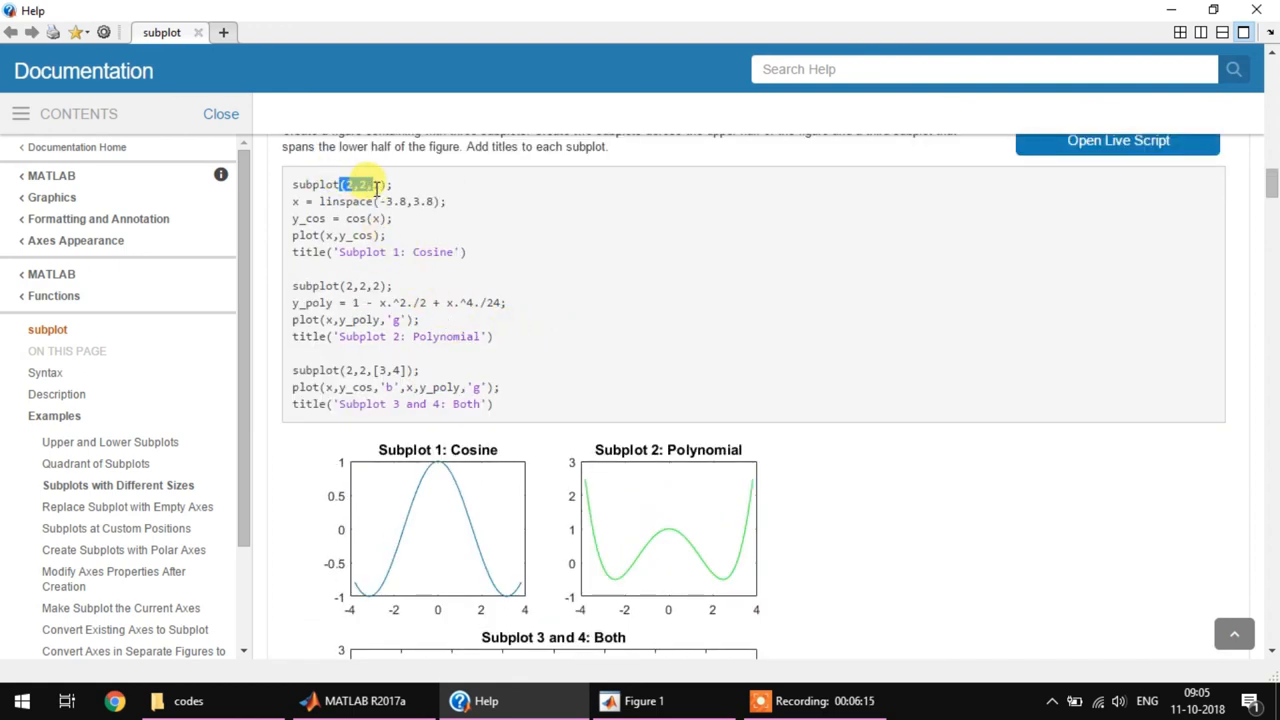
pyautogui.moveTo(616, 496)
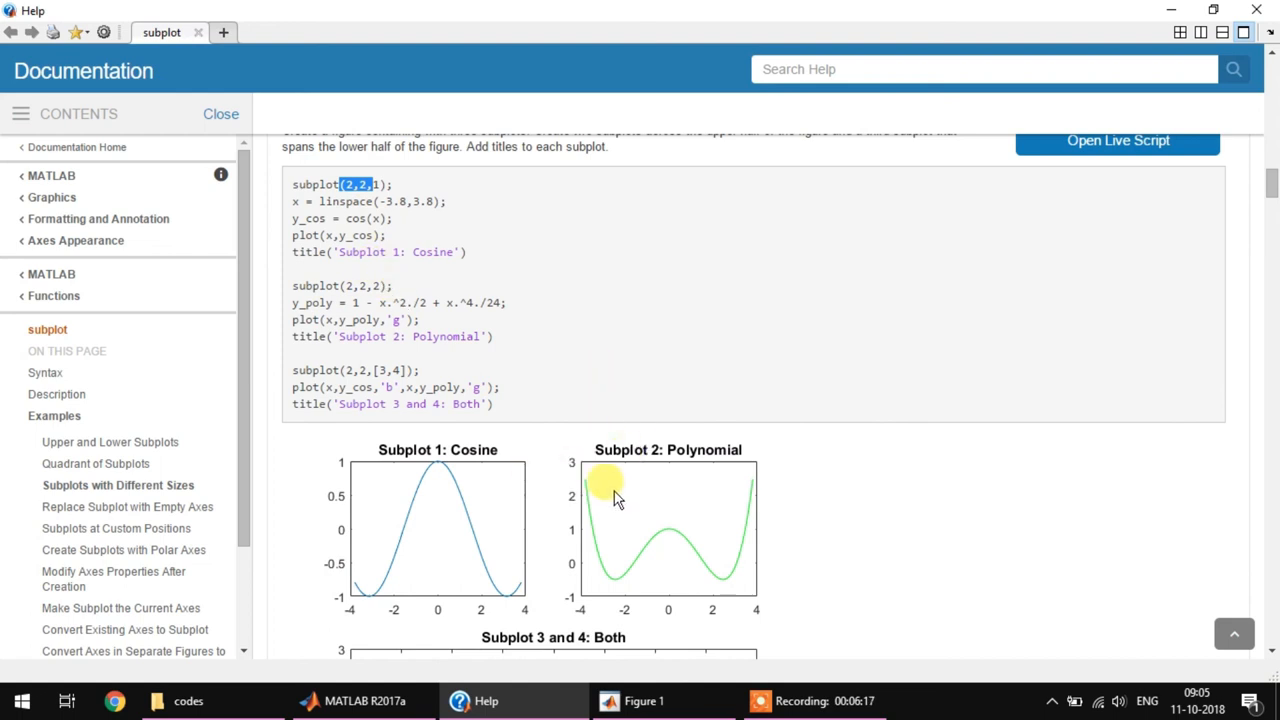
pyautogui.scroll(-3)
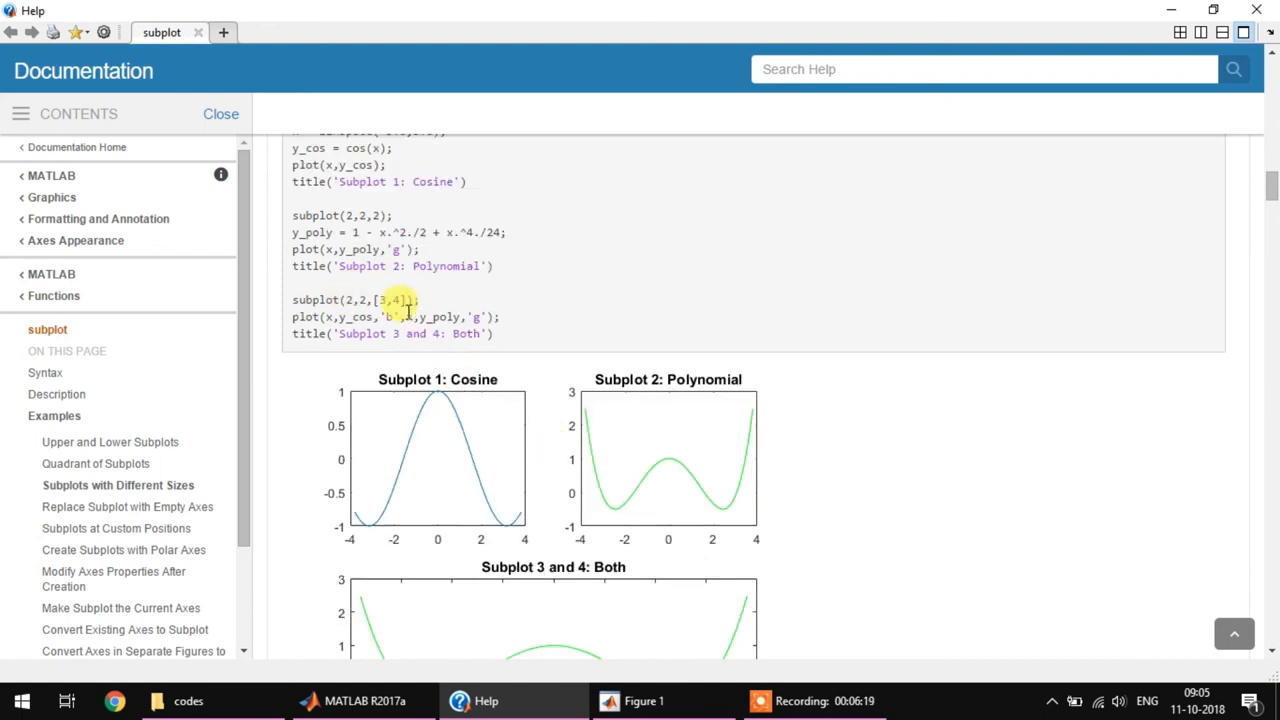
pyautogui.scroll(-3)
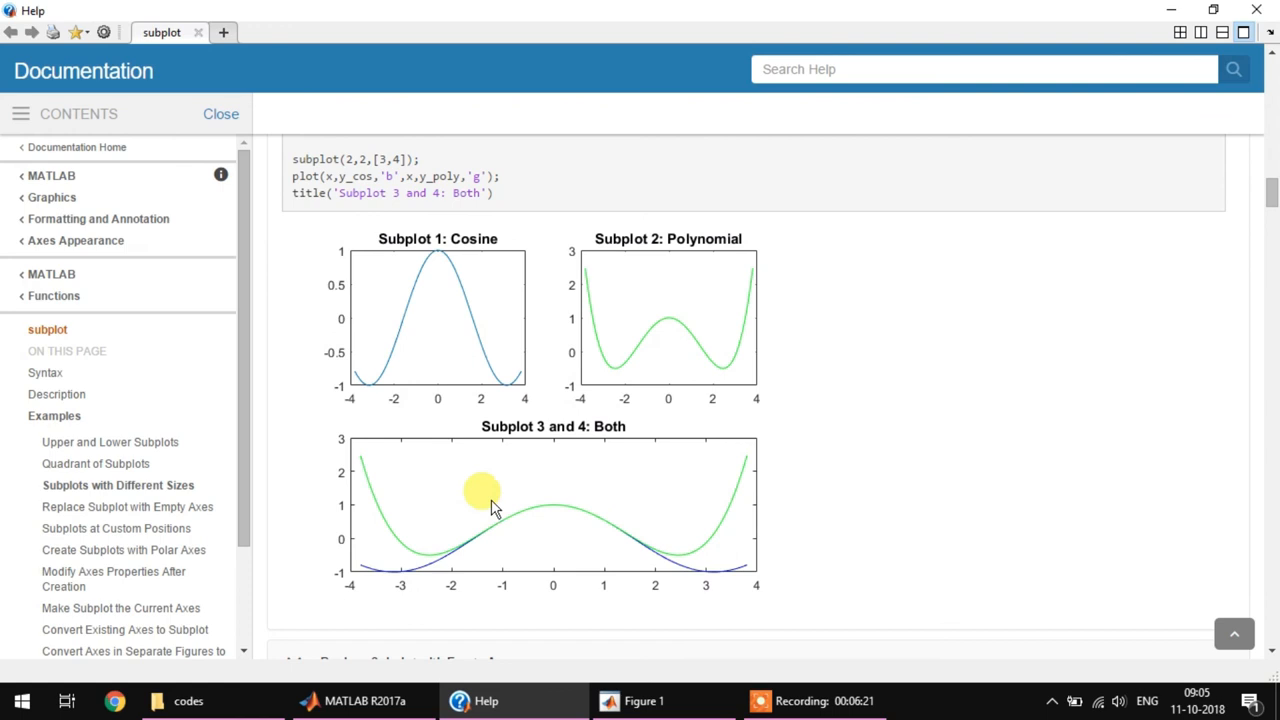
pyautogui.moveTo(538, 462)
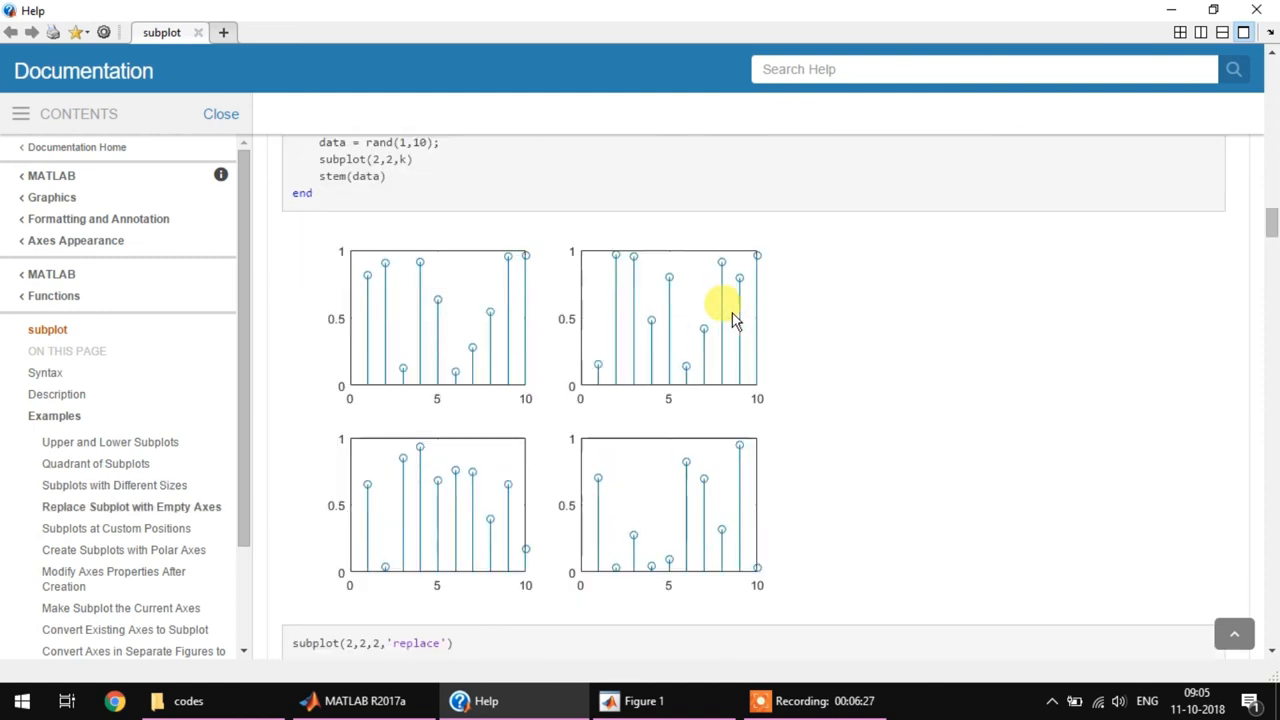
pyautogui.scroll(-3)
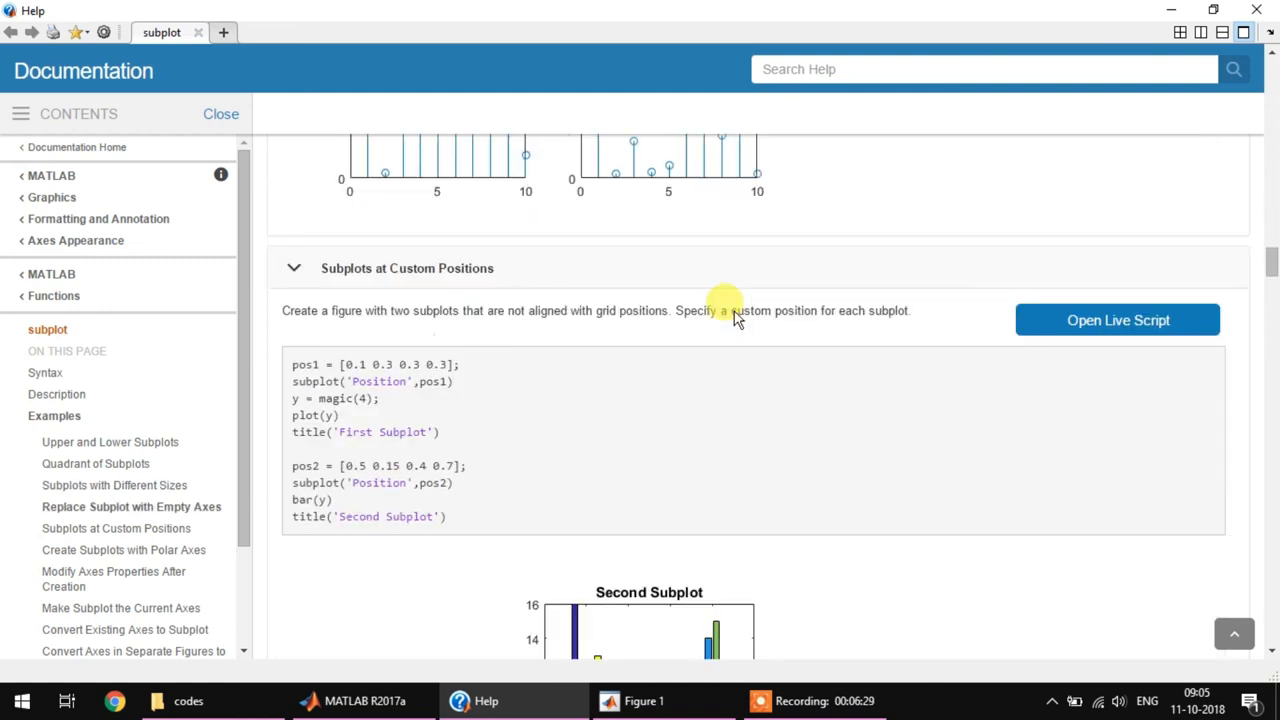
pyautogui.scroll(3)
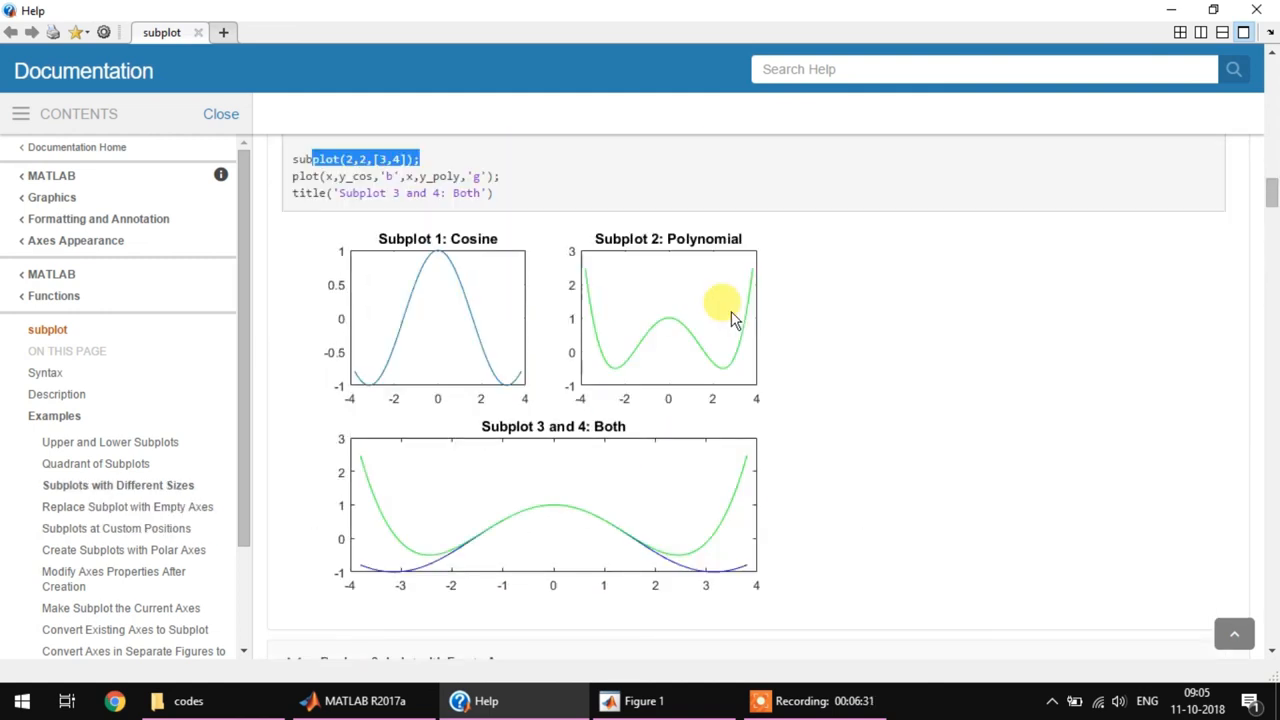
# - Glance at Figure 1 and the documentation, then return to handle_images.m in the editor
pyautogui.click(644, 700)
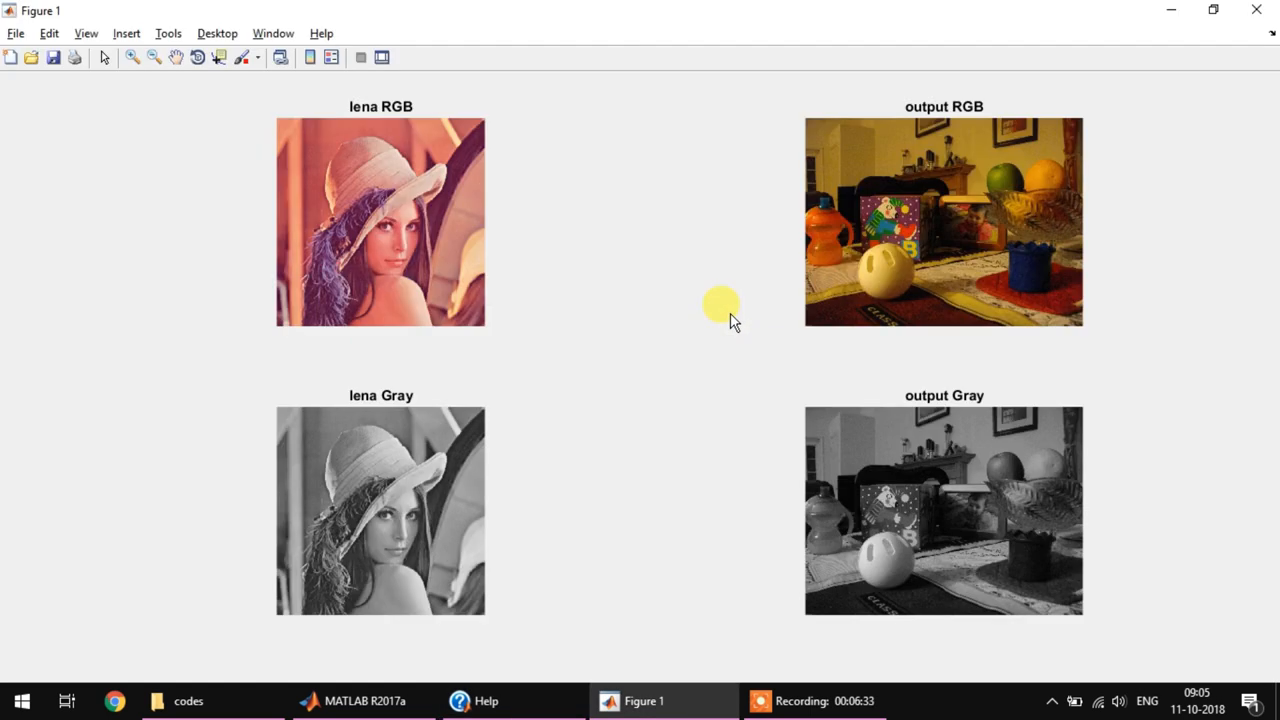
pyautogui.click(484, 700)
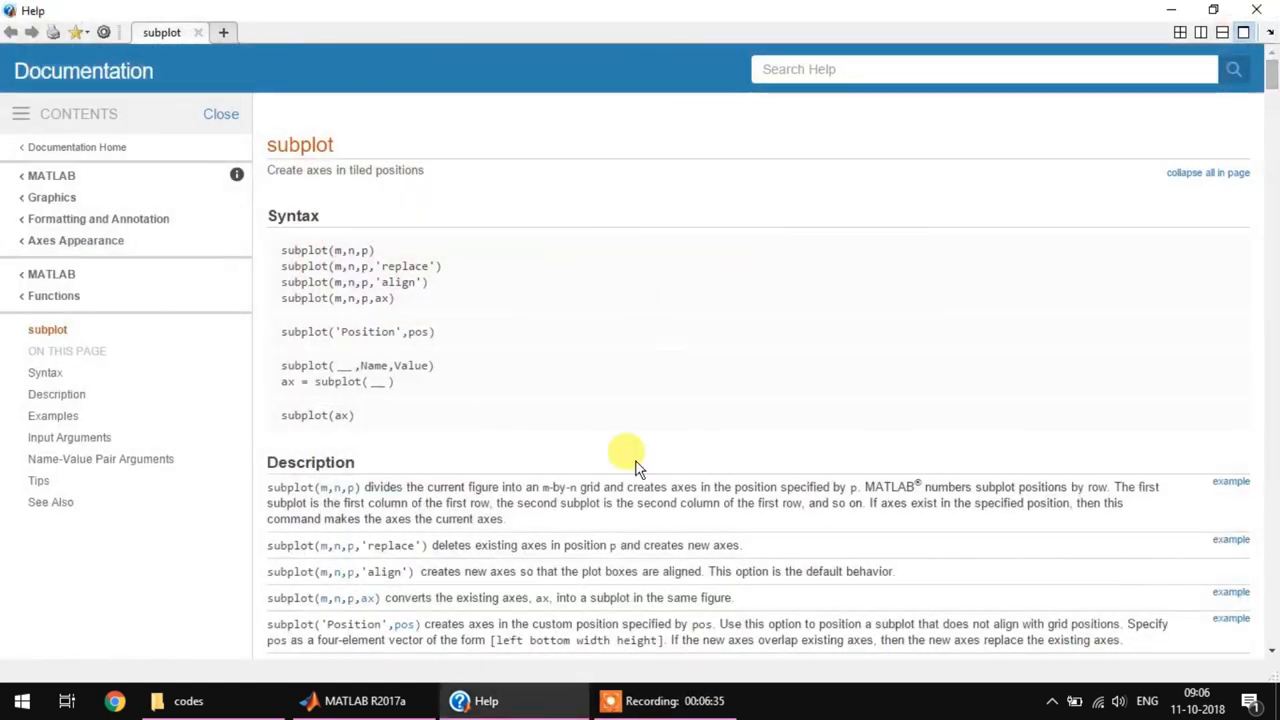
pyautogui.click(364, 700)
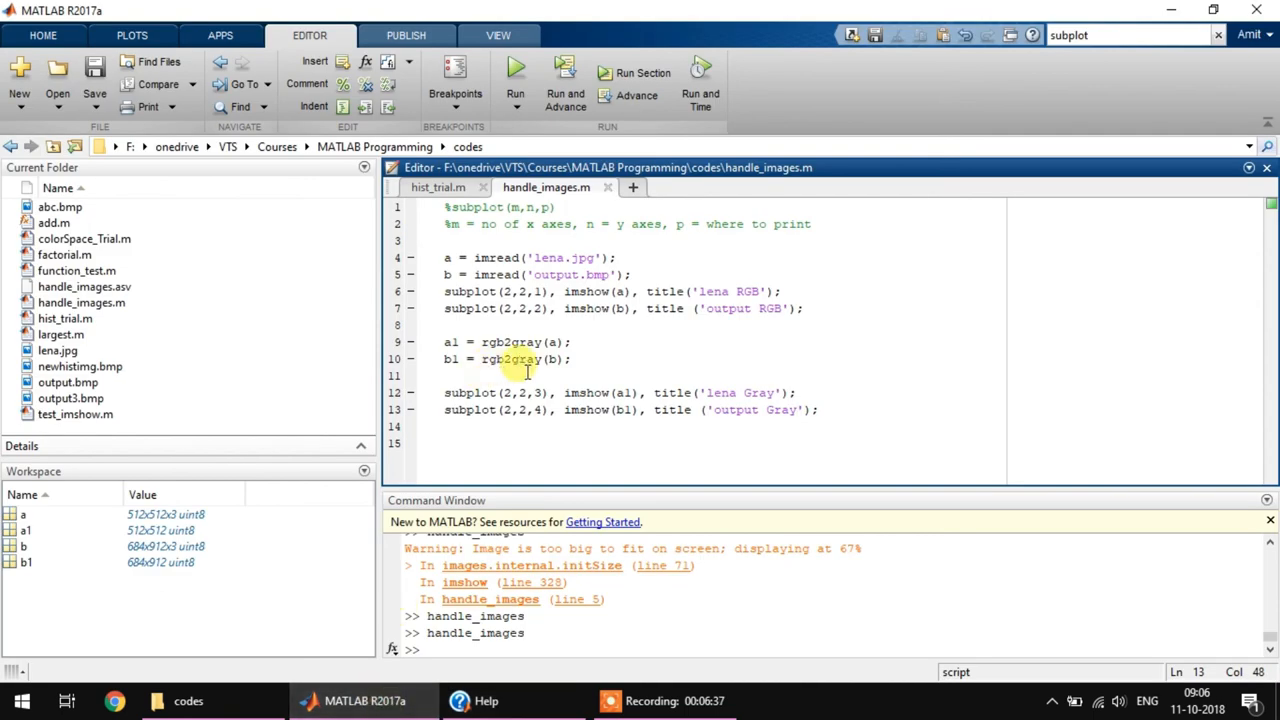